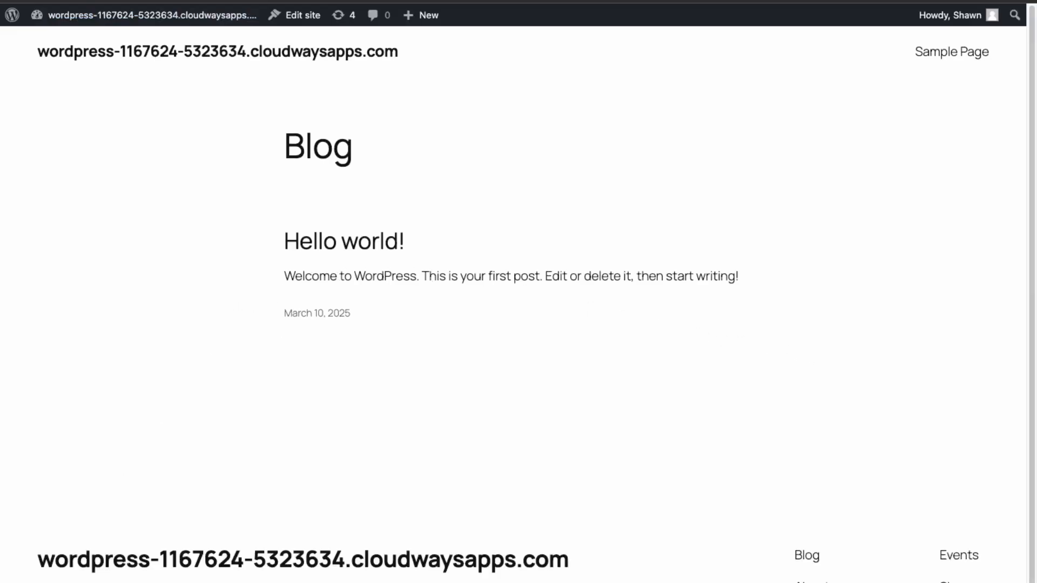
{"action": "mouse_move", "coordinate": [232, 343]}
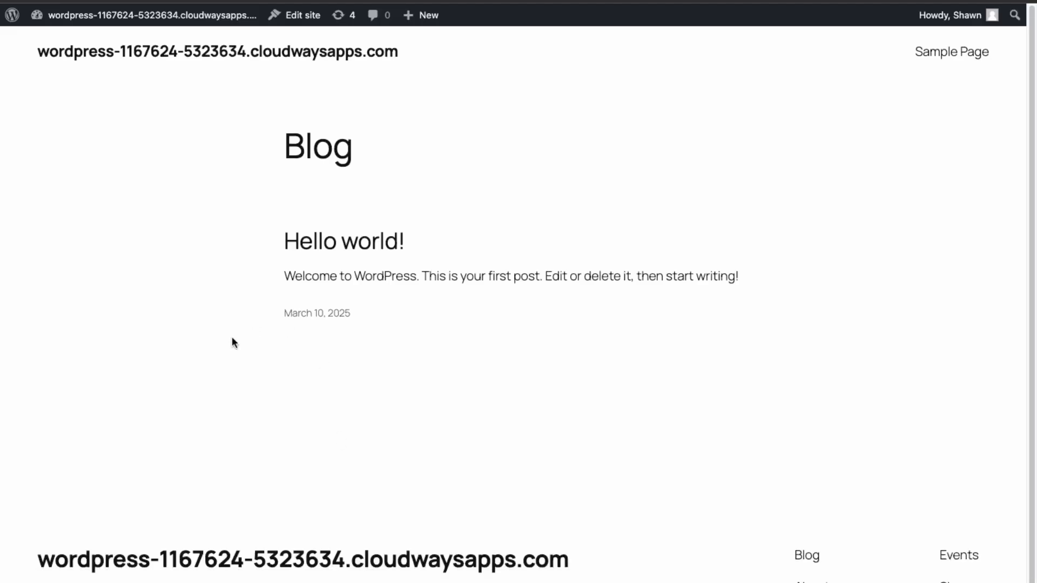
{"action": "mouse_move", "coordinate": [114, 364]}
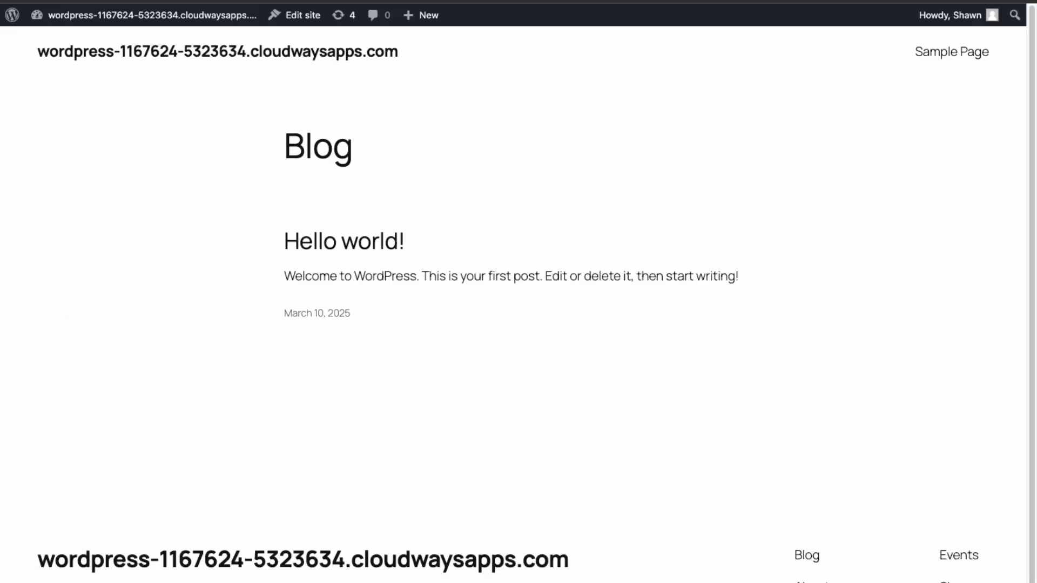
{"action": "mouse_move", "coordinate": [286, 223]}
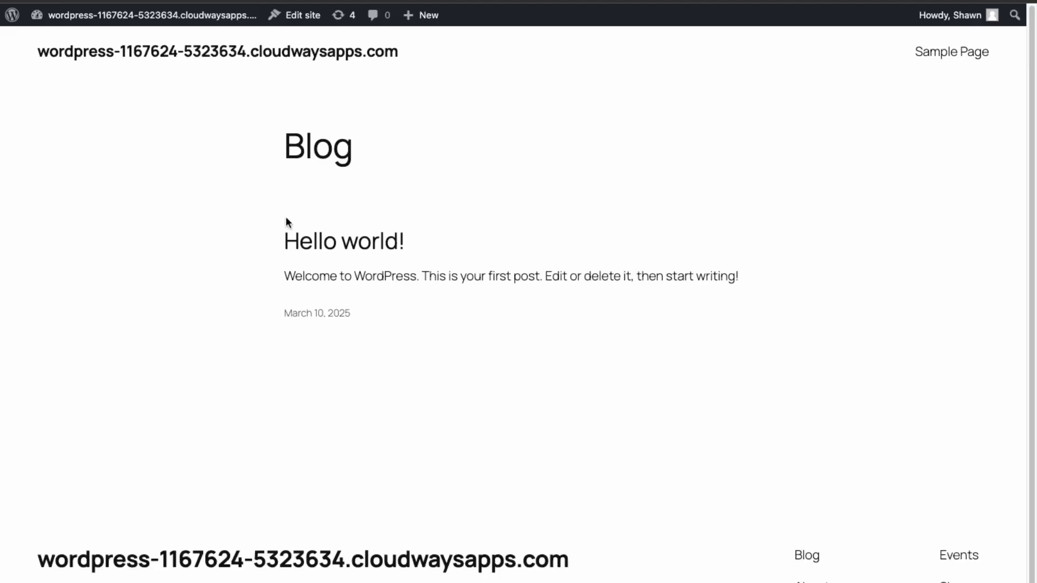
{"action": "mouse_move", "coordinate": [509, 265]}
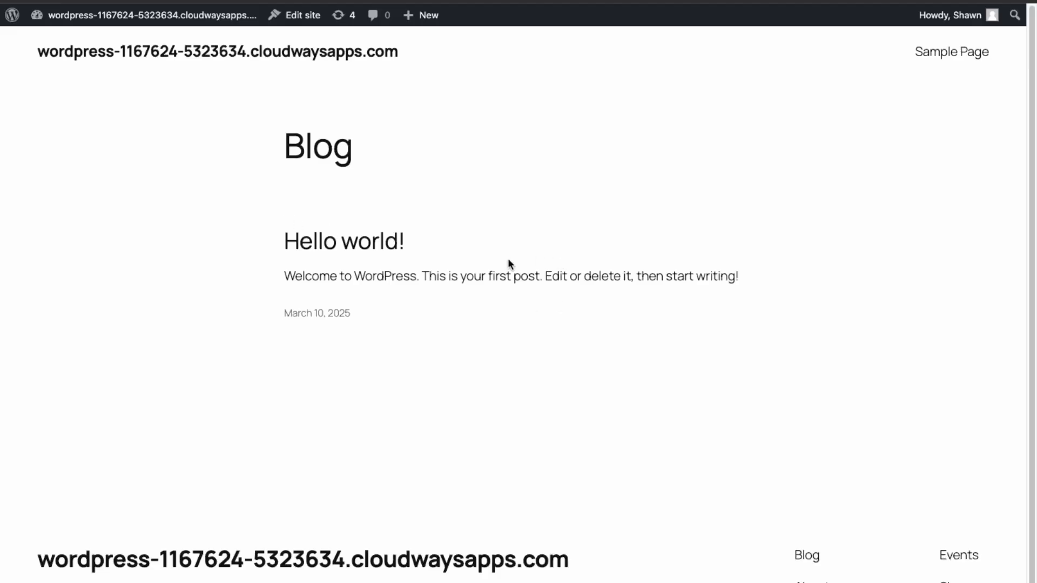
{"action": "mouse_move", "coordinate": [479, 339]}
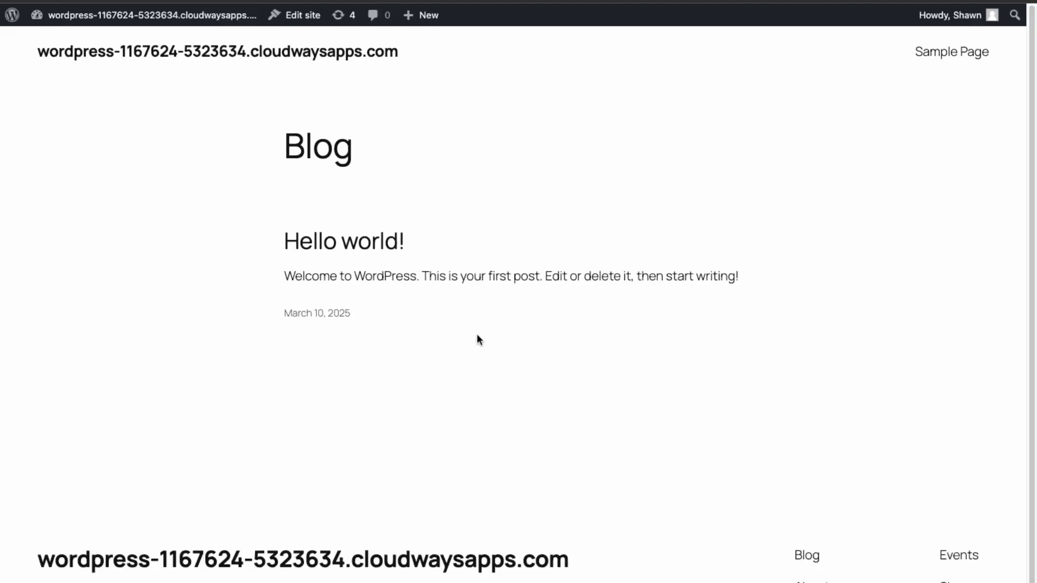
{"action": "mouse_move", "coordinate": [476, 337]}
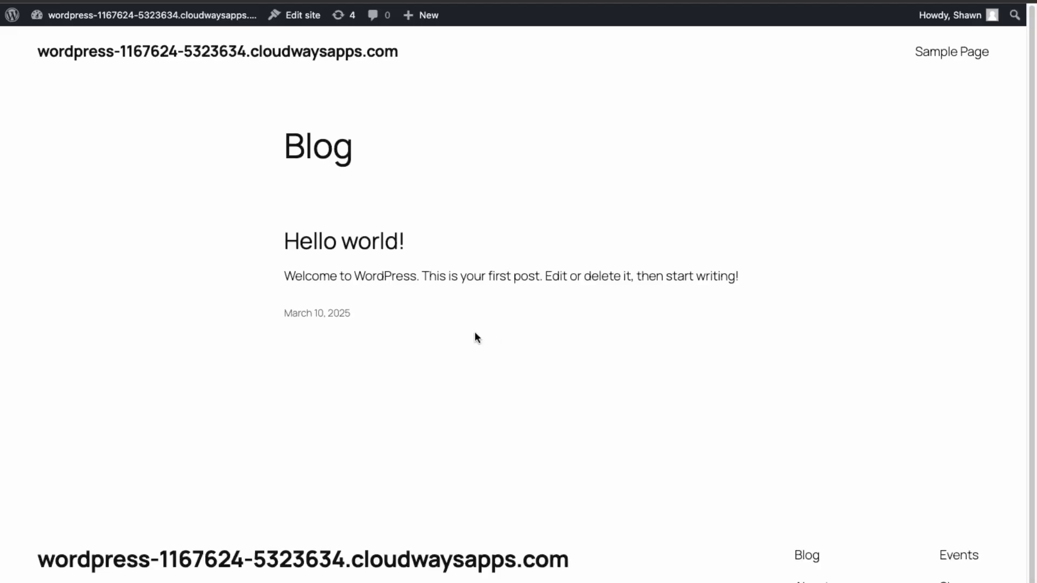
{"action": "mouse_move", "coordinate": [448, 328]}
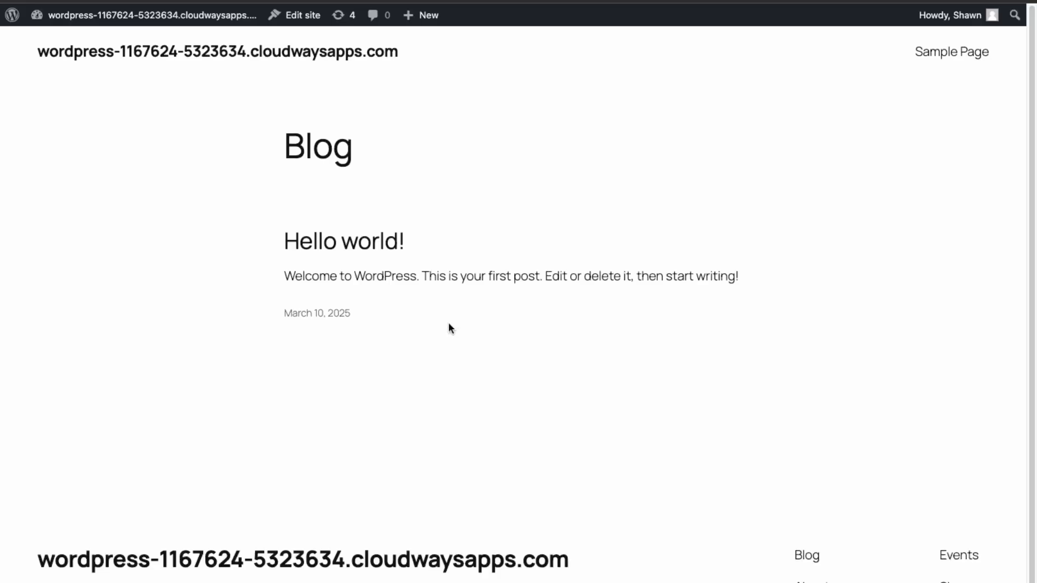
{"action": "mouse_move", "coordinate": [462, 333]}
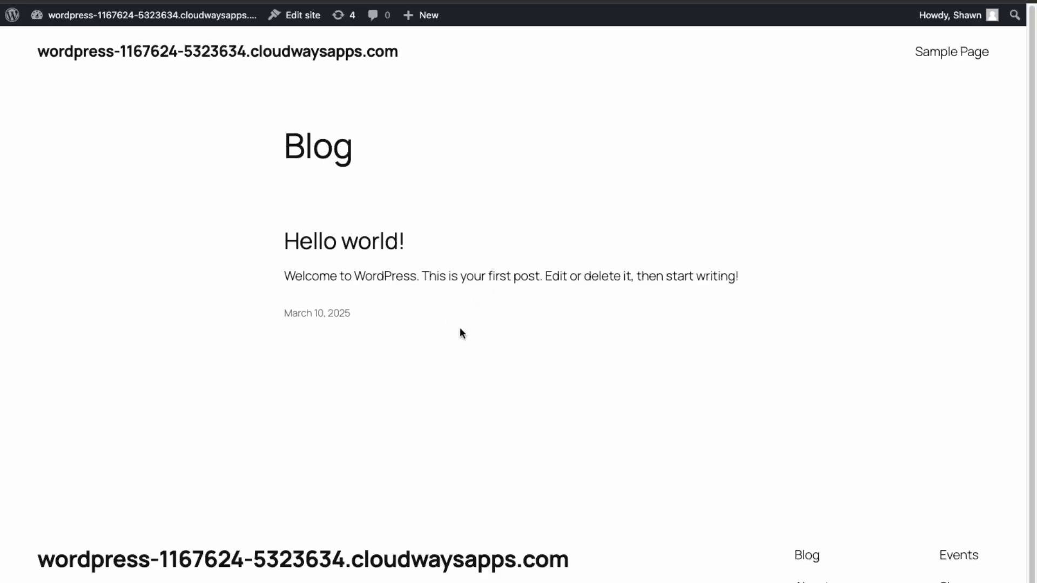
{"action": "mouse_move", "coordinate": [395, 364]}
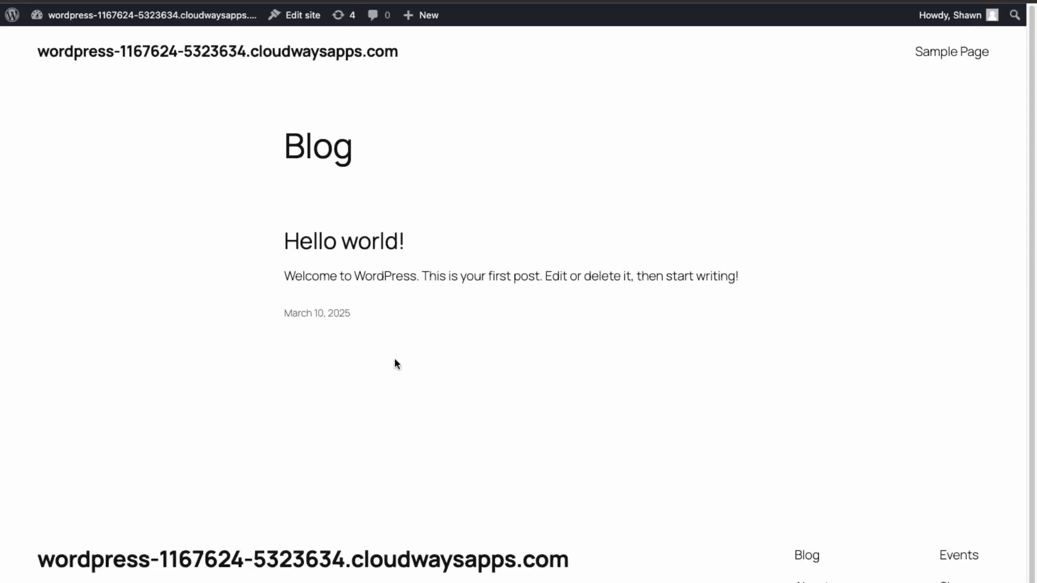
{"action": "mouse_move", "coordinate": [377, 378]}
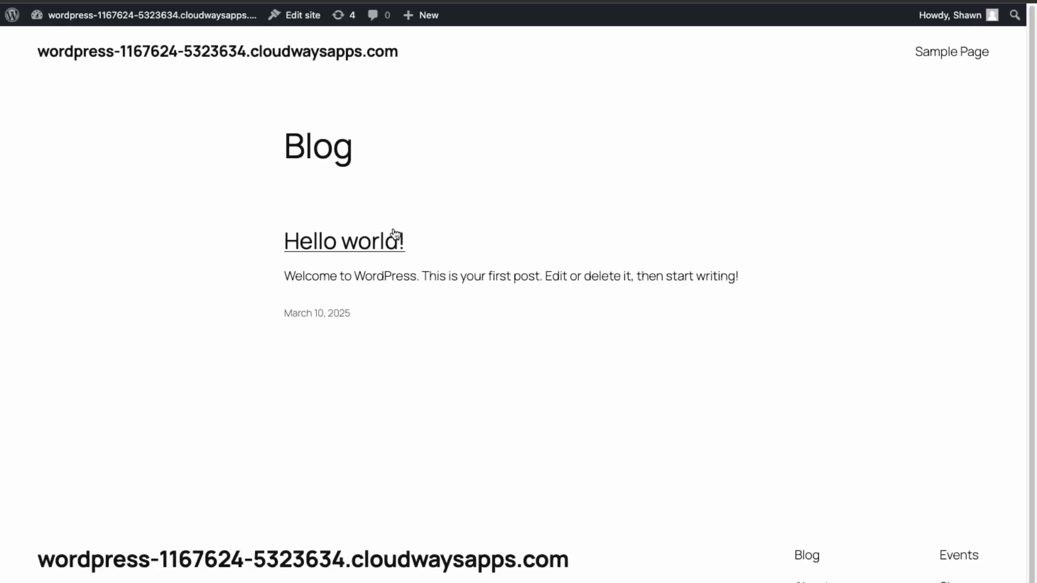
{"action": "mouse_move", "coordinate": [701, 79]}
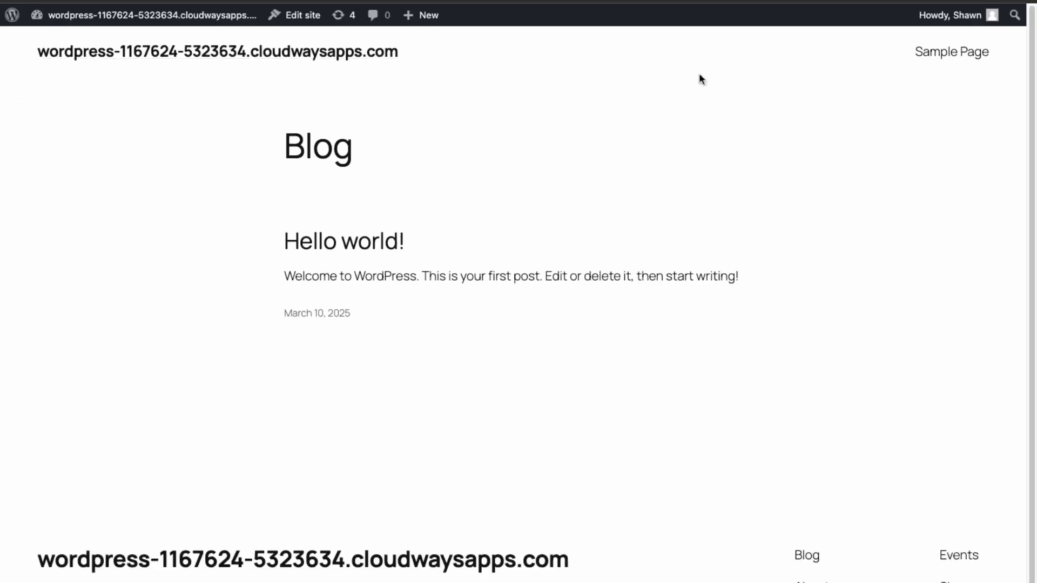
{"action": "mouse_move", "coordinate": [417, 520]}
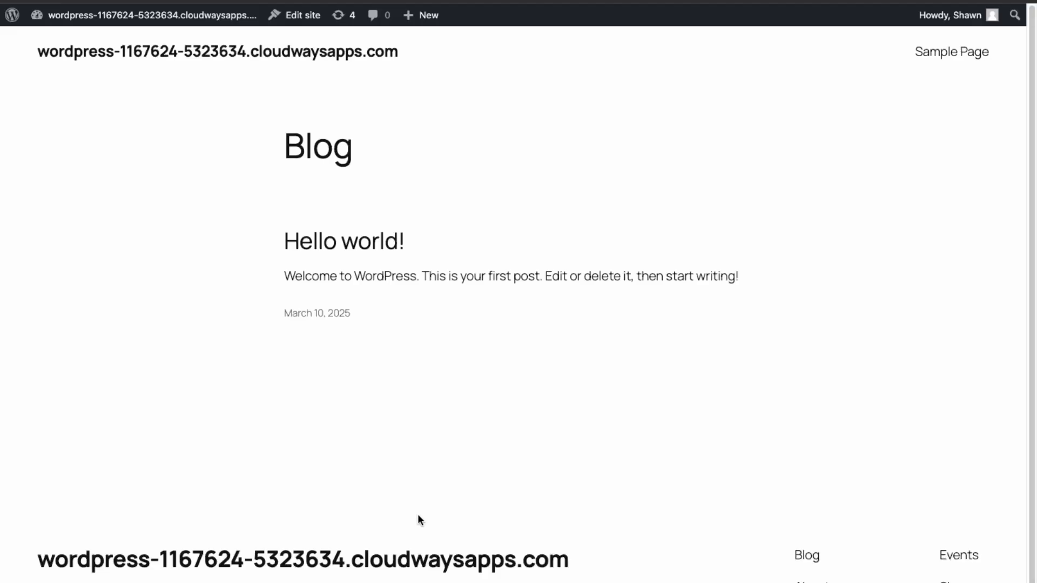
{"action": "mouse_move", "coordinate": [166, 66]}
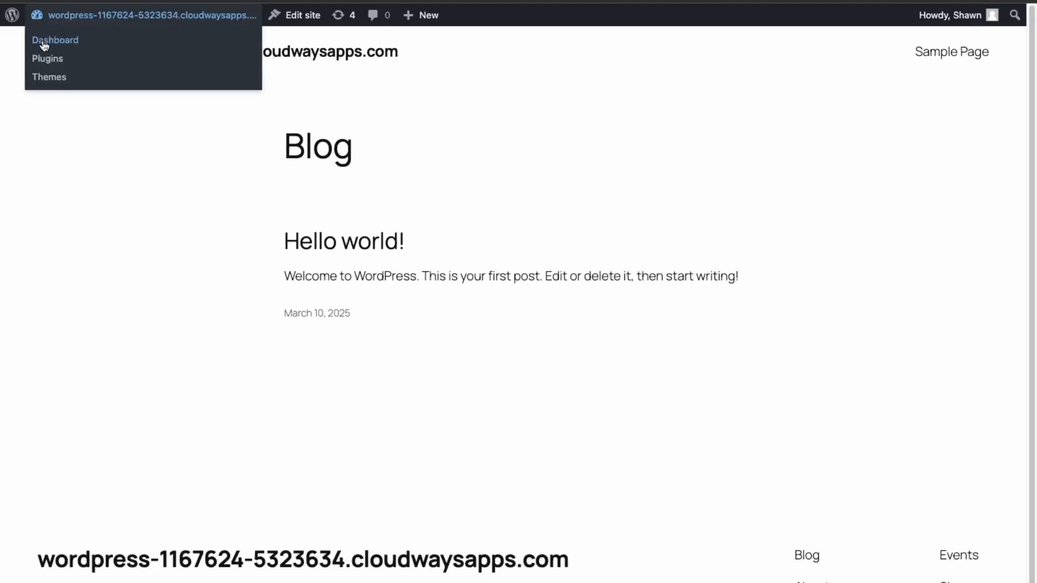
Step: Search the plugin directory for 'bbpress', then install and activate the bbPress plugin
{"action": "left_click", "coordinate": [55, 40]}
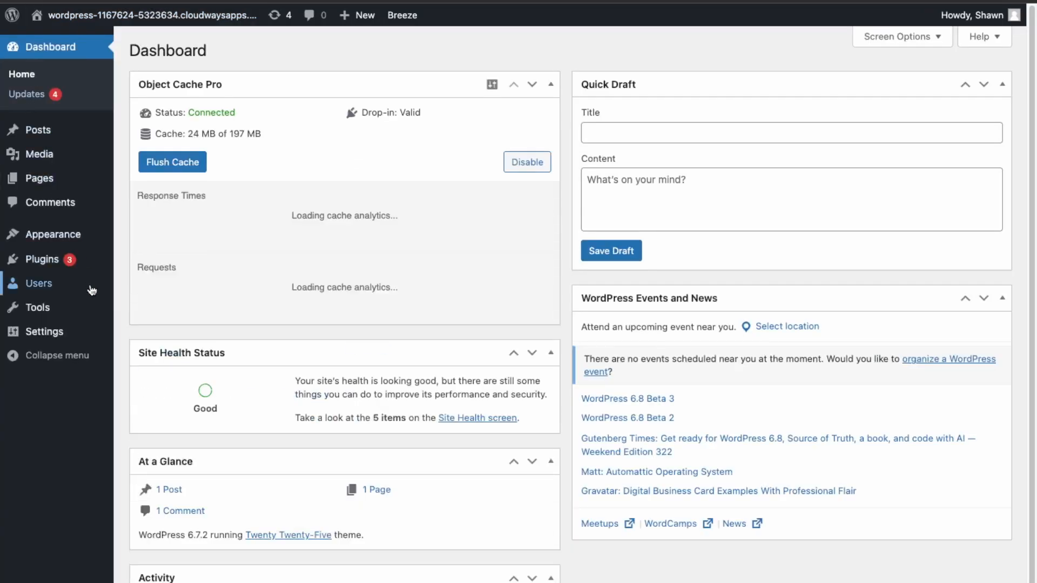
{"action": "mouse_move", "coordinate": [42, 258]}
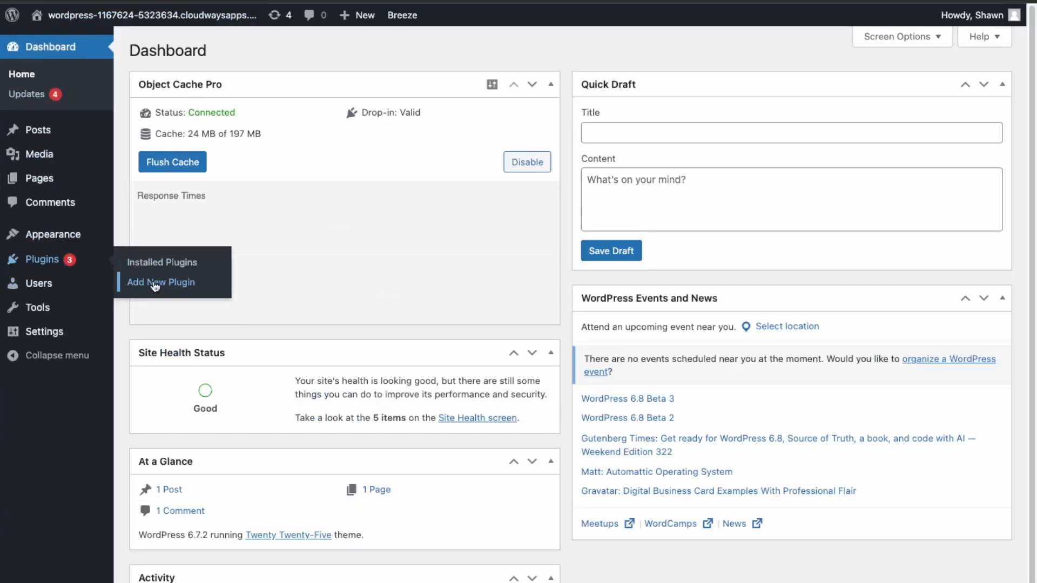
{"action": "left_click", "coordinate": [160, 282]}
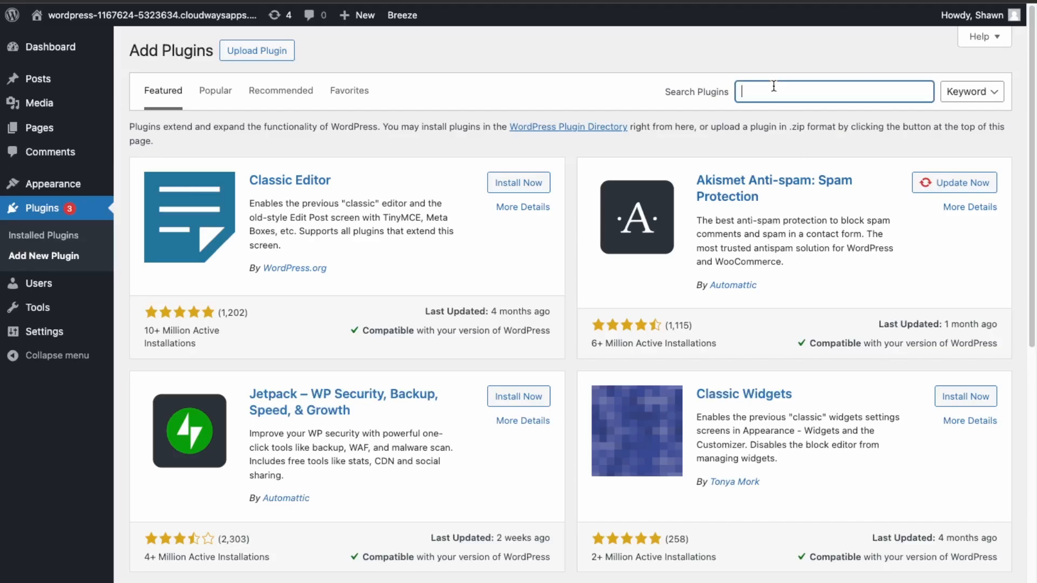
{"action": "type", "text": "bbpress"}
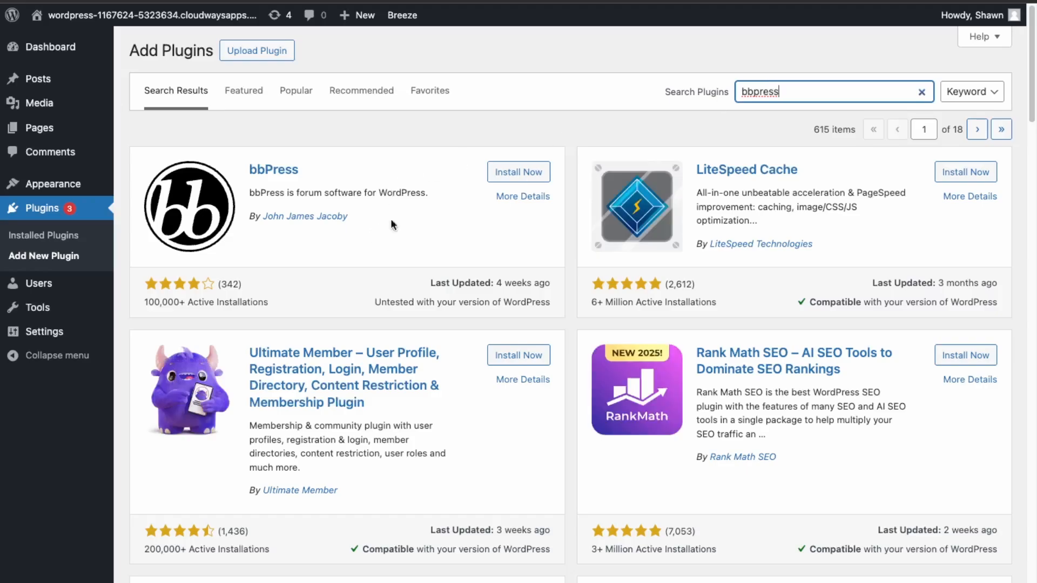
{"action": "left_click", "coordinate": [519, 172]}
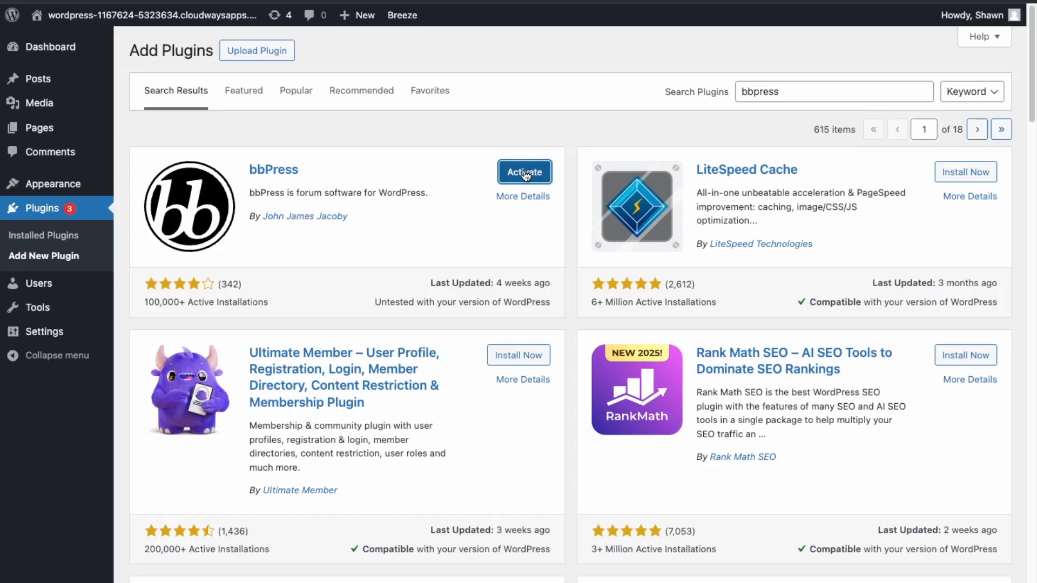
{"action": "left_click", "coordinate": [524, 172]}
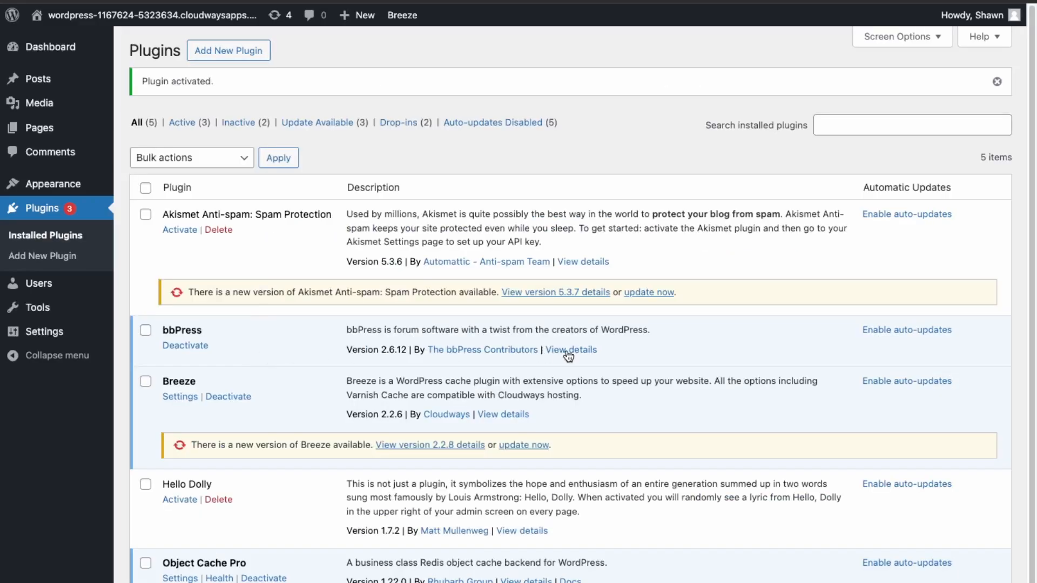
{"action": "mouse_move", "coordinate": [51, 46]}
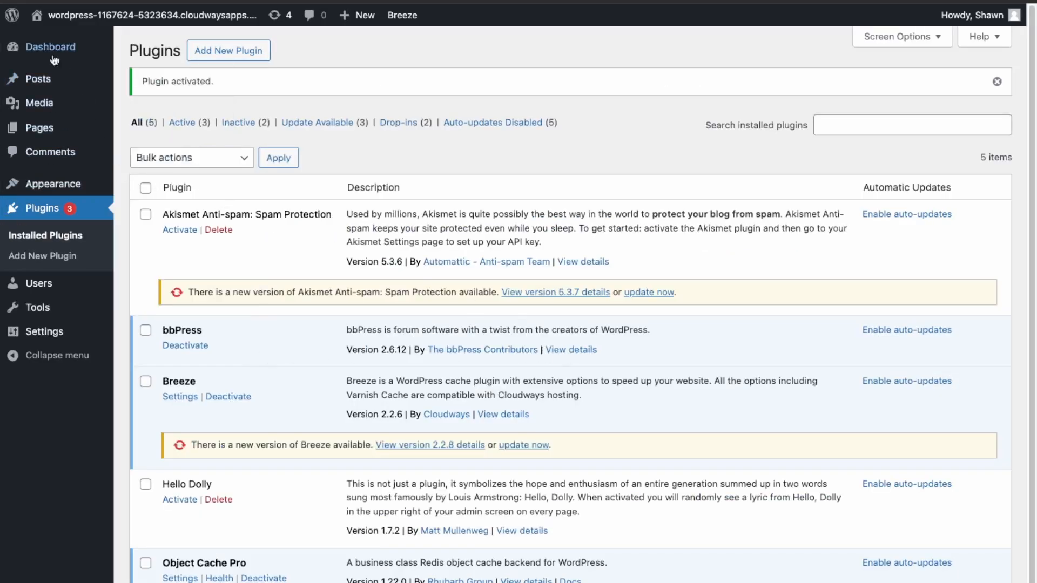
{"action": "mouse_move", "coordinate": [50, 46]}
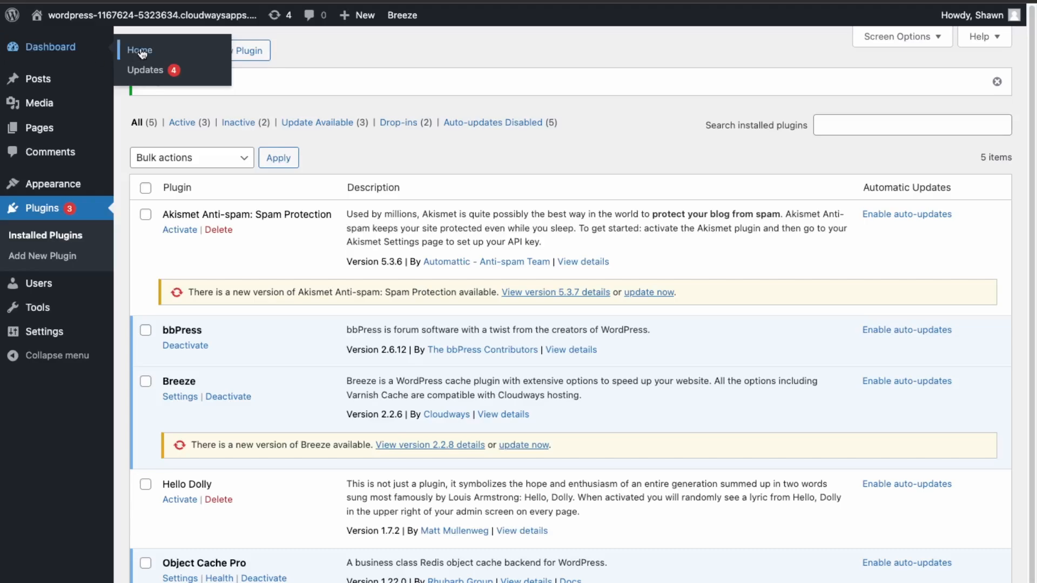
Step: Go to the dashboard home, now showing Forums, Topics and Replies with forum counts
{"action": "left_click", "coordinate": [140, 51]}
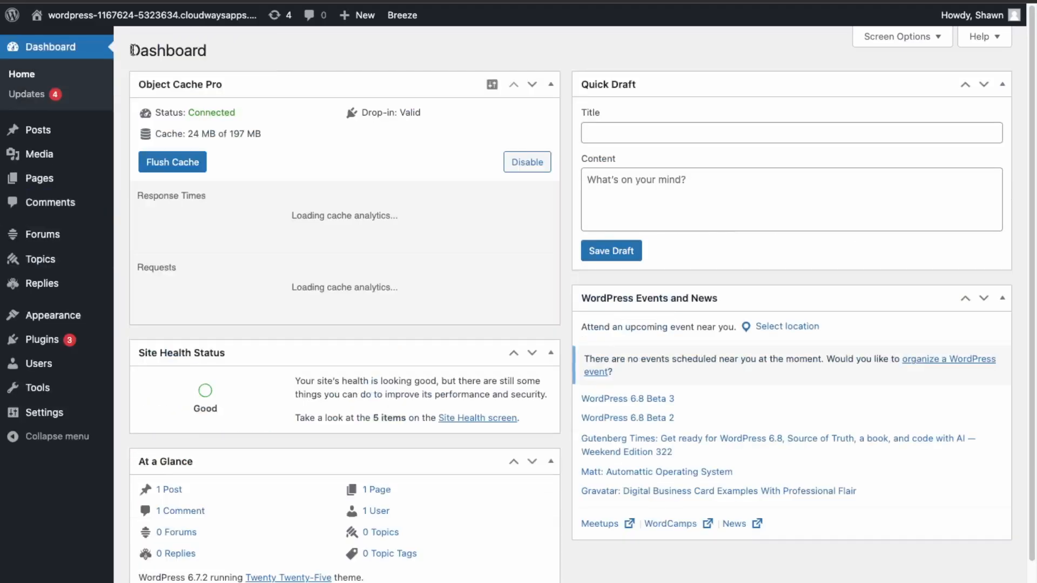
{"action": "mouse_move", "coordinate": [42, 233]}
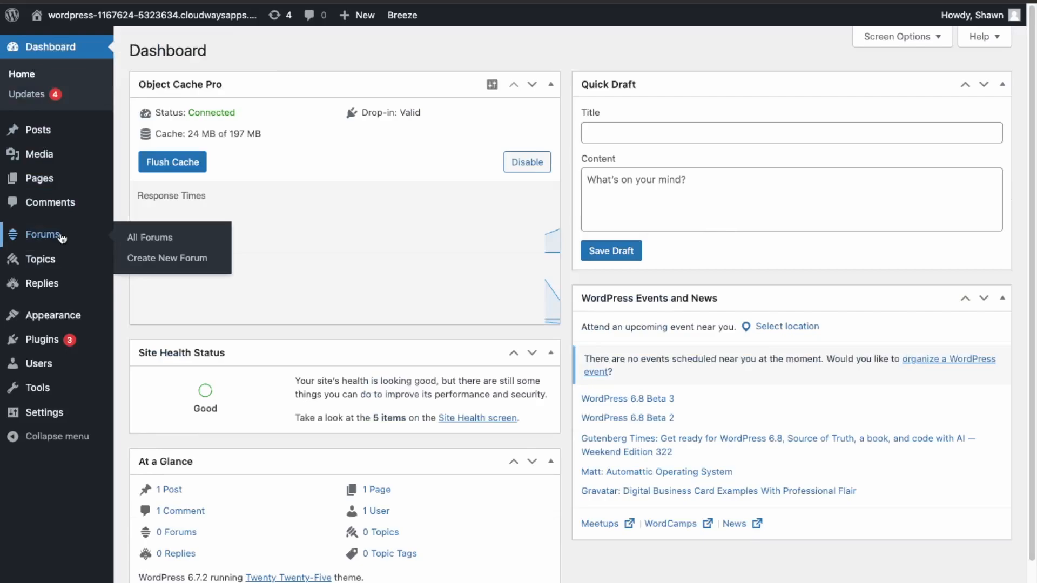
{"action": "mouse_move", "coordinate": [40, 260]}
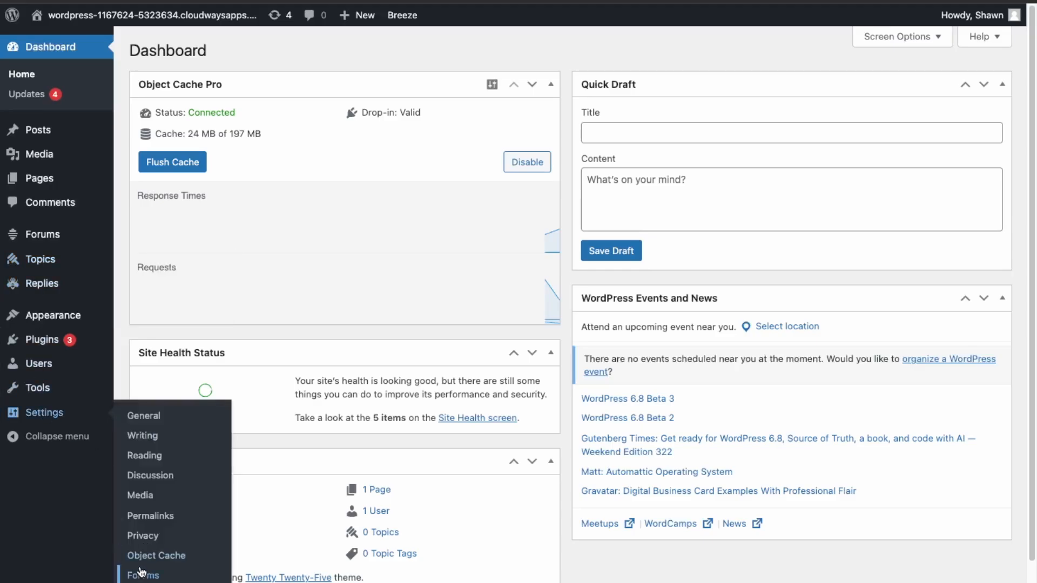
Step: View the bbPress Forums Settings page with user role and forum feature options
{"action": "left_click", "coordinate": [143, 575]}
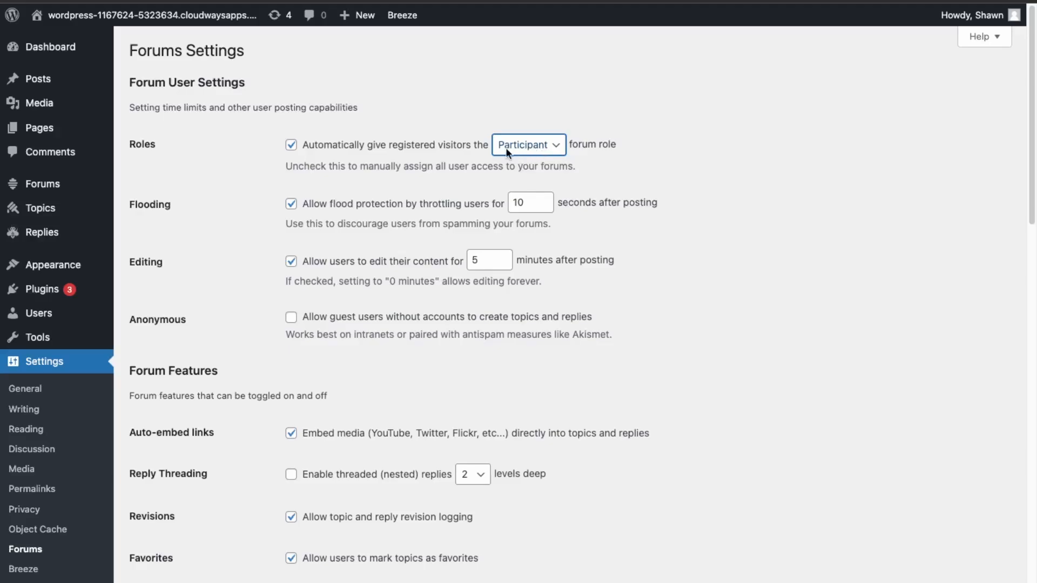
{"action": "mouse_move", "coordinate": [517, 156]}
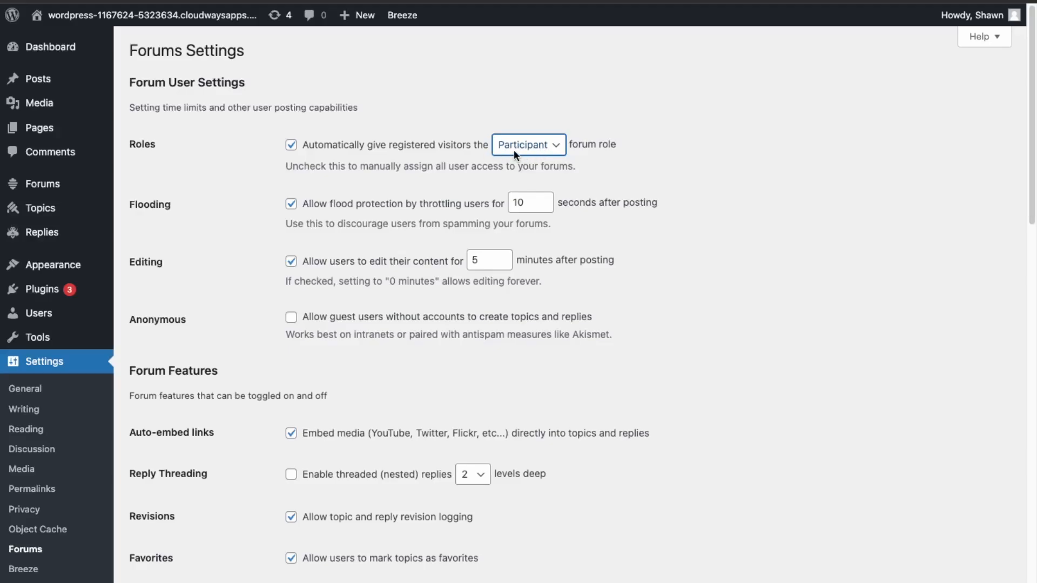
{"action": "mouse_move", "coordinate": [501, 161]}
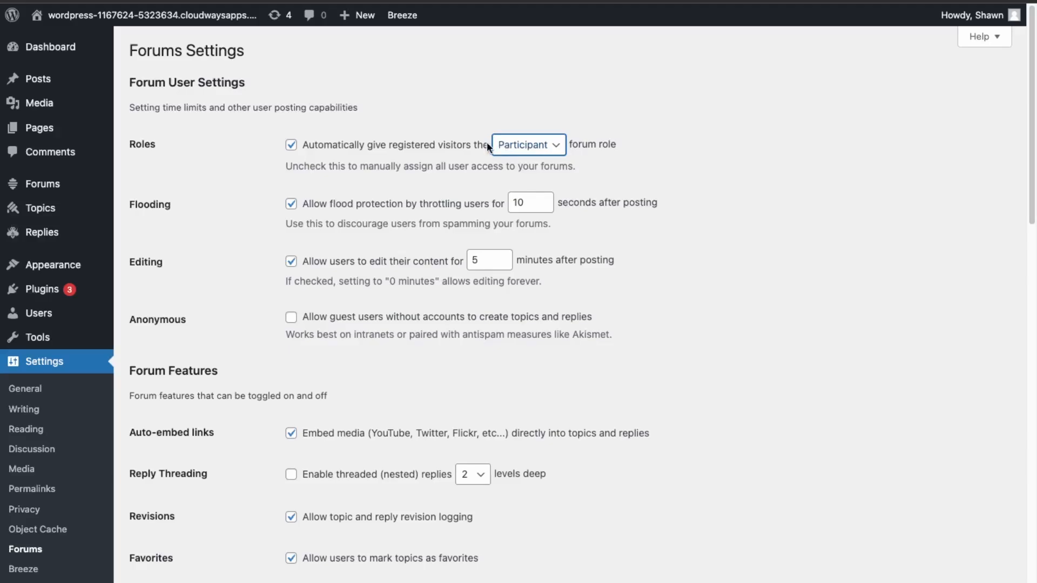
{"action": "mouse_move", "coordinate": [488, 151]}
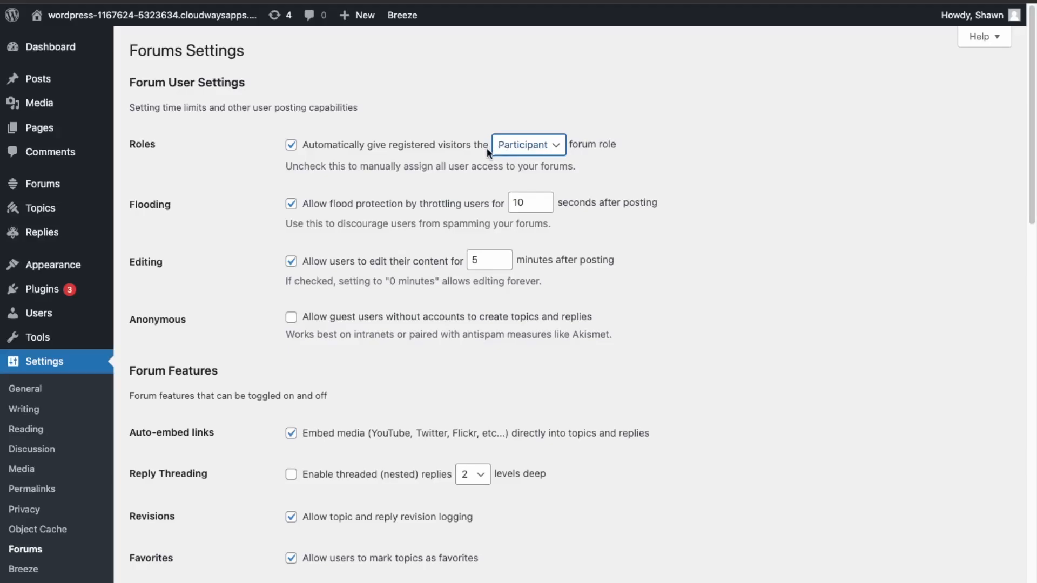
{"action": "mouse_move", "coordinate": [703, 165]}
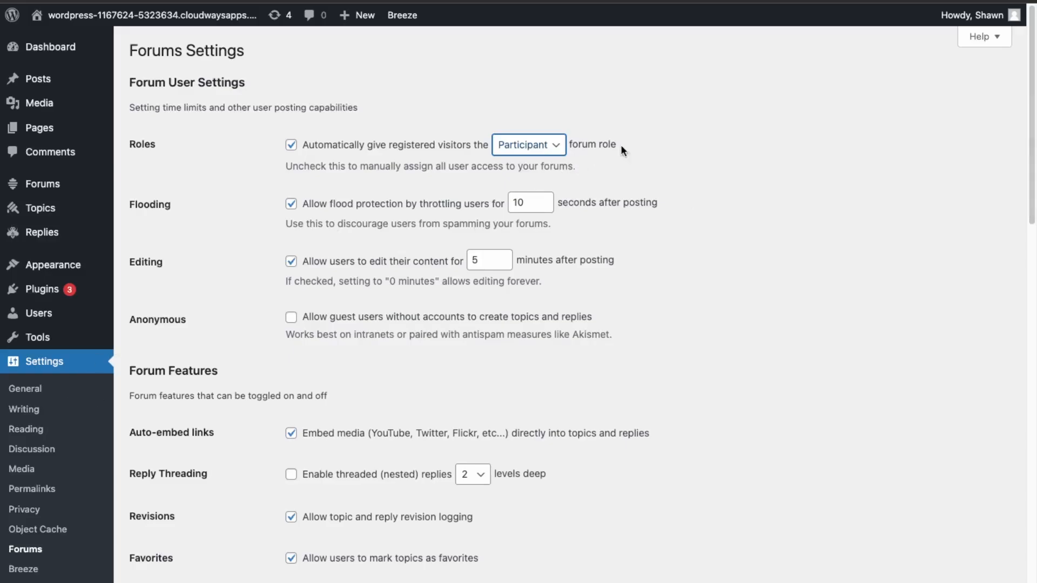
{"action": "mouse_move", "coordinate": [703, 174]}
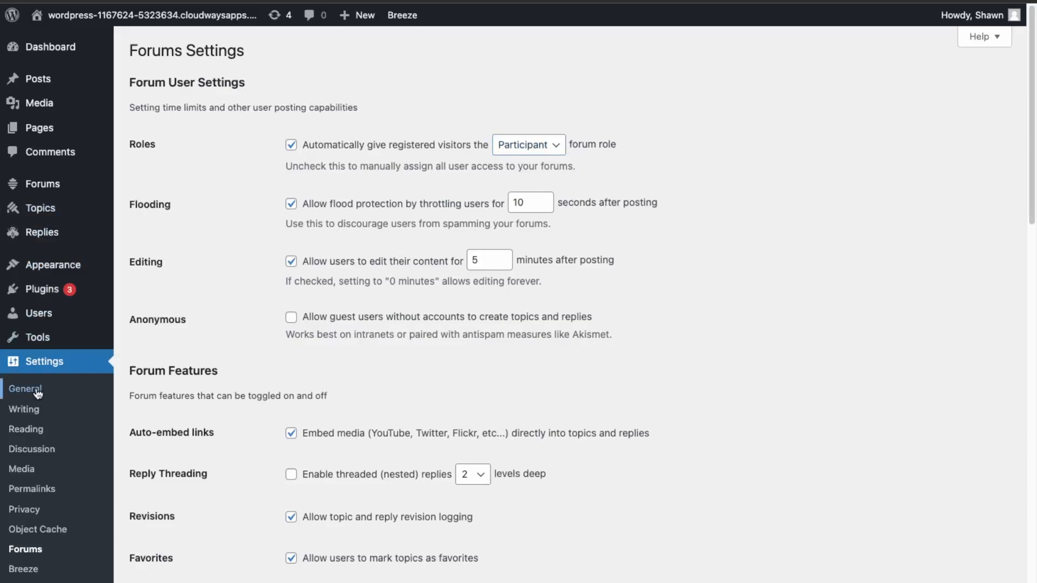
Step: Review the General settings, confirming open registration and the default role for new users
{"action": "left_click", "coordinate": [25, 388]}
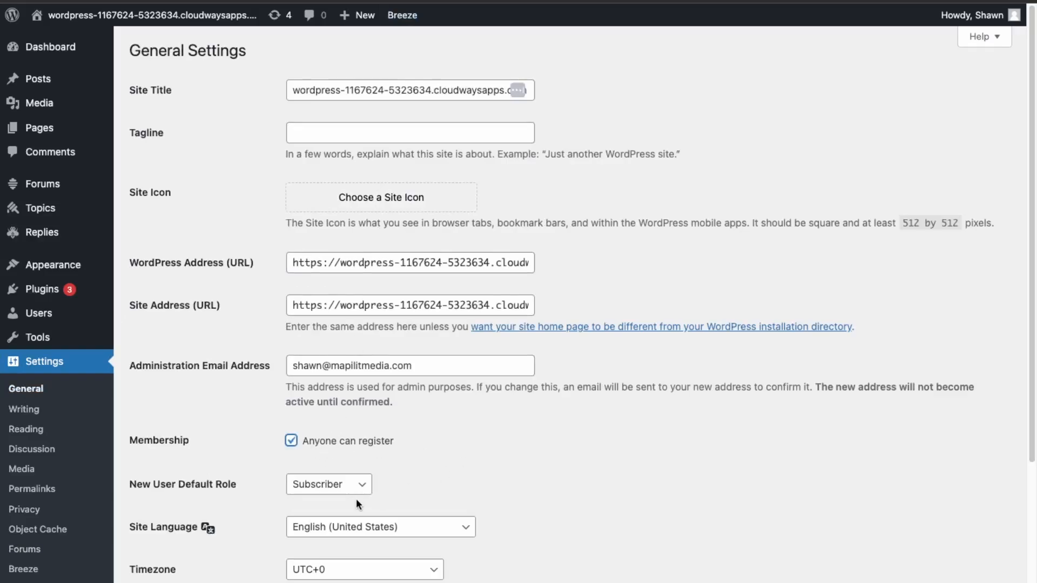
{"action": "left_click", "coordinate": [328, 484]}
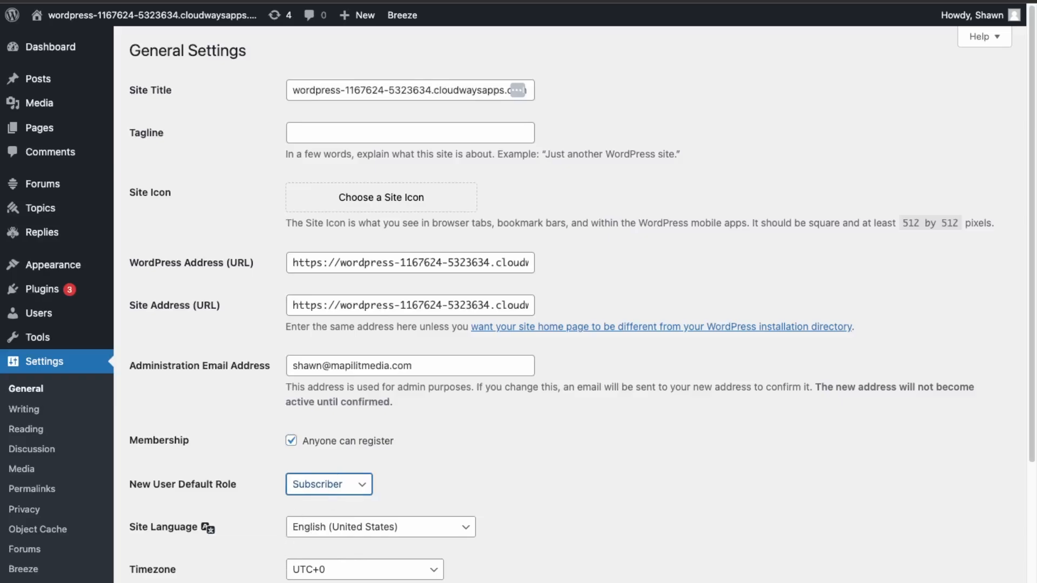
{"action": "mouse_move", "coordinate": [352, 460]}
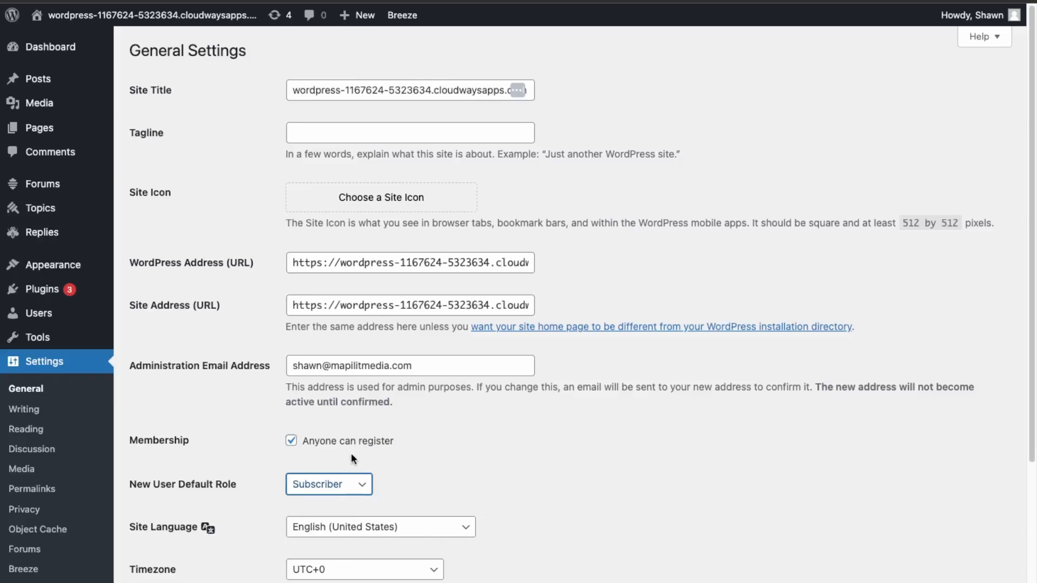
{"action": "scroll", "scroll_direction": "down", "scroll_amount": 3}
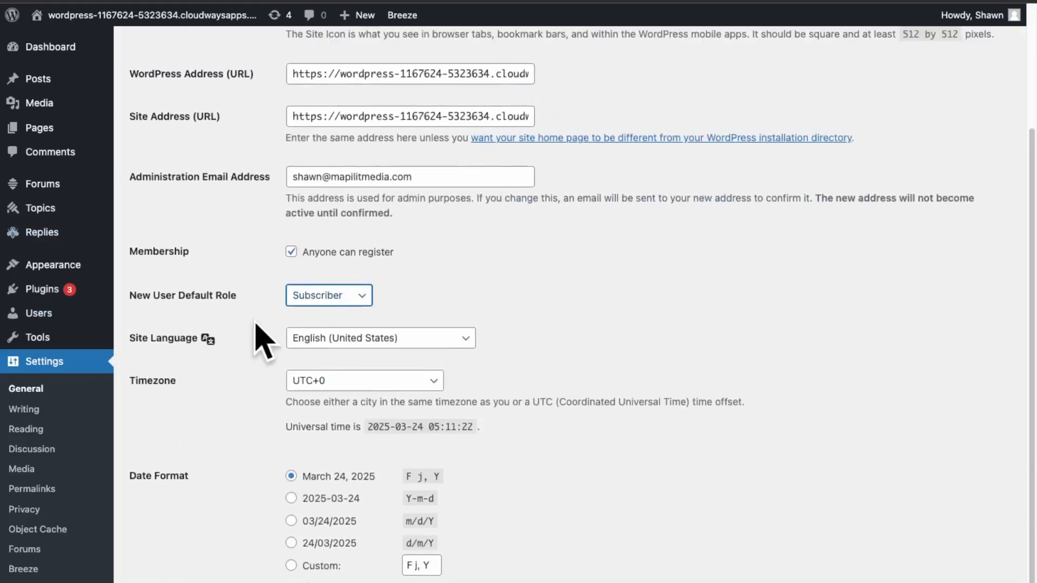
{"action": "scroll", "scroll_direction": "down", "scroll_amount": 3}
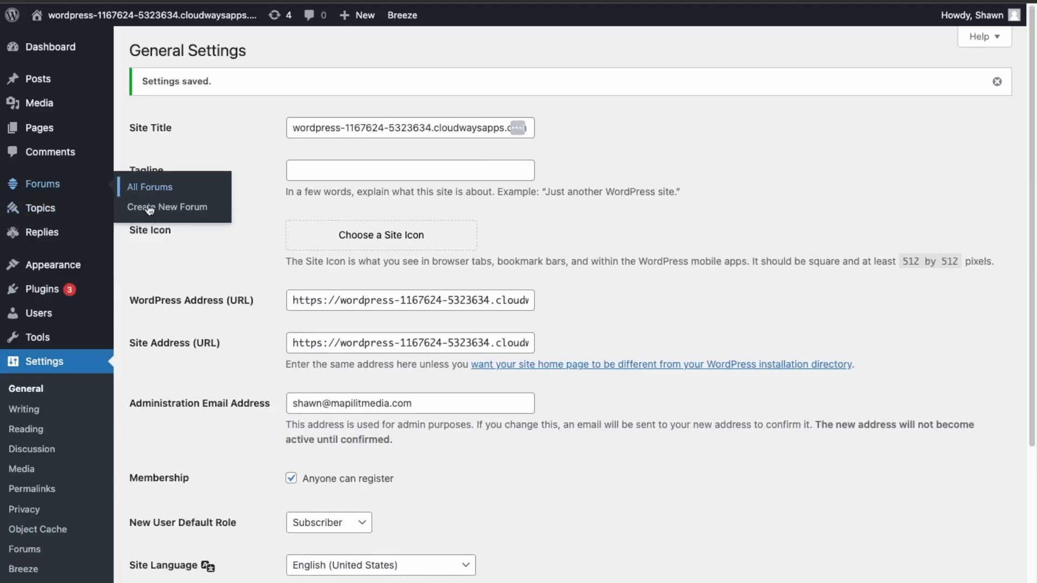
{"action": "mouse_move", "coordinate": [167, 207]}
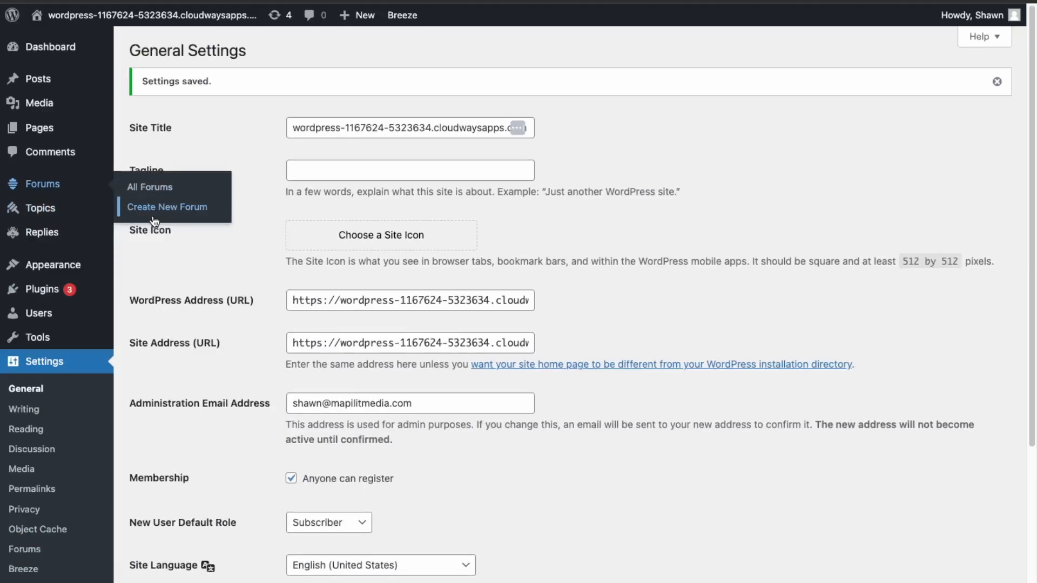
Step: Create a new forum titled 'Introductions', review its type, status and moderators, and publish it
{"action": "left_click", "coordinate": [167, 207]}
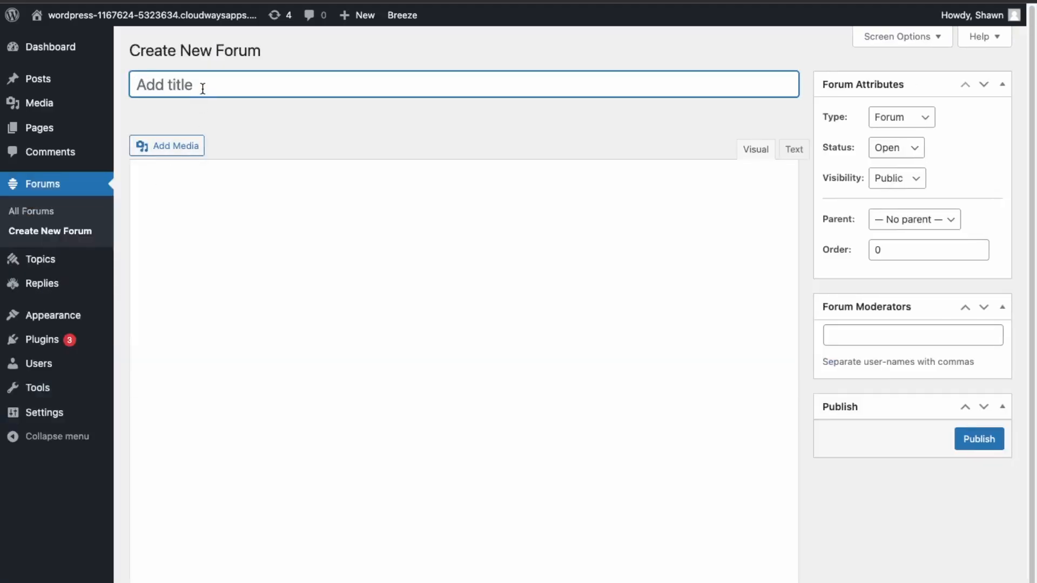
{"action": "type", "text": "Introduc"}
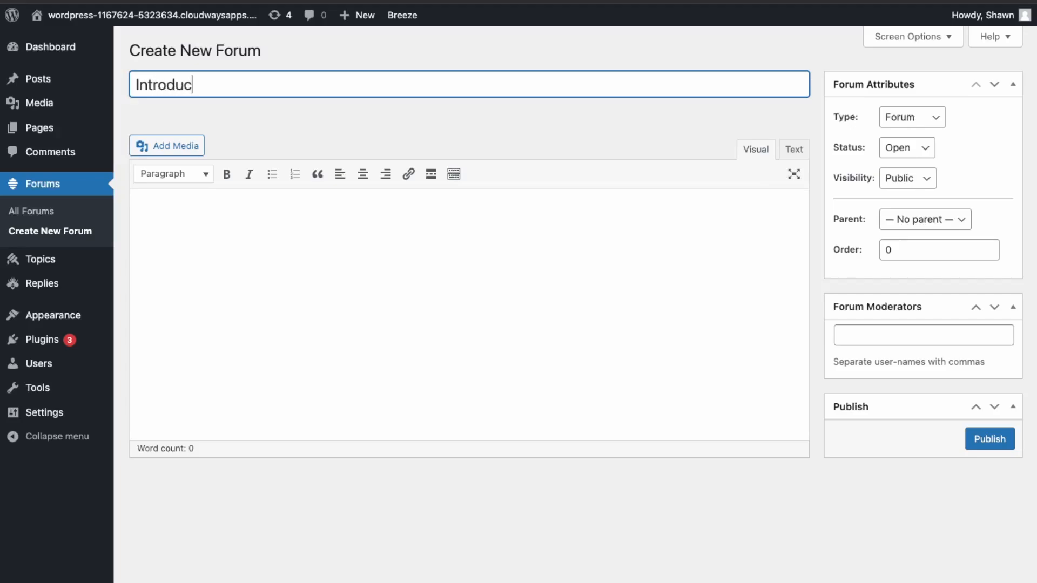
{"action": "type", "text": "tions"}
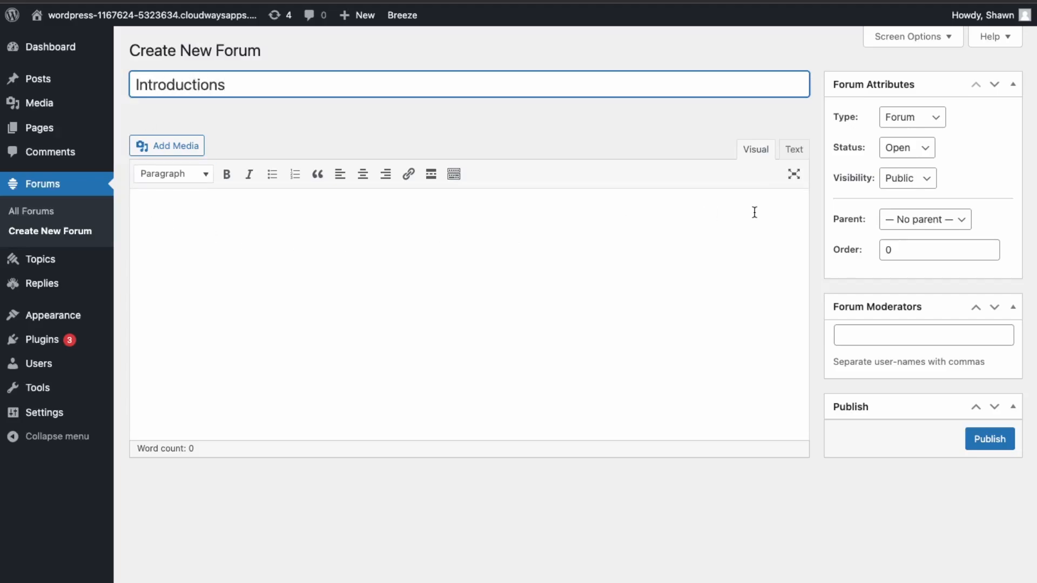
{"action": "left_click", "coordinate": [911, 117]}
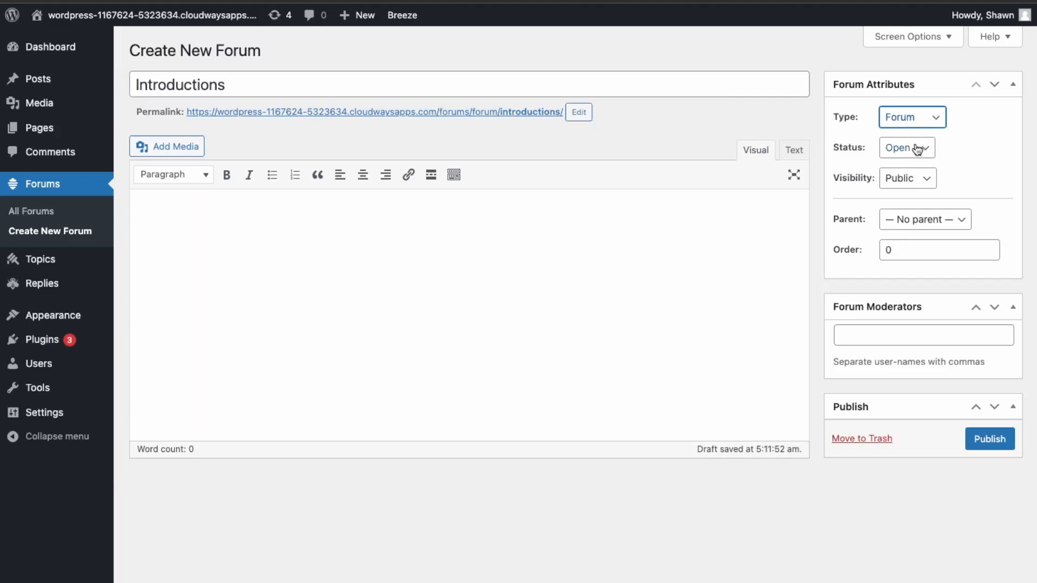
{"action": "mouse_move", "coordinate": [911, 192]}
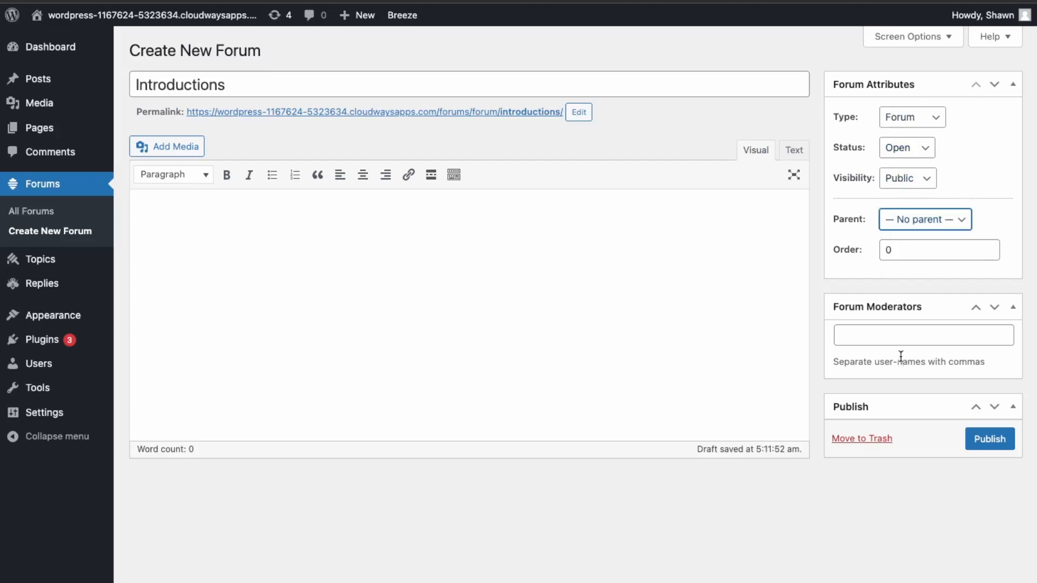
{"action": "left_click", "coordinate": [924, 335]}
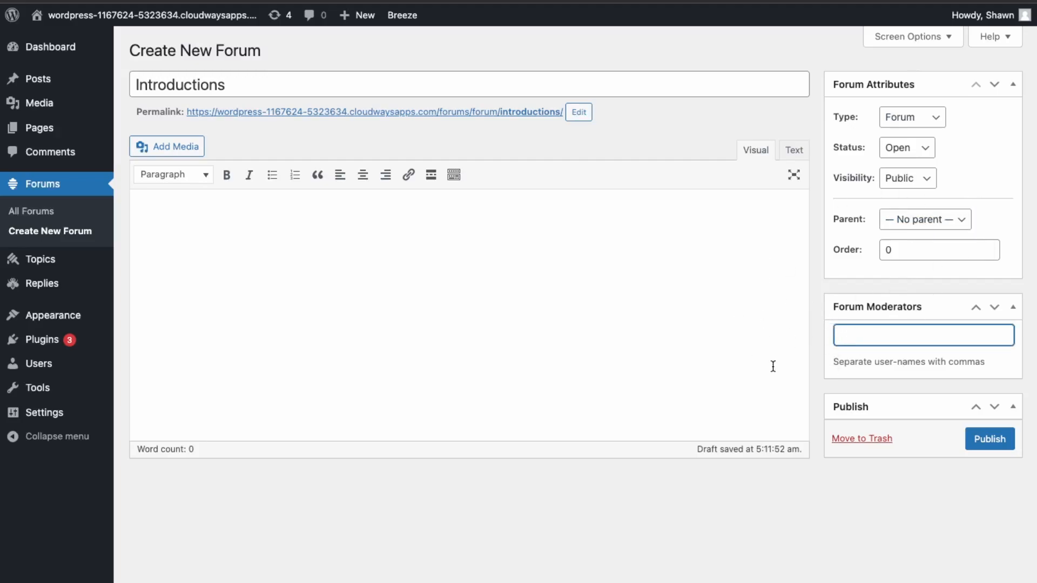
{"action": "mouse_move", "coordinate": [751, 367]}
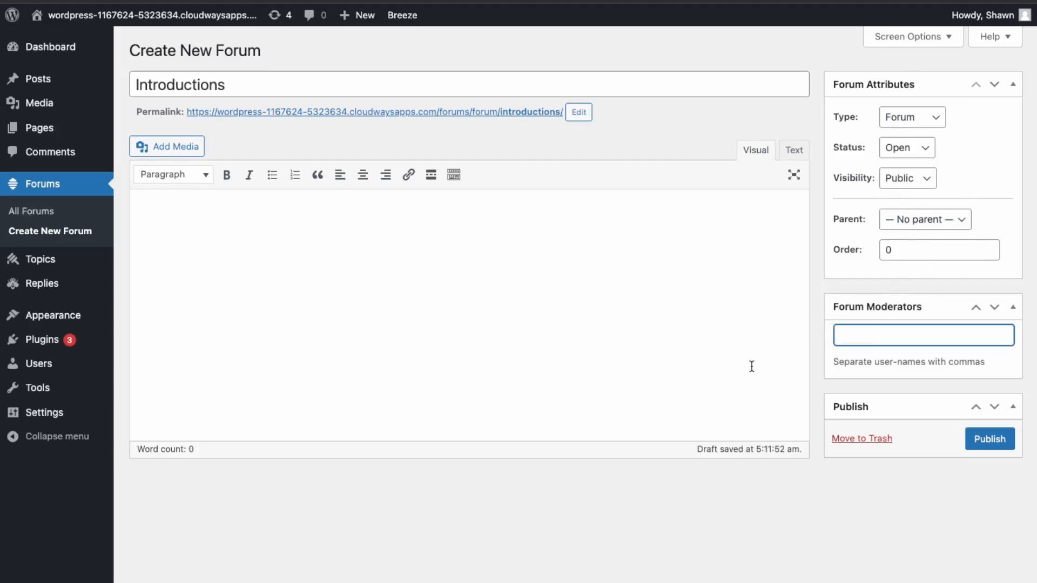
{"action": "mouse_move", "coordinate": [712, 187]}
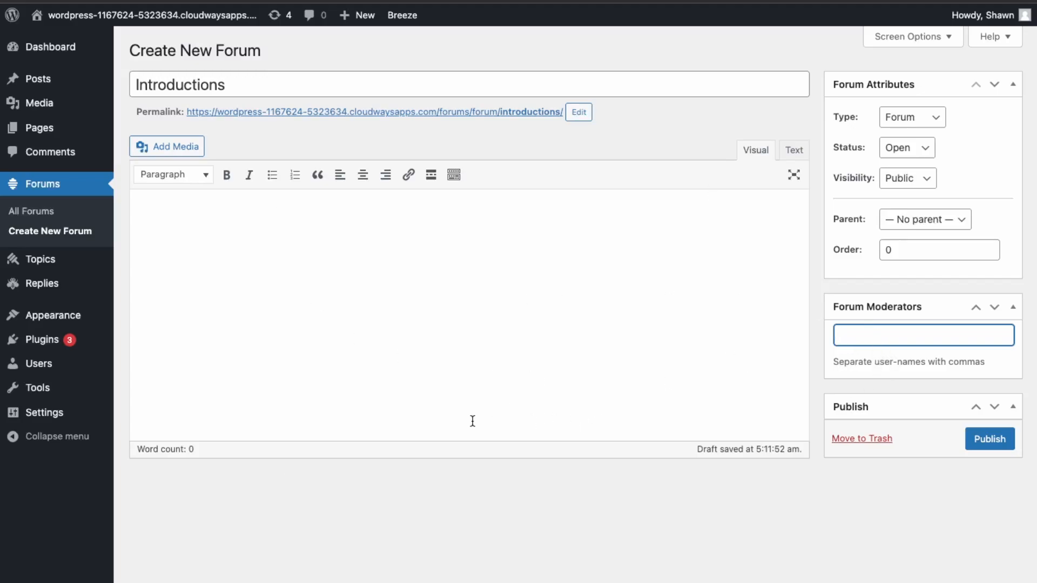
{"action": "left_click", "coordinate": [990, 439]}
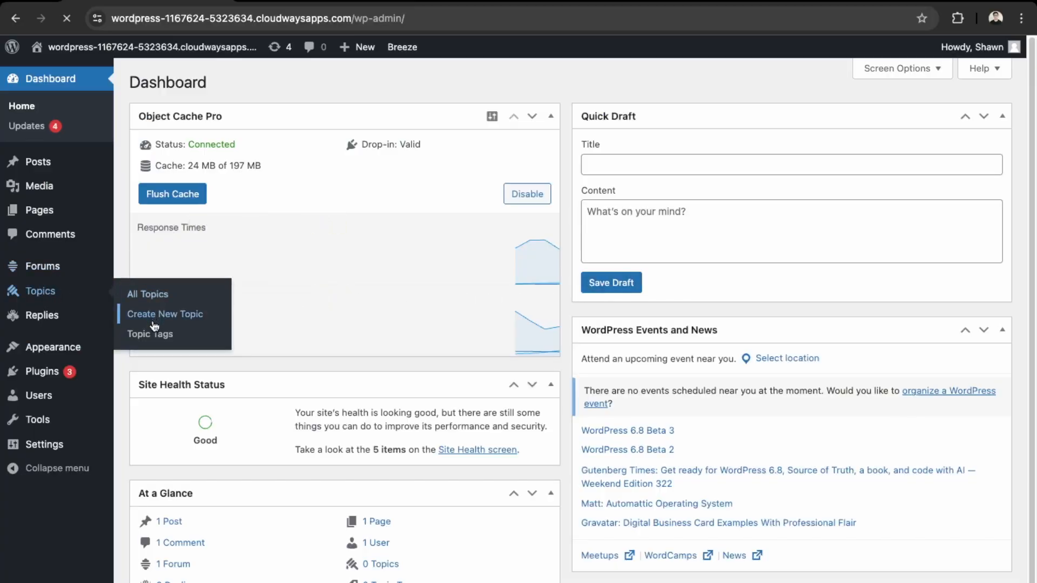
Step: Create a topic titled 'Toronto Branch' in the Introductions forum and publish it
{"action": "left_click", "coordinate": [164, 314]}
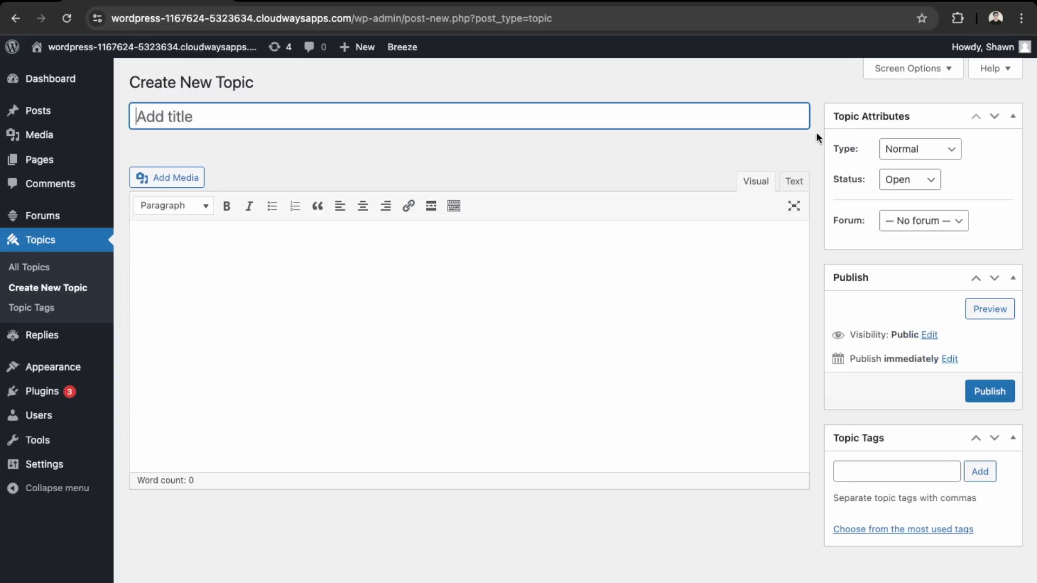
{"action": "left_click", "coordinate": [923, 220]}
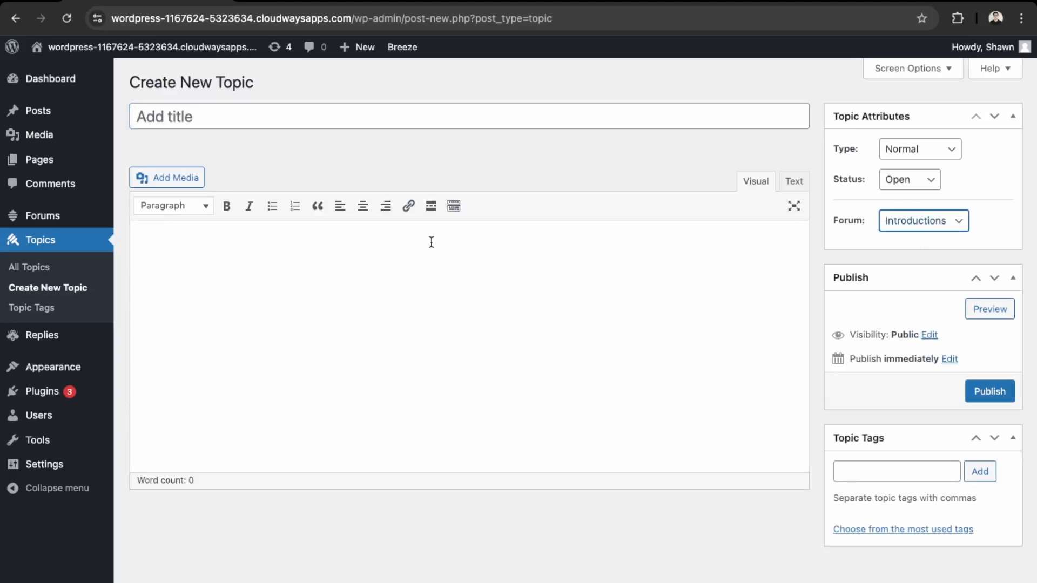
{"action": "left_click", "coordinate": [470, 115]}
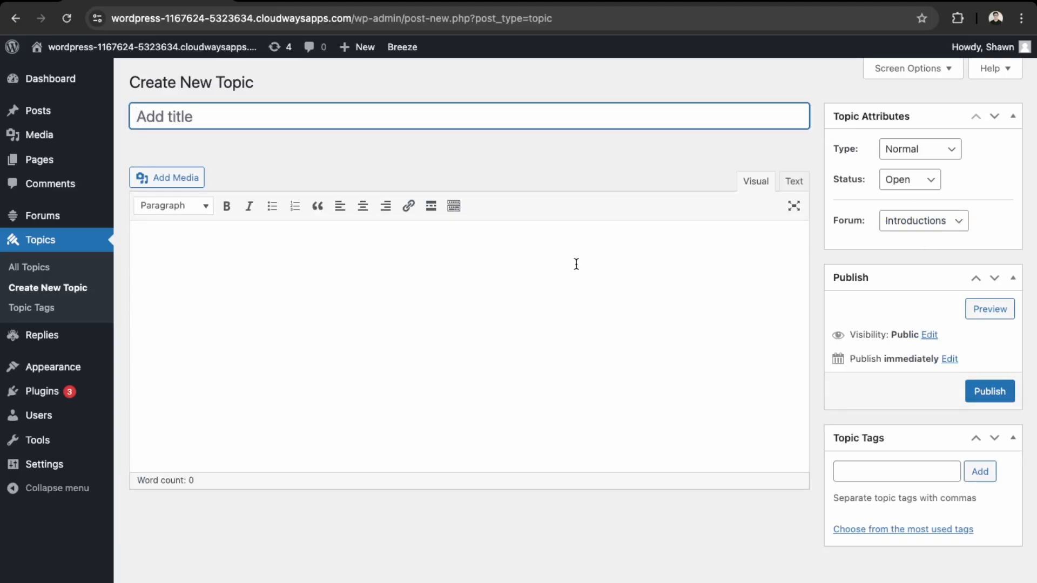
{"action": "type", "text": "Toronto Br"}
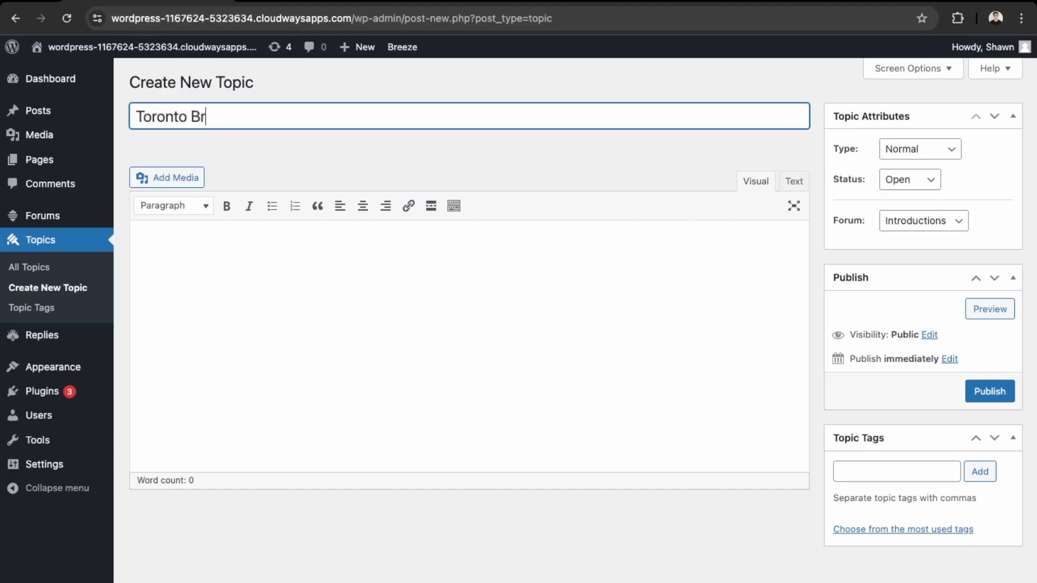
{"action": "type", "text": "anch"}
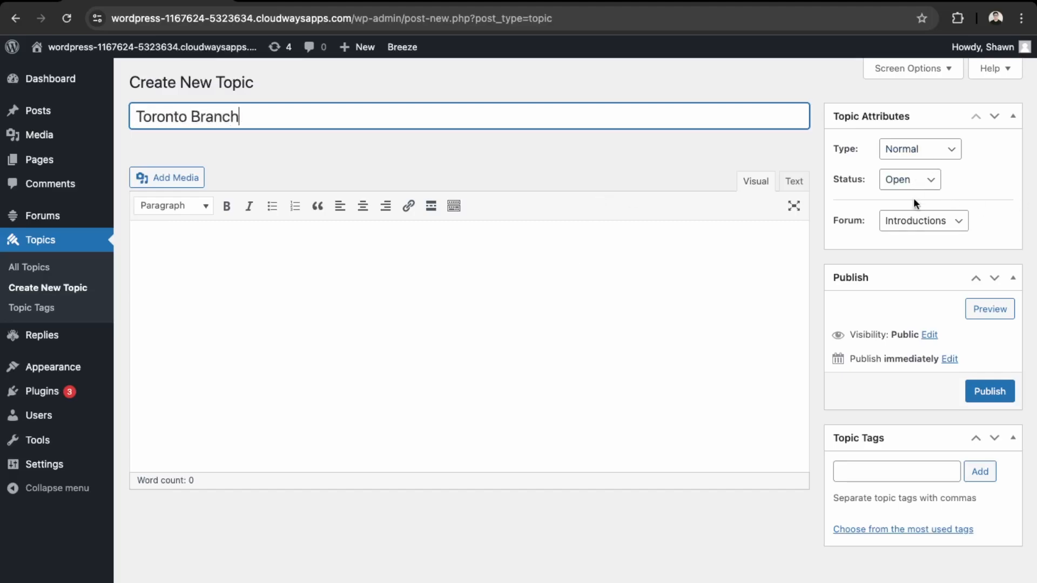
{"action": "mouse_move", "coordinate": [944, 350]}
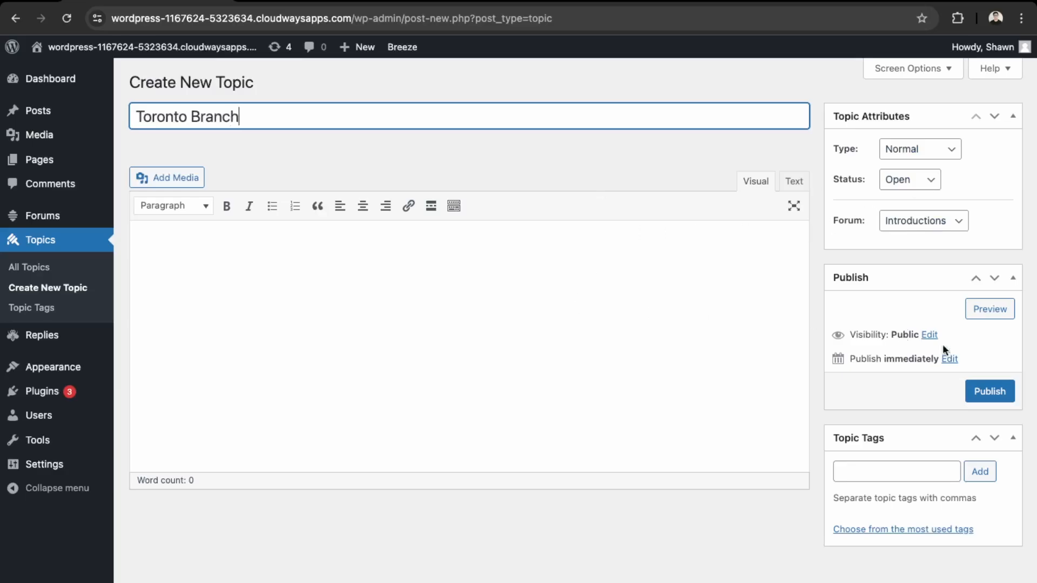
{"action": "left_click", "coordinate": [990, 391]}
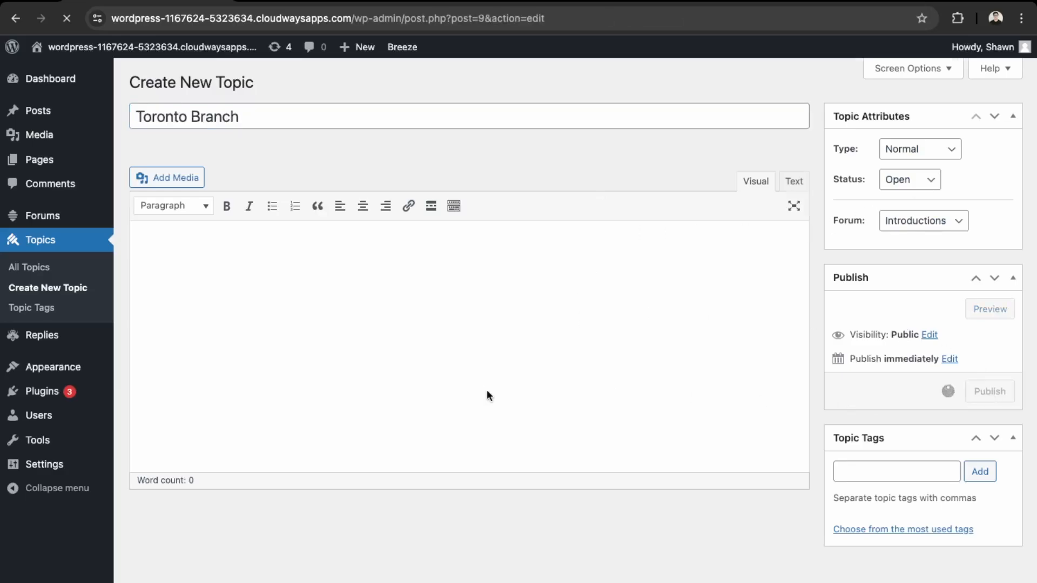
{"action": "left_click", "coordinate": [990, 391]}
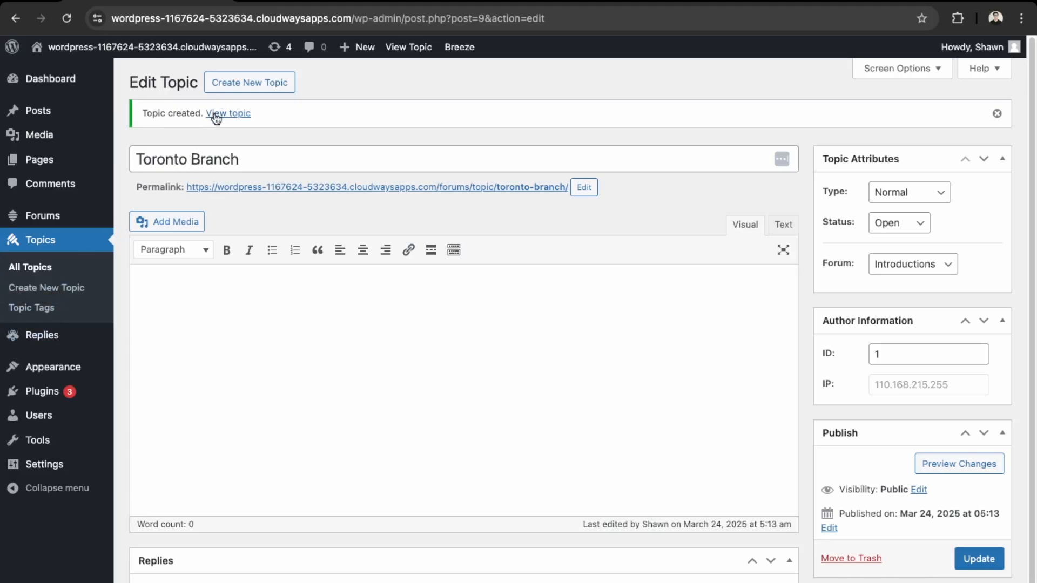
Step: Create a second topic titled 'Vancouver Branch' assigned to the Introductions forum
{"action": "left_click", "coordinate": [249, 83]}
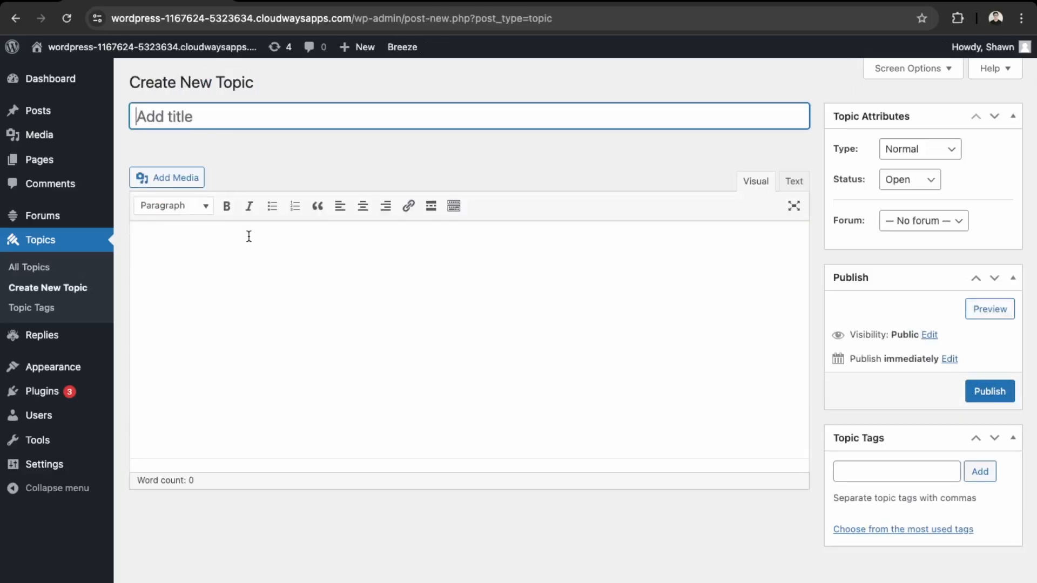
{"action": "type", "text": "Vancouver"}
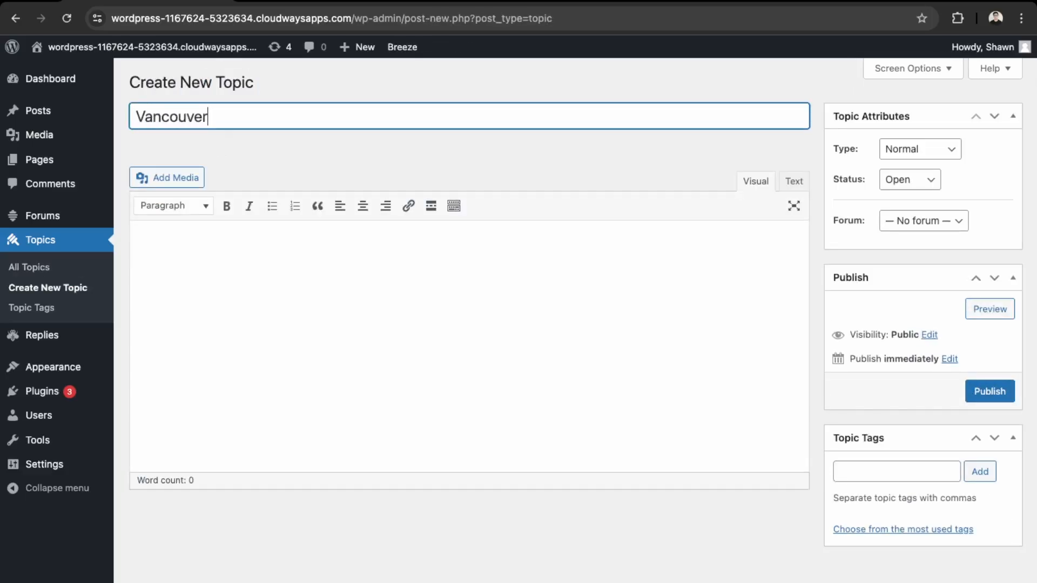
{"action": "type", "text": "Brand"}
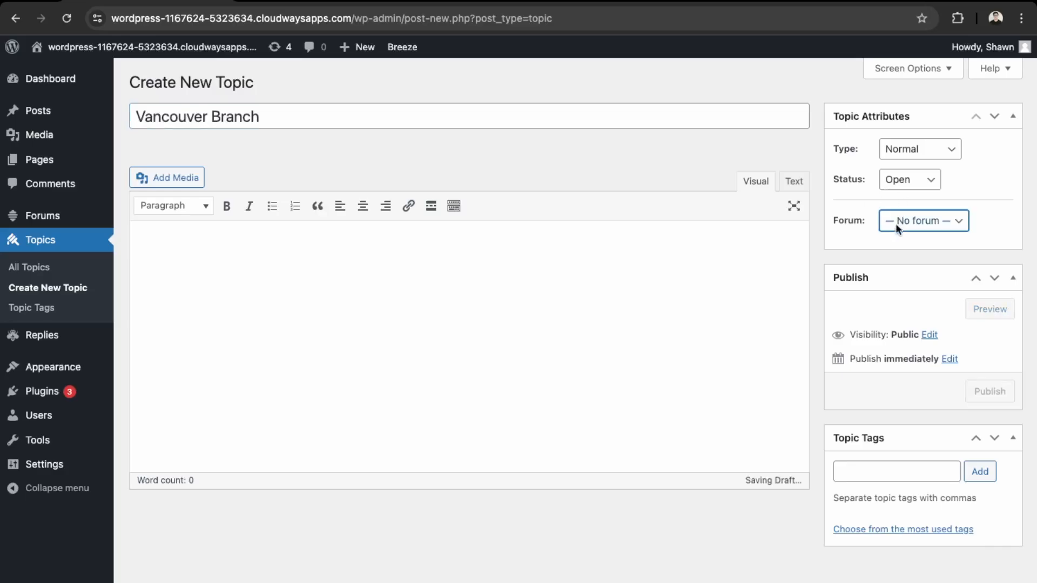
{"action": "left_click", "coordinate": [990, 391]}
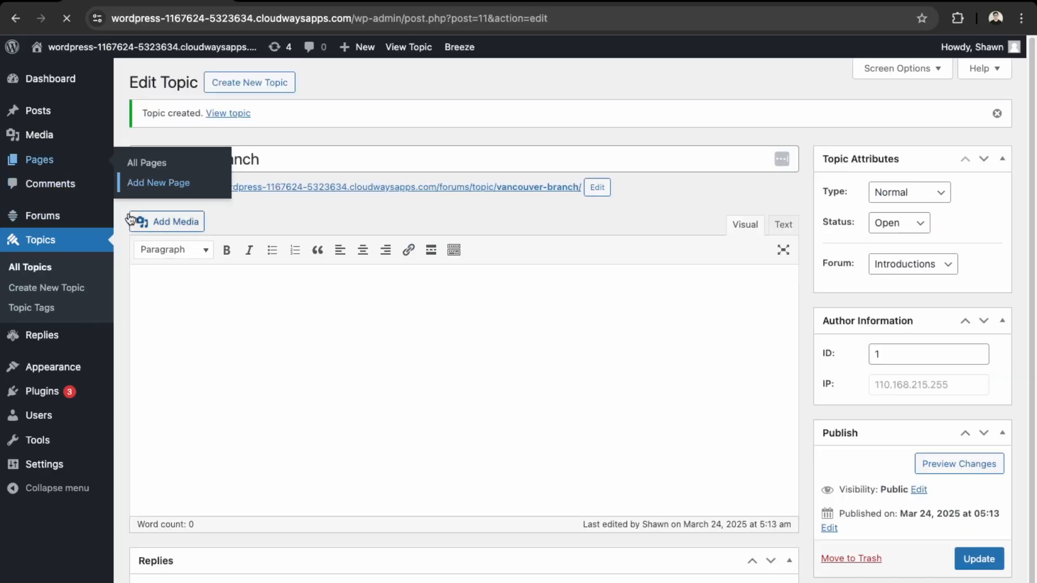
Step: Draft a new blank page titled 'Forum', then switch to the bbPress shortcodes reference
{"action": "left_click", "coordinate": [158, 183]}
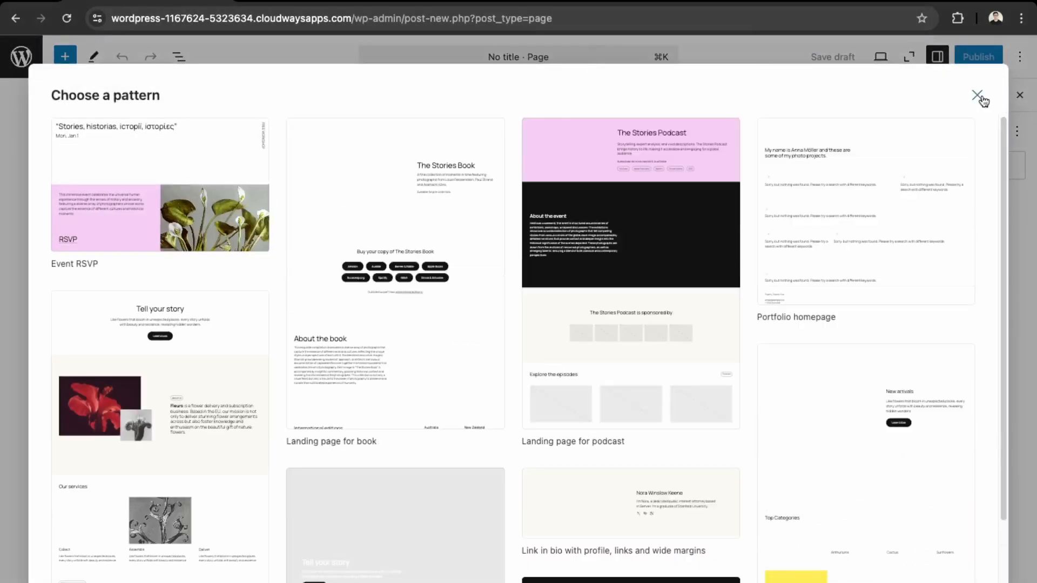
{"action": "left_click", "coordinate": [981, 95]}
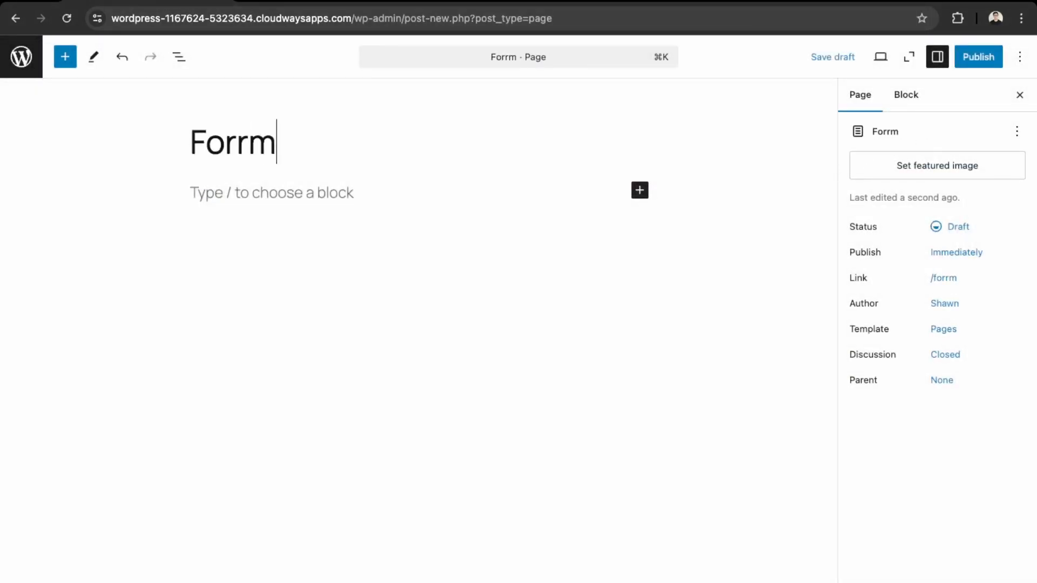
{"action": "type", "text": "Forum"}
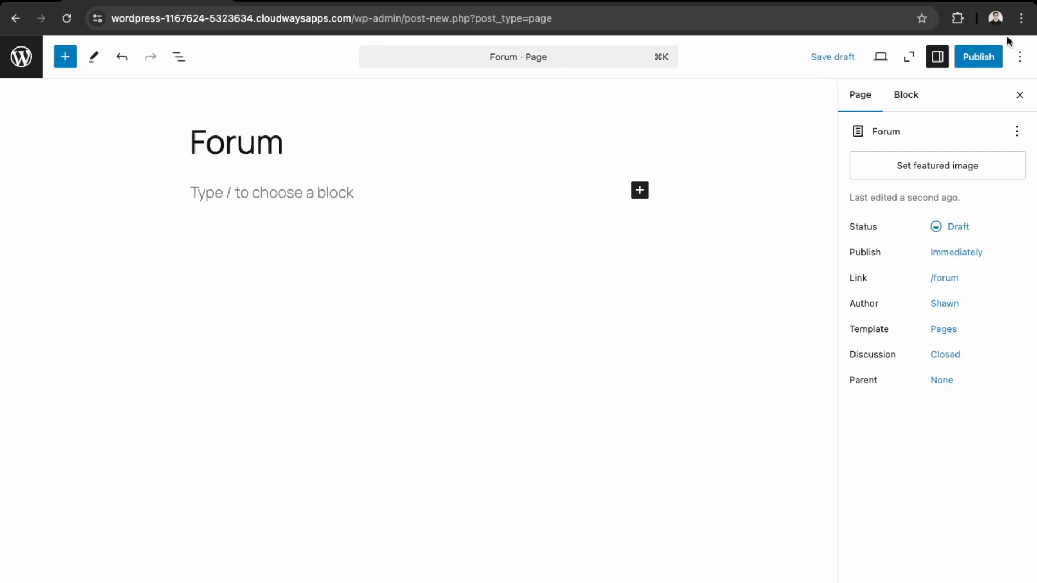
{"action": "left_click", "coordinate": [979, 57]}
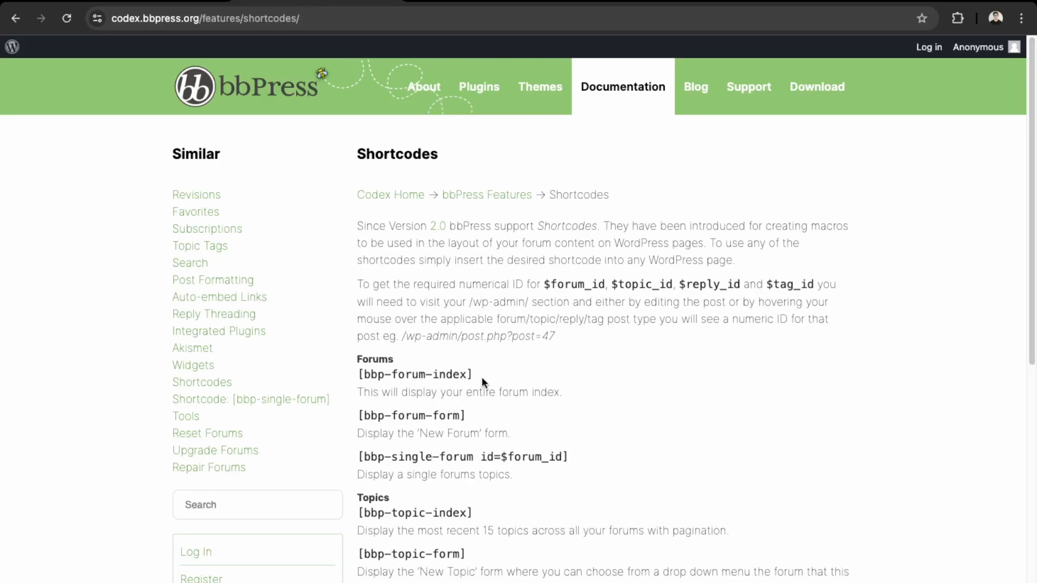
{"action": "mouse_move", "coordinate": [482, 387]}
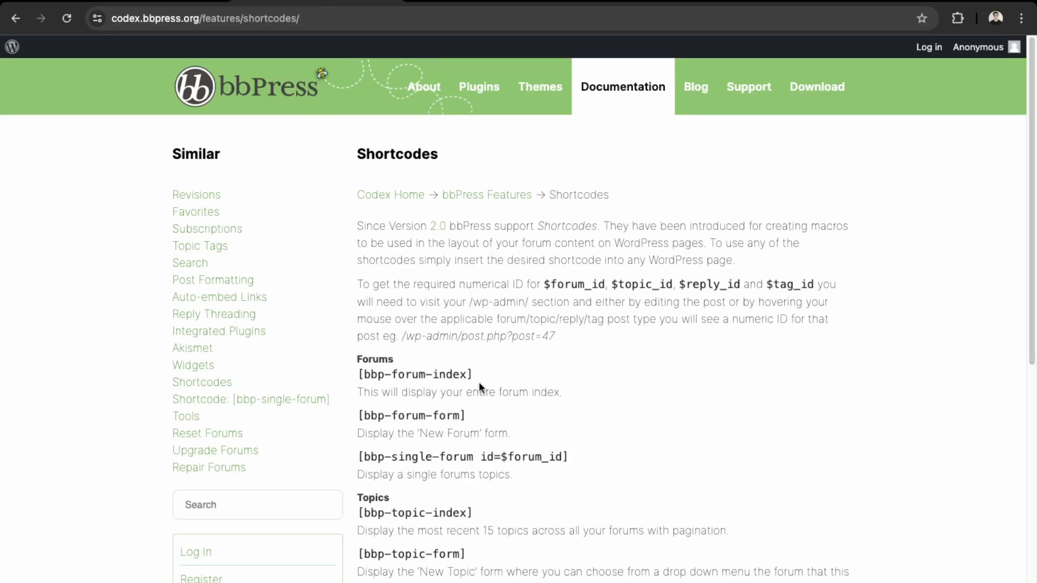
{"action": "mouse_move", "coordinate": [427, 439]}
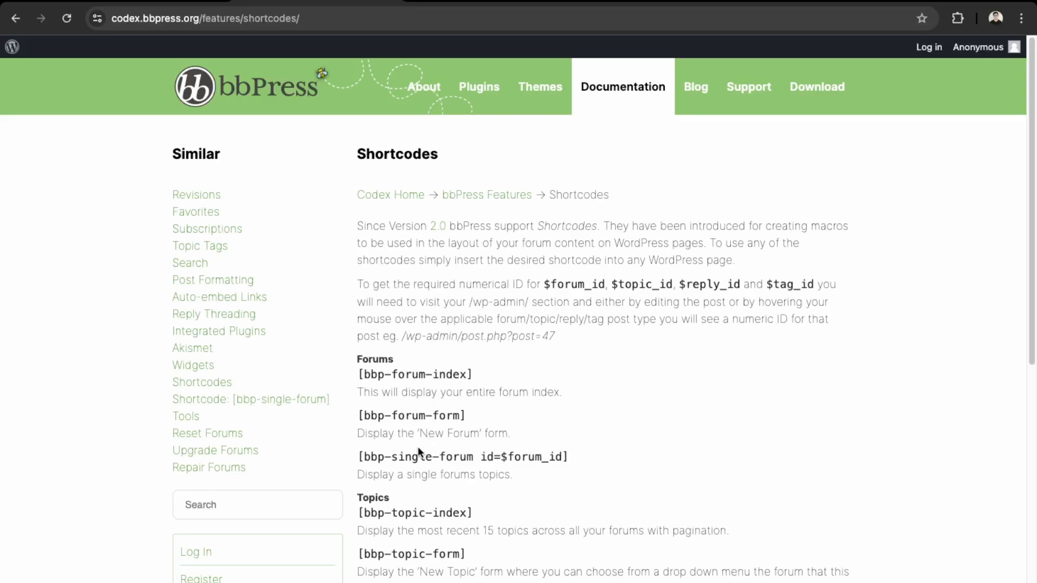
Step: Select the [bbp-forum-index] shortcode on the bbPress Codex page to copy it
{"action": "double_click", "coordinate": [452, 375]}
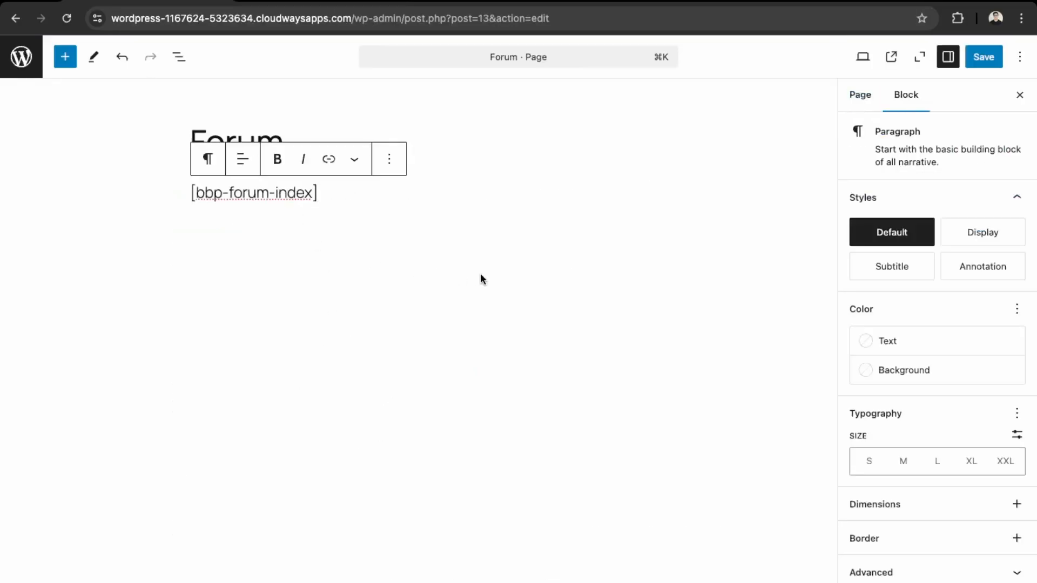
Step: View the live Forum page listing the Introductions forum, then return to the admin dashboard
{"action": "left_click", "coordinate": [983, 56]}
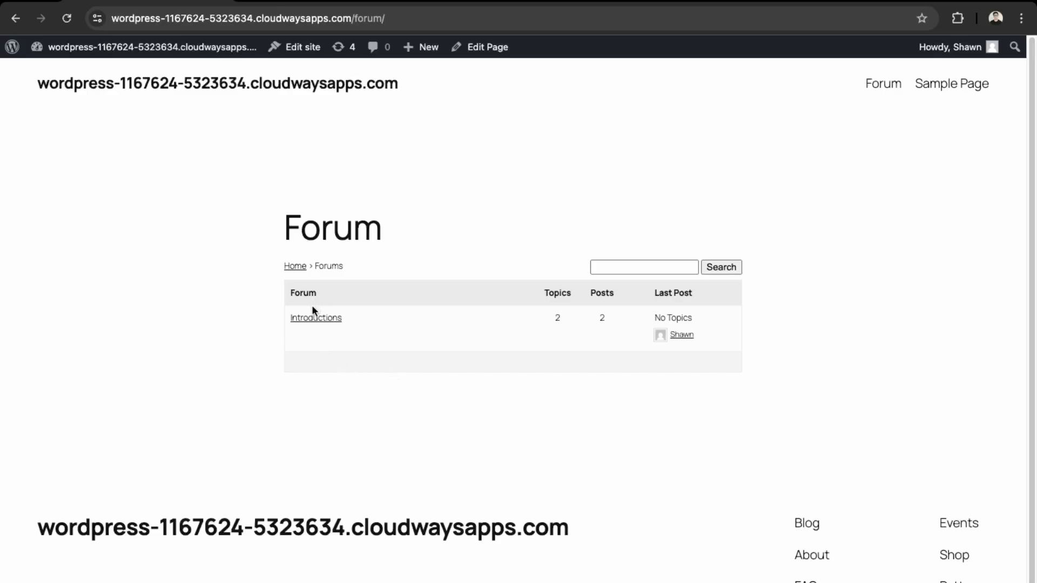
{"action": "left_click", "coordinate": [142, 46]}
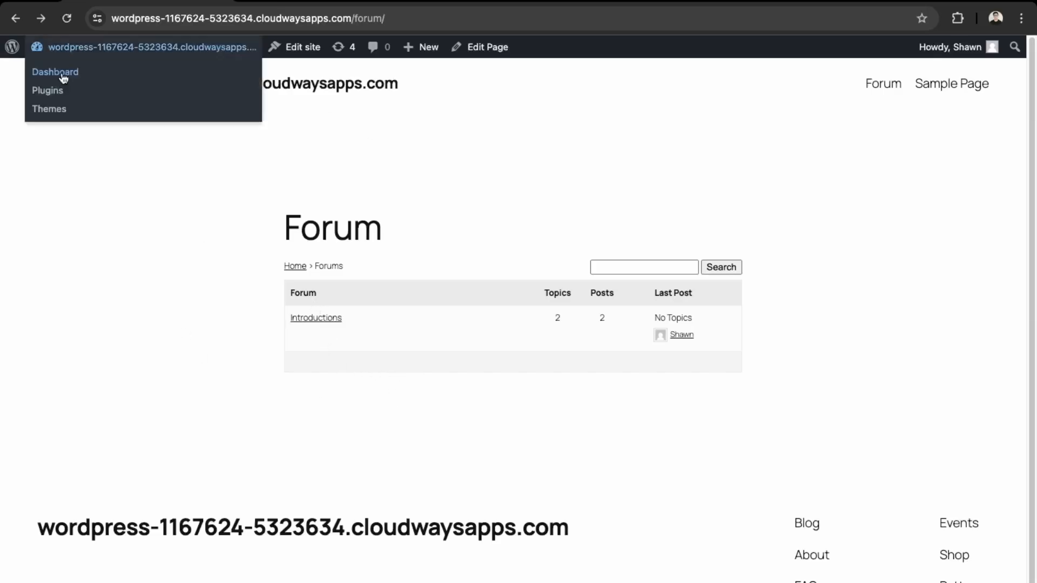
{"action": "left_click", "coordinate": [55, 71]}
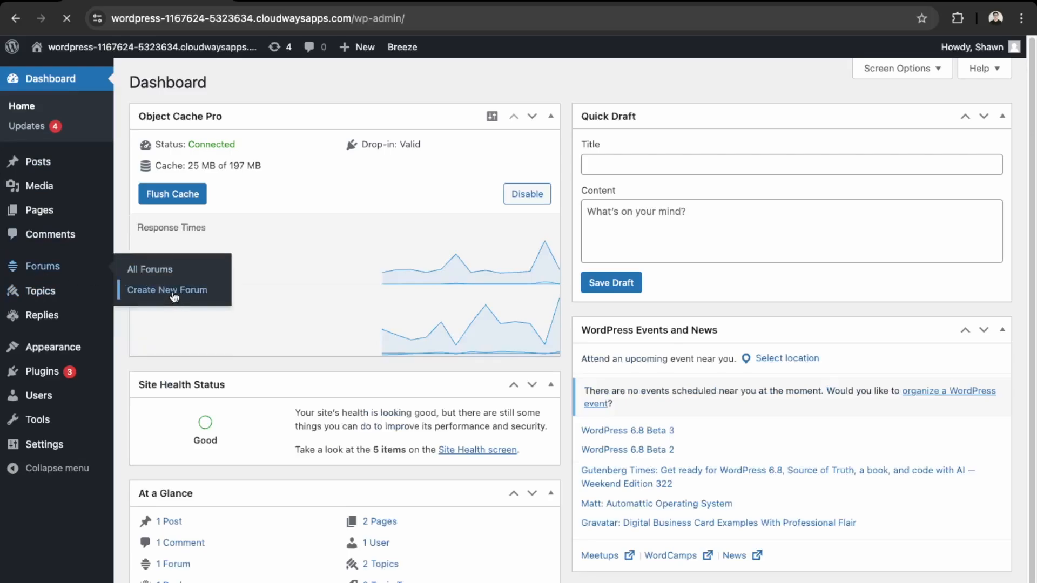
Step: Publish a forum category 'Support', order 1, described 'this is a category for support/QA.', then visit the site
{"action": "left_click", "coordinate": [167, 290]}
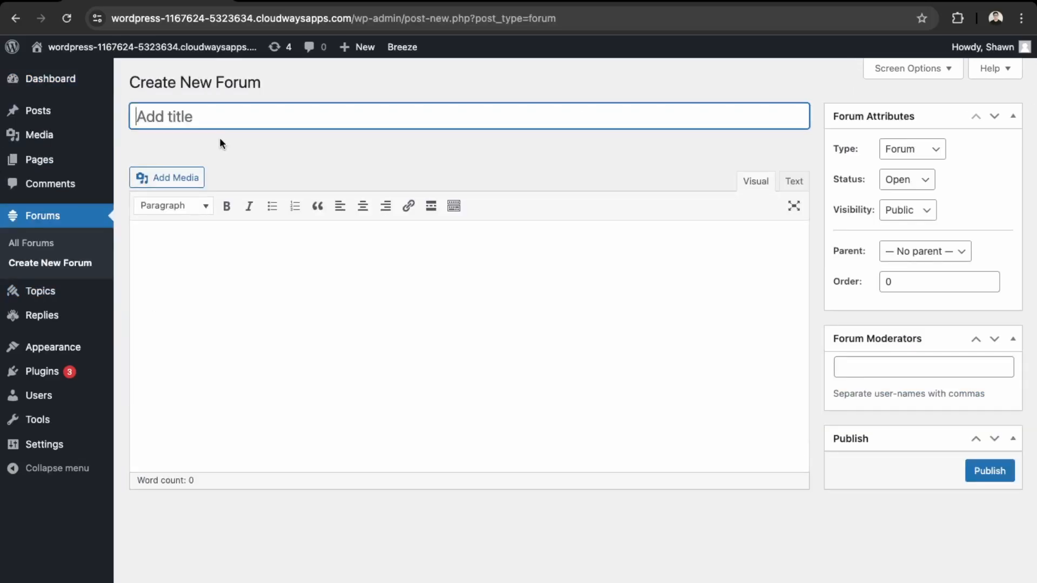
{"action": "type", "text": "Support"}
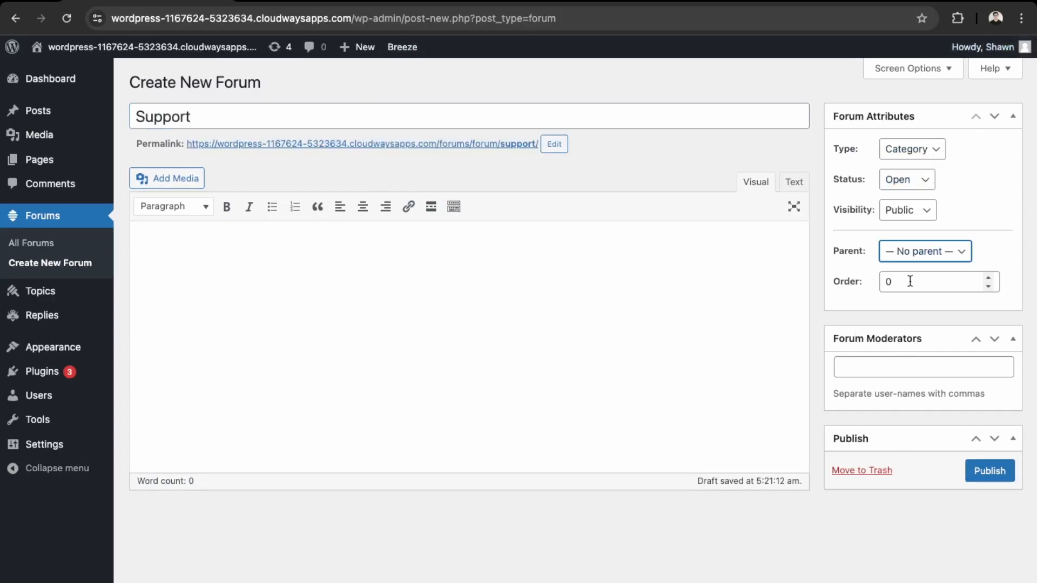
{"action": "type", "text": "1"}
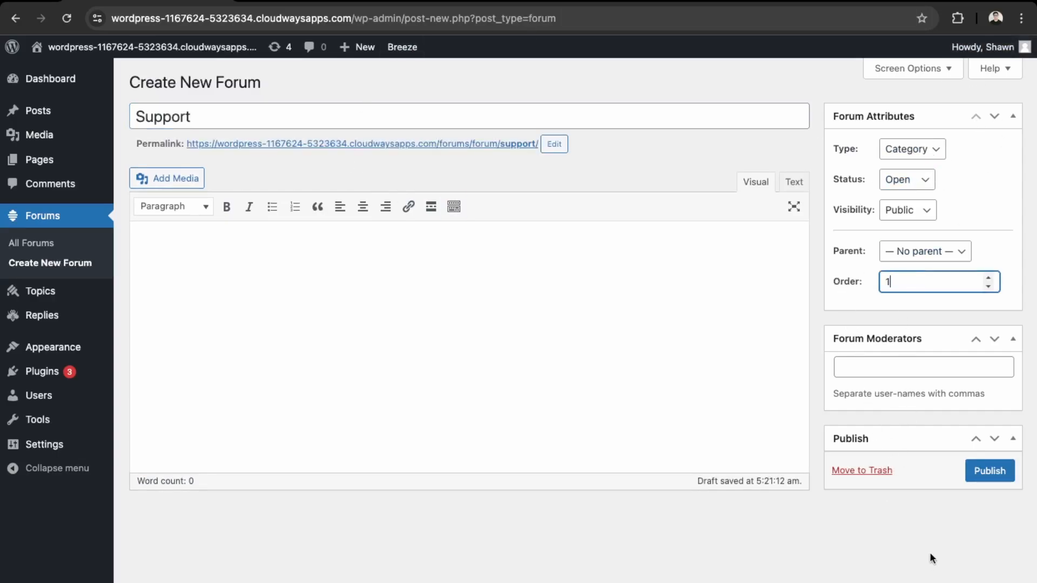
{"action": "type", "text": "this is"}
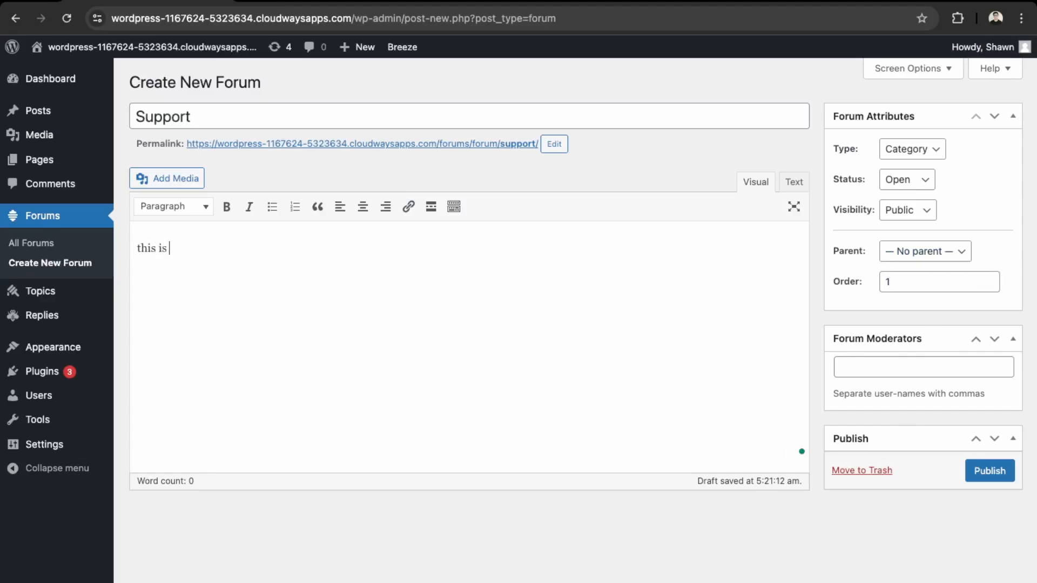
{"action": "type", "text": "a foru"}
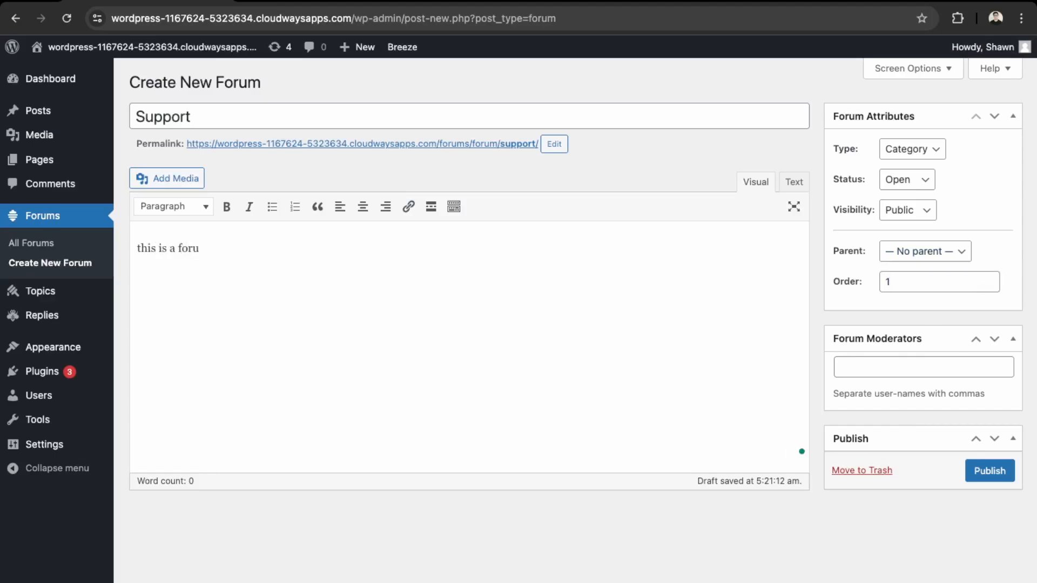
{"action": "key", "text": "Backspace"}
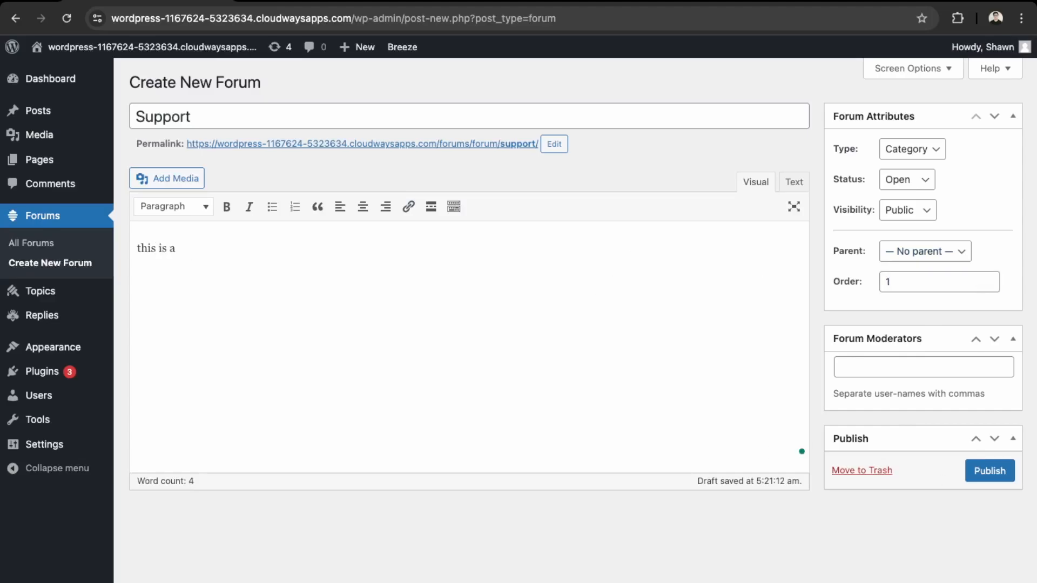
{"action": "type", "text": "category fo"}
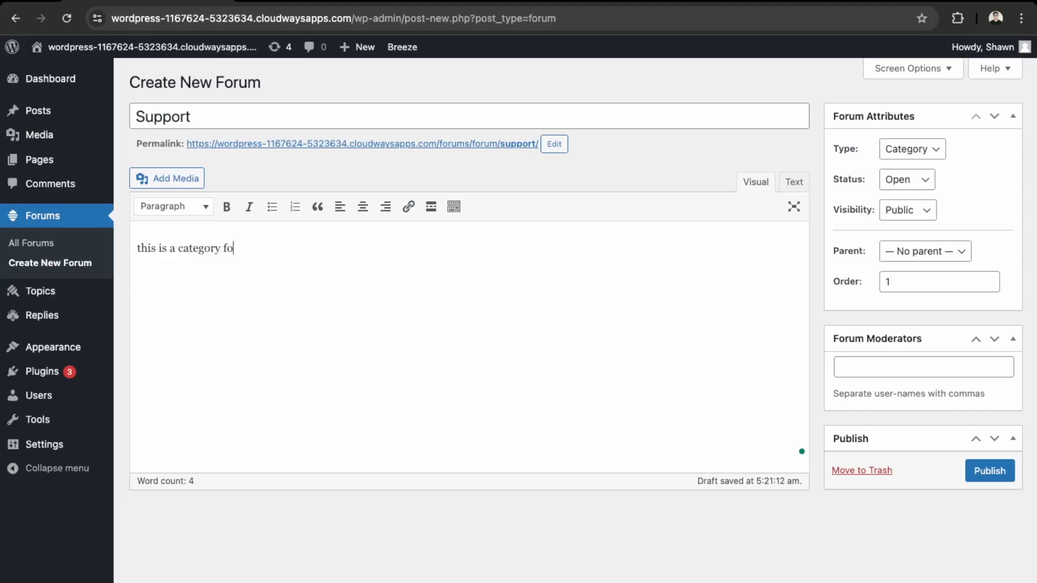
{"action": "type", "text": "r support/"}
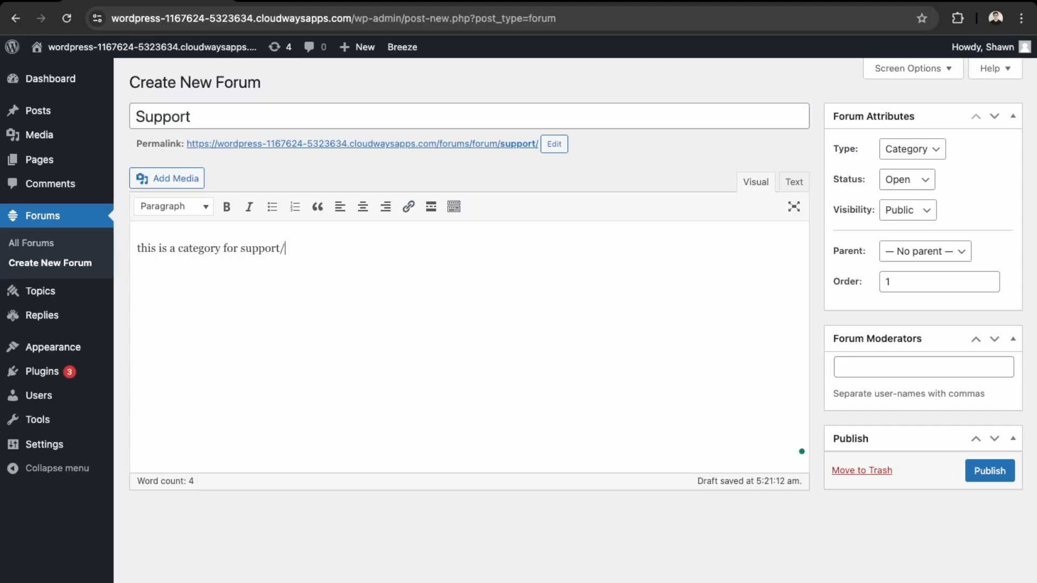
{"action": "type", "text": "QA."}
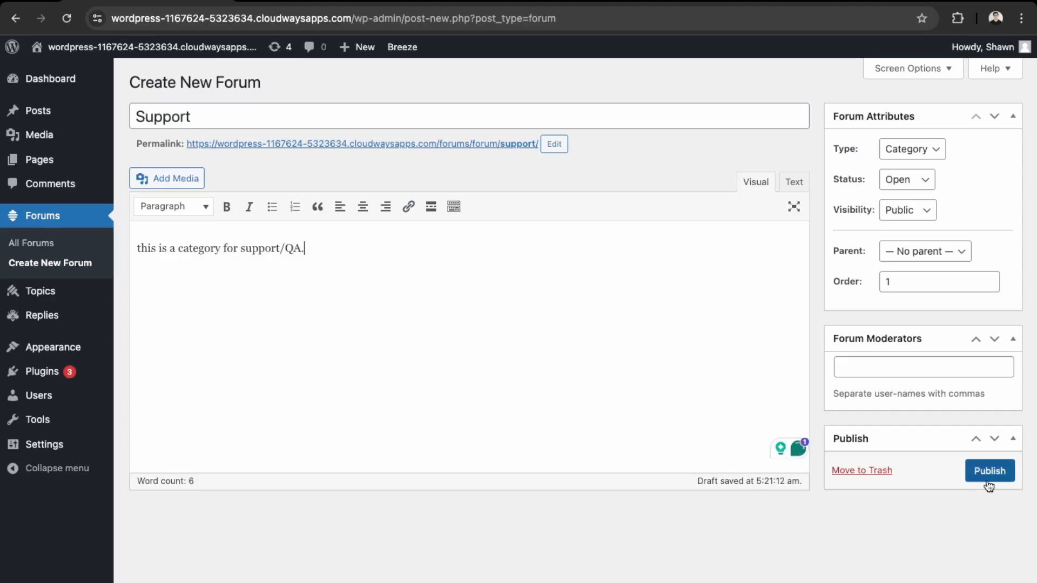
{"action": "left_click", "coordinate": [990, 470]}
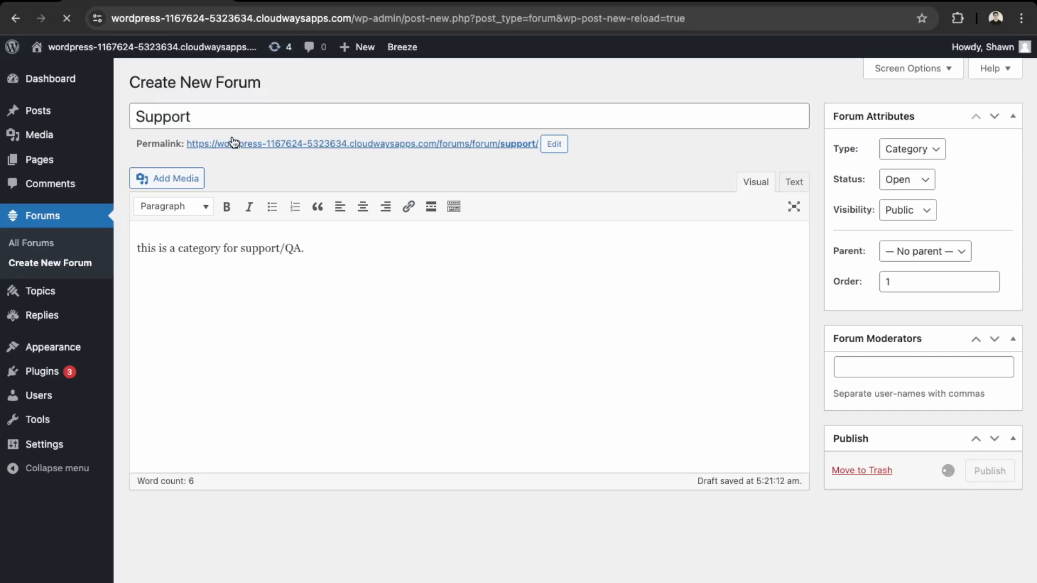
{"action": "left_click", "coordinate": [990, 470]}
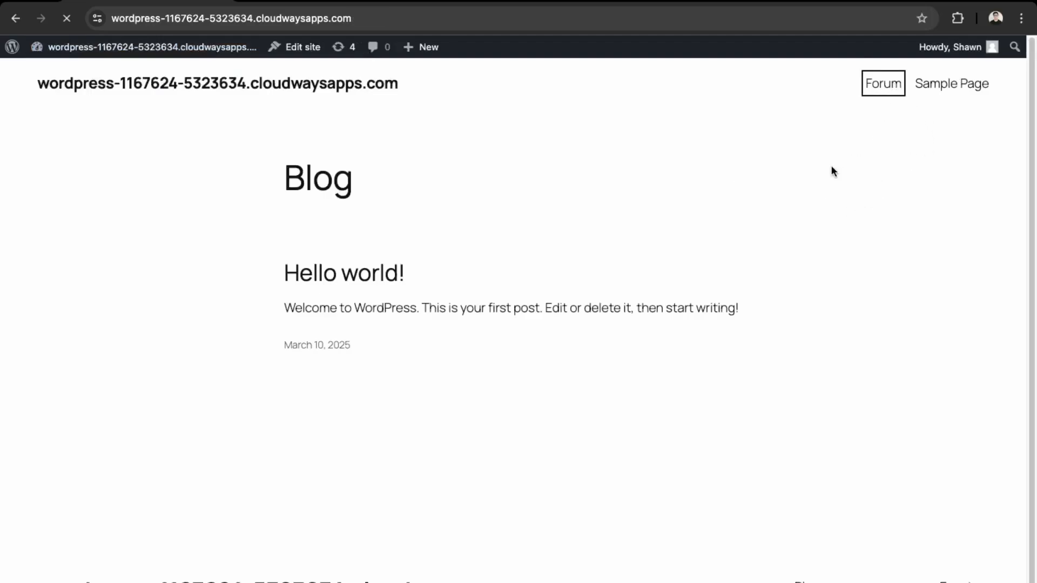
Step: Return to the site admin and reach the Add Plugins screen
{"action": "left_click", "coordinate": [882, 83]}
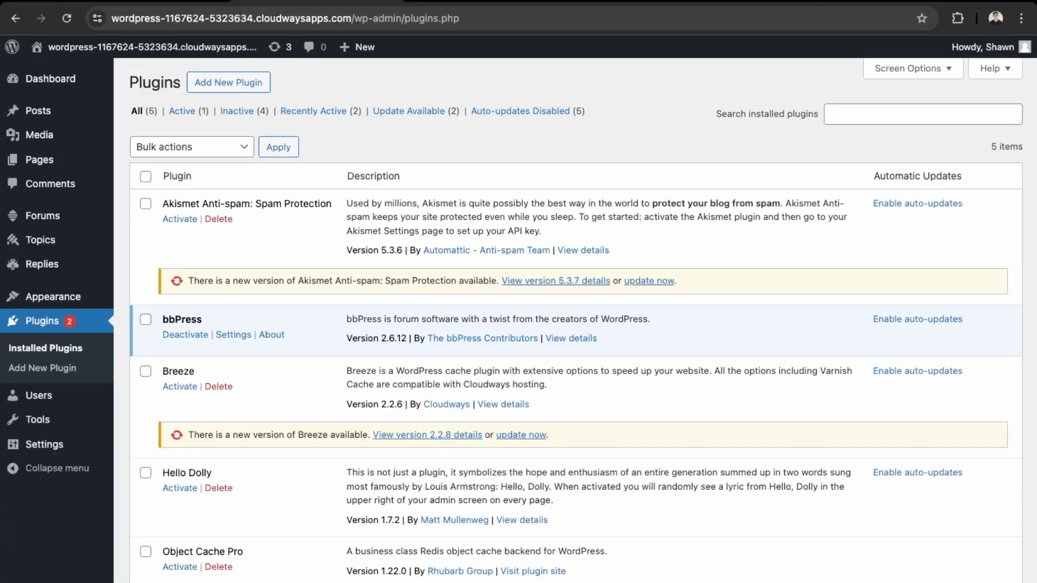
{"action": "mouse_move", "coordinate": [765, 146]}
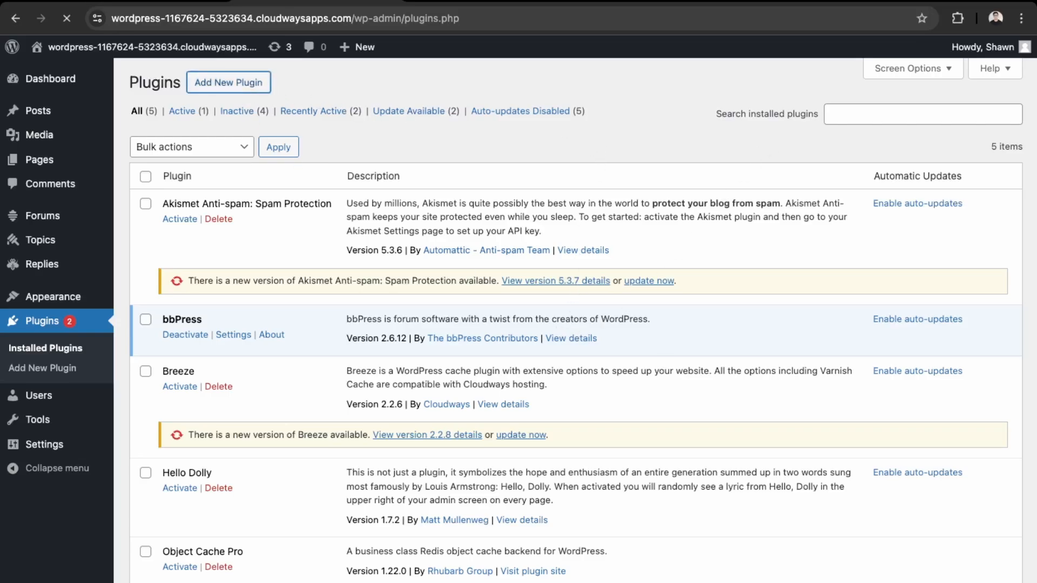
{"action": "left_click", "coordinate": [228, 82]}
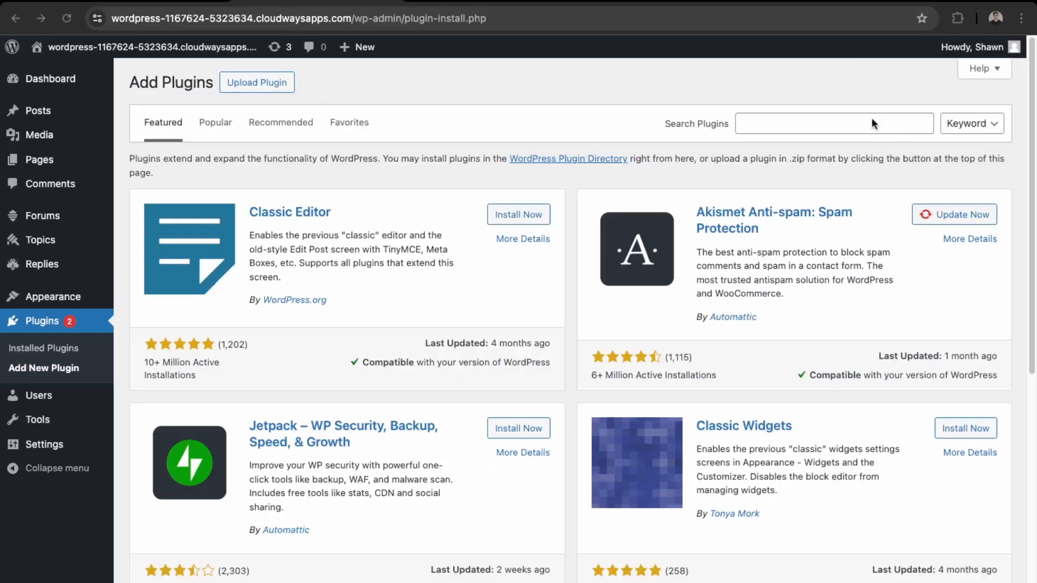
Step: Search 'bbp st', install and activate bbp style pack, then reach its settings page
{"action": "type", "text": "bbp st"}
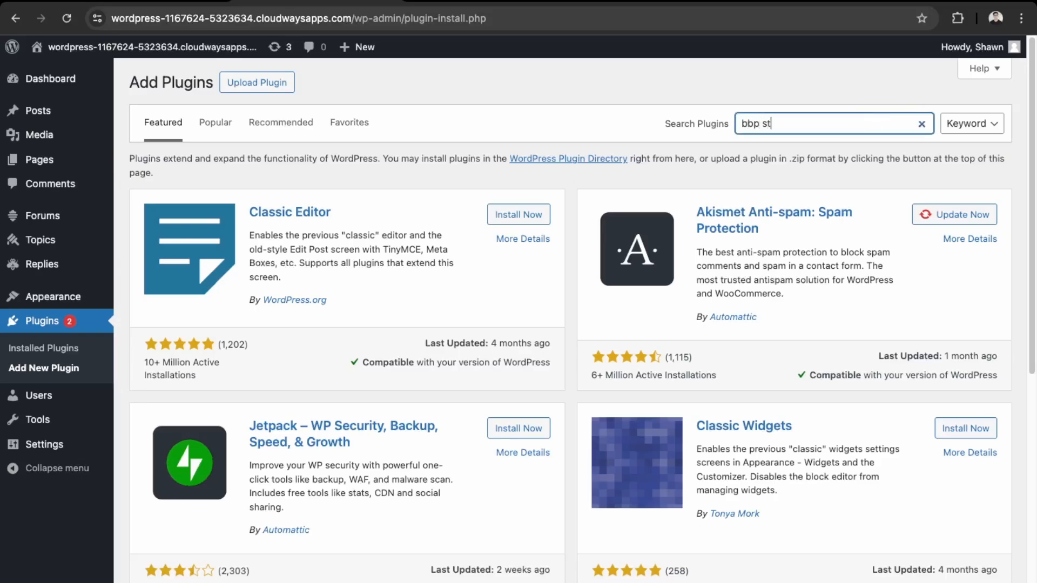
{"action": "left_click", "coordinate": [518, 202]}
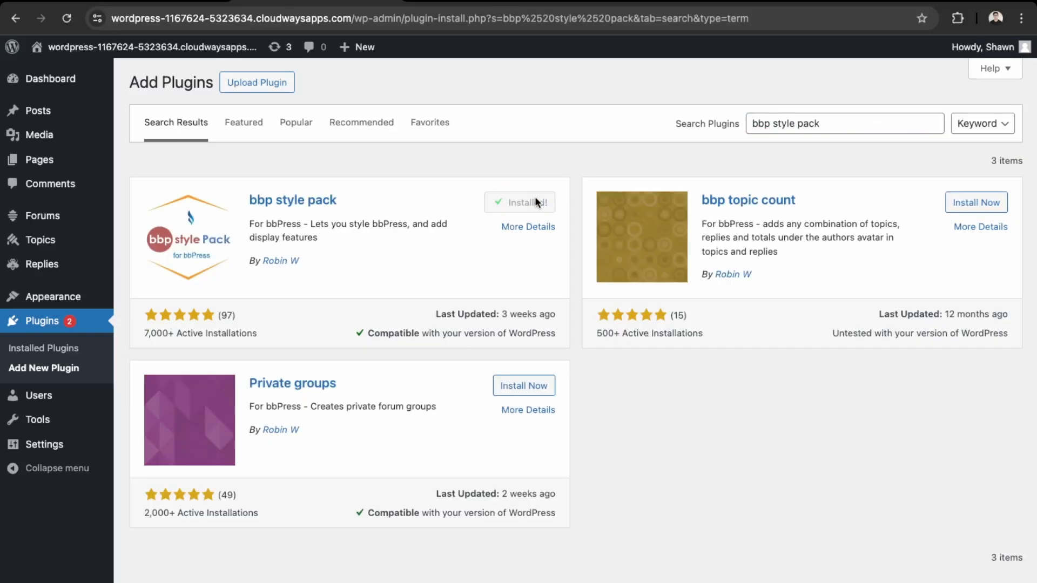
{"action": "left_click", "coordinate": [520, 202]}
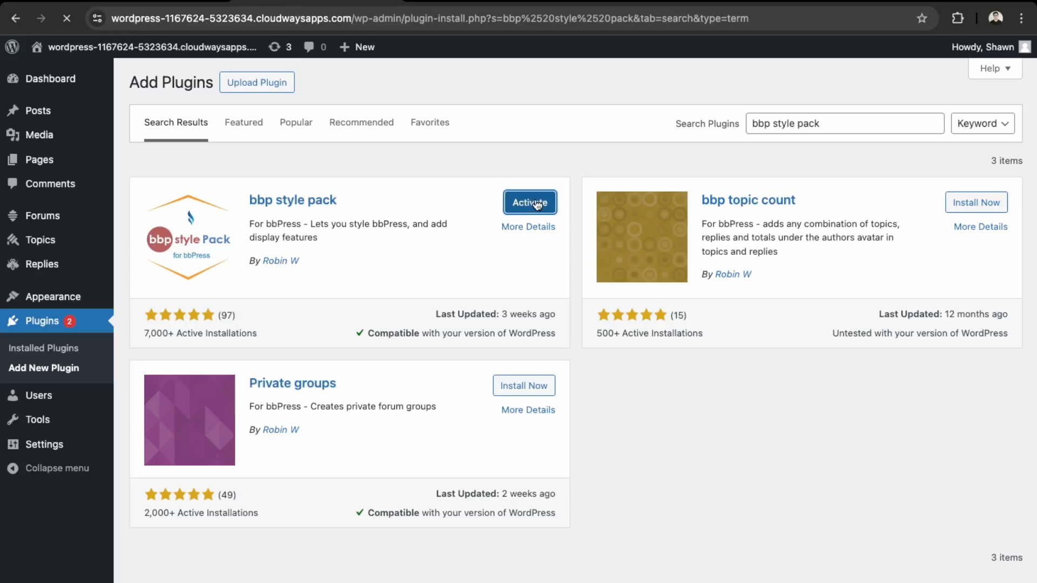
{"action": "left_click", "coordinate": [530, 202]}
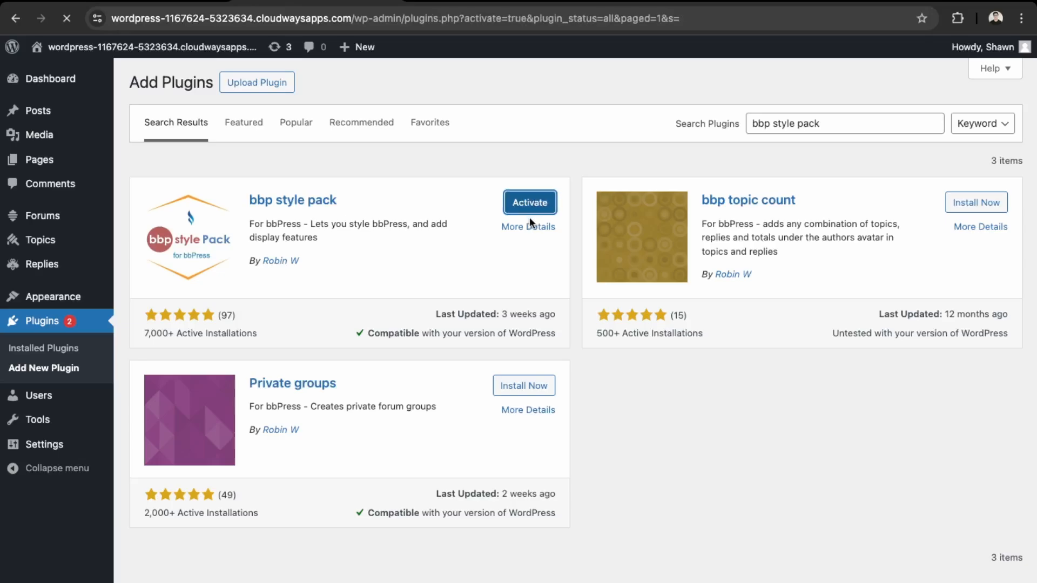
{"action": "left_click", "coordinate": [530, 202]}
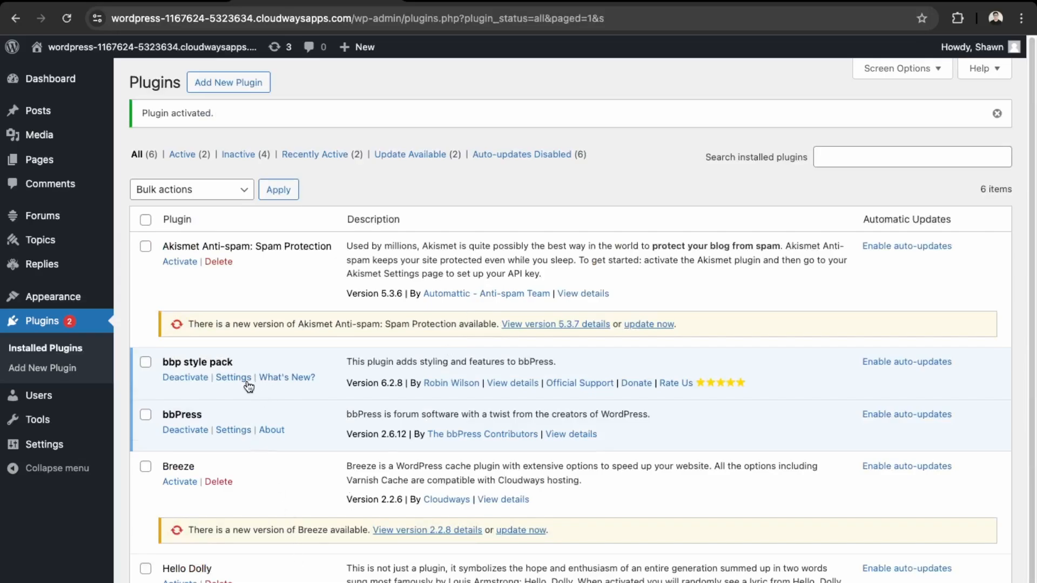
{"action": "left_click", "coordinate": [234, 377]}
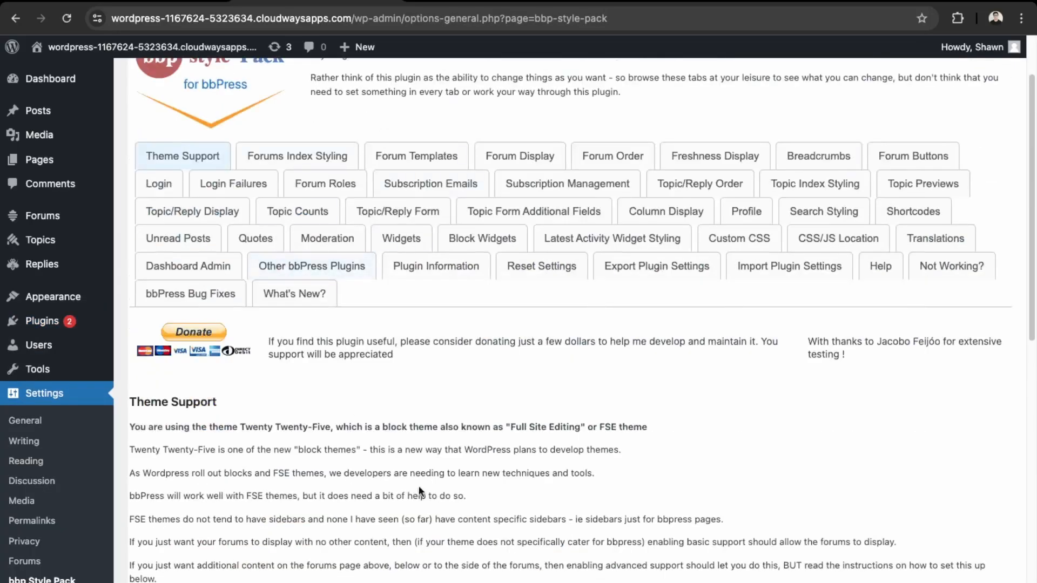
{"action": "mouse_move", "coordinate": [445, 467]}
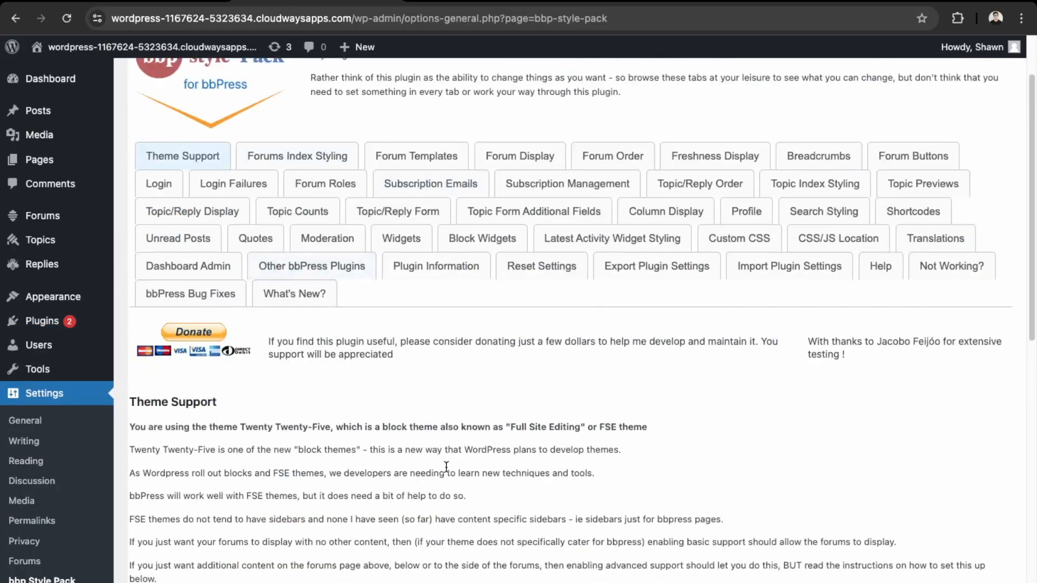
Step: Select Enable Basic theme support on the bbp style pack Theme Support tab
{"action": "scroll", "scroll_direction": "down", "scroll_amount": 3}
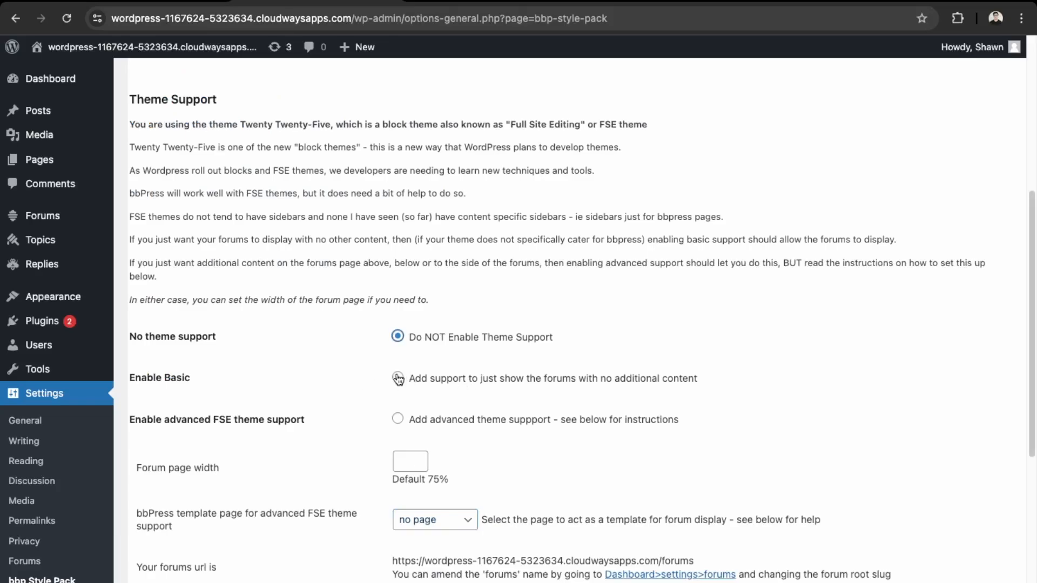
{"action": "left_click", "coordinate": [397, 378]}
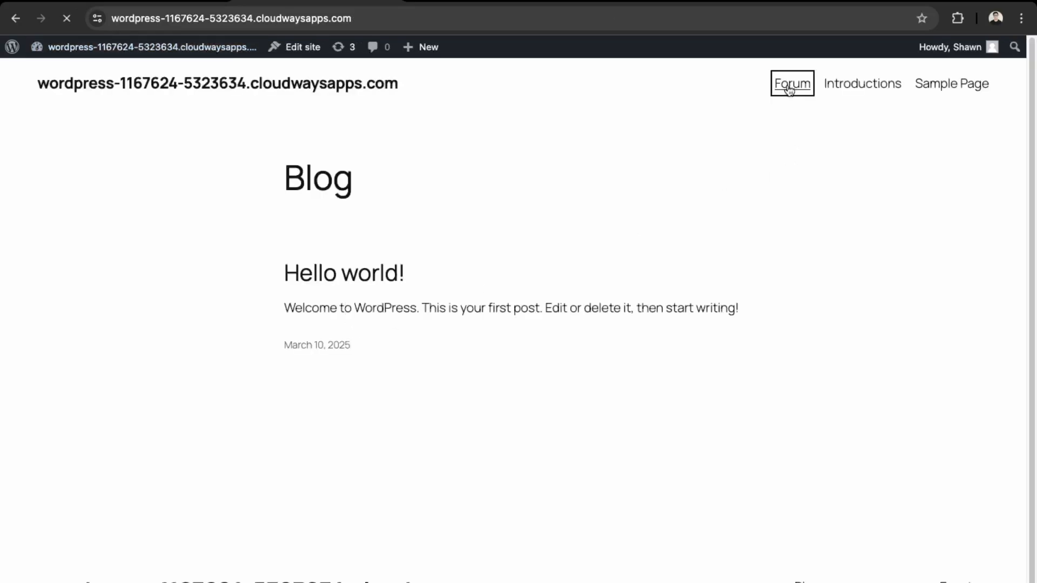
Step: Navigate from the Forum index into Introductions and its Vancouver Branch topic
{"action": "left_click", "coordinate": [792, 83]}
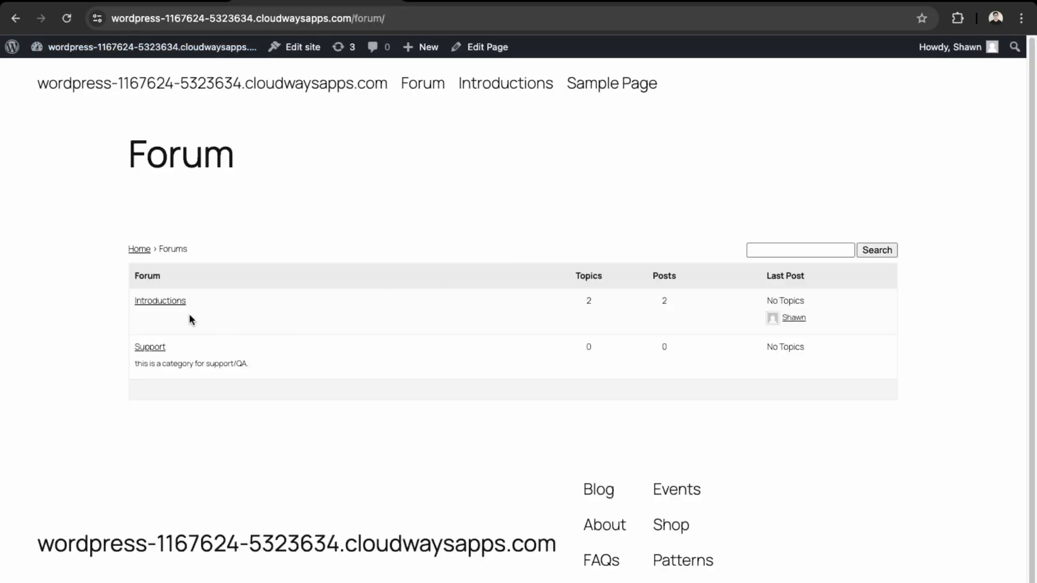
{"action": "left_click", "coordinate": [160, 300]}
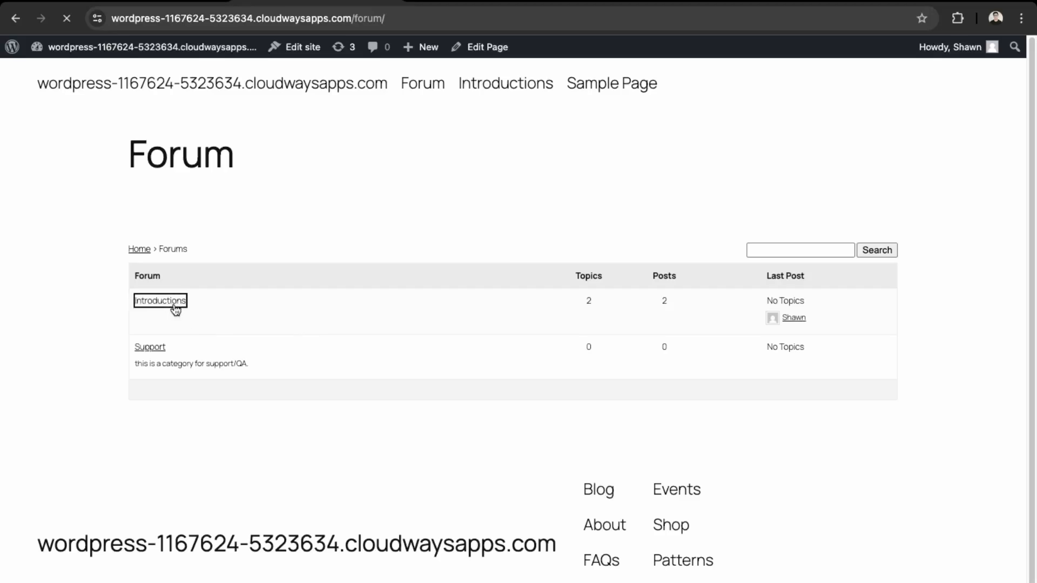
{"action": "left_click", "coordinate": [160, 301]}
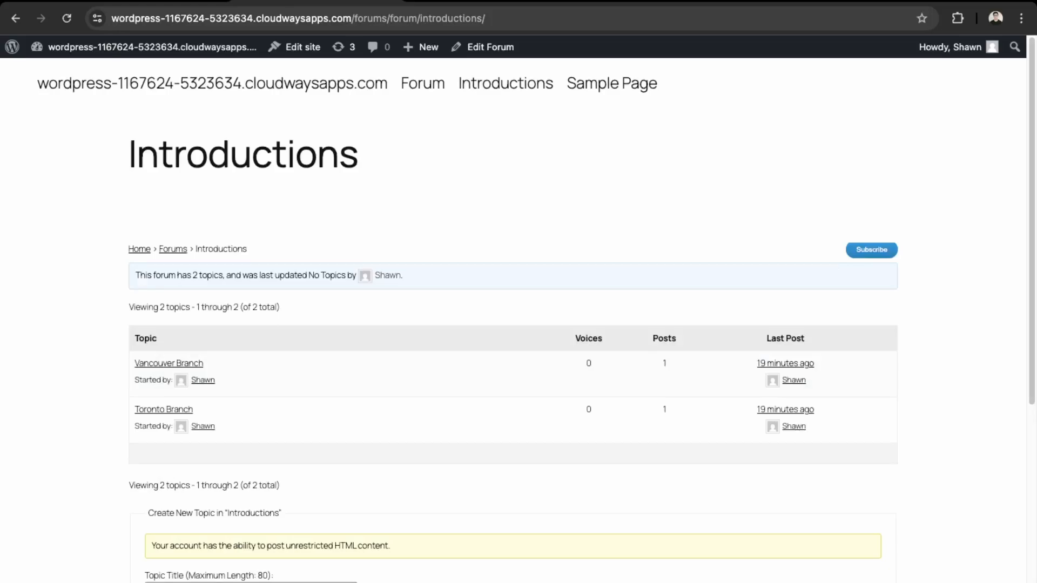
{"action": "mouse_move", "coordinate": [285, 541]}
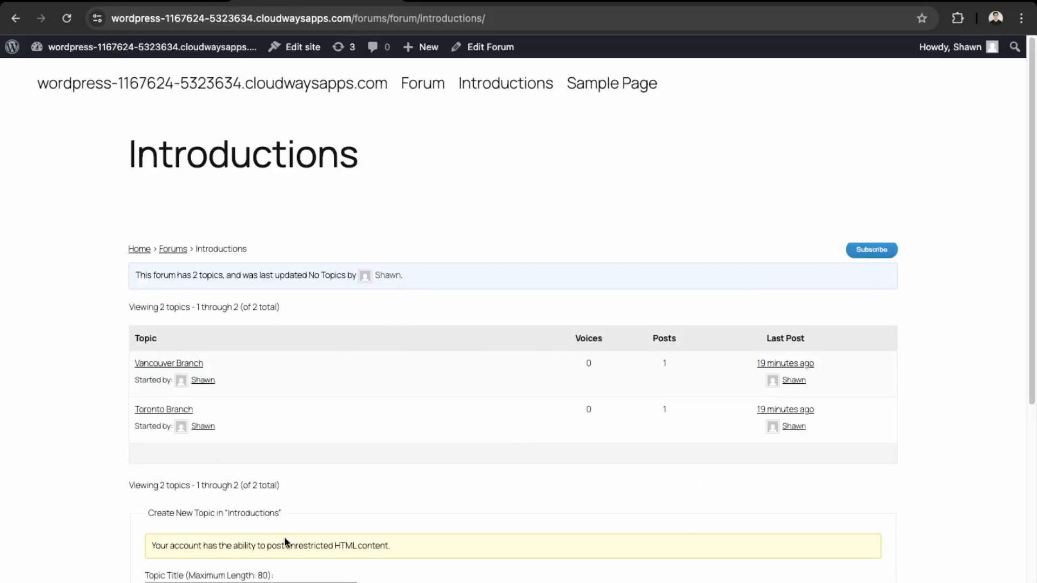
{"action": "mouse_move", "coordinate": [567, 491]}
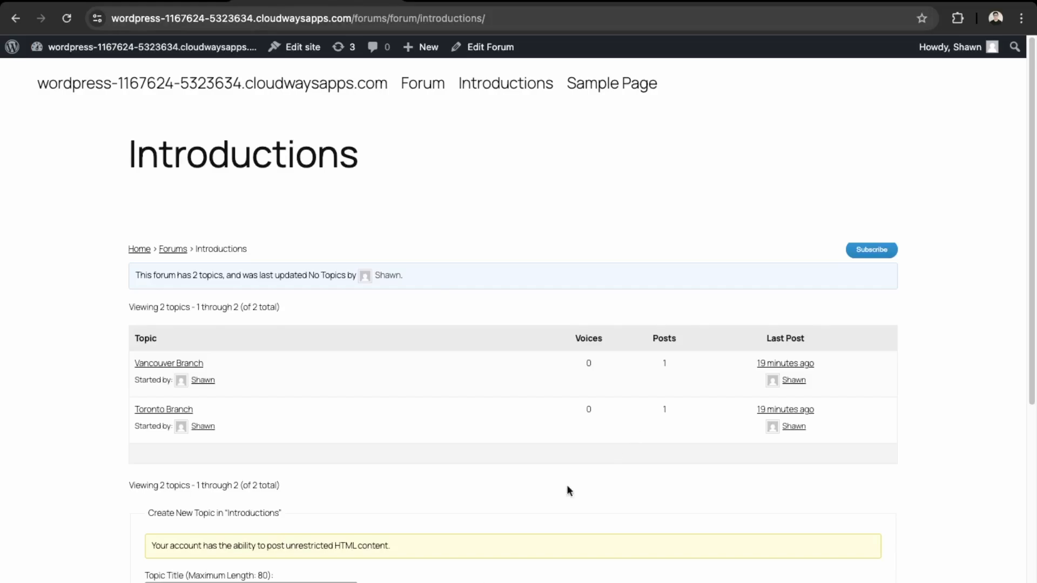
{"action": "mouse_move", "coordinate": [127, 294]}
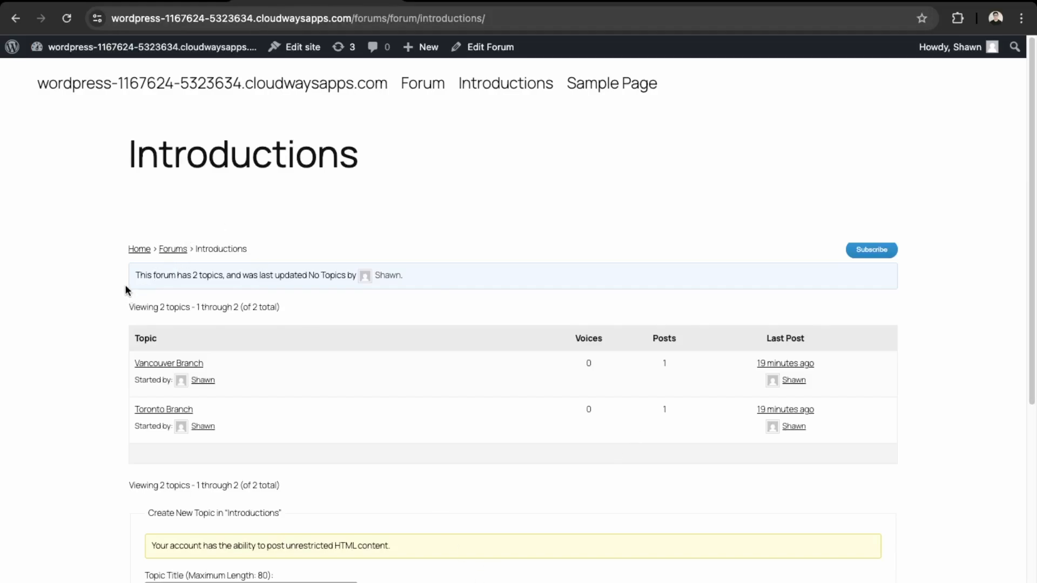
{"action": "mouse_move", "coordinate": [78, 286]}
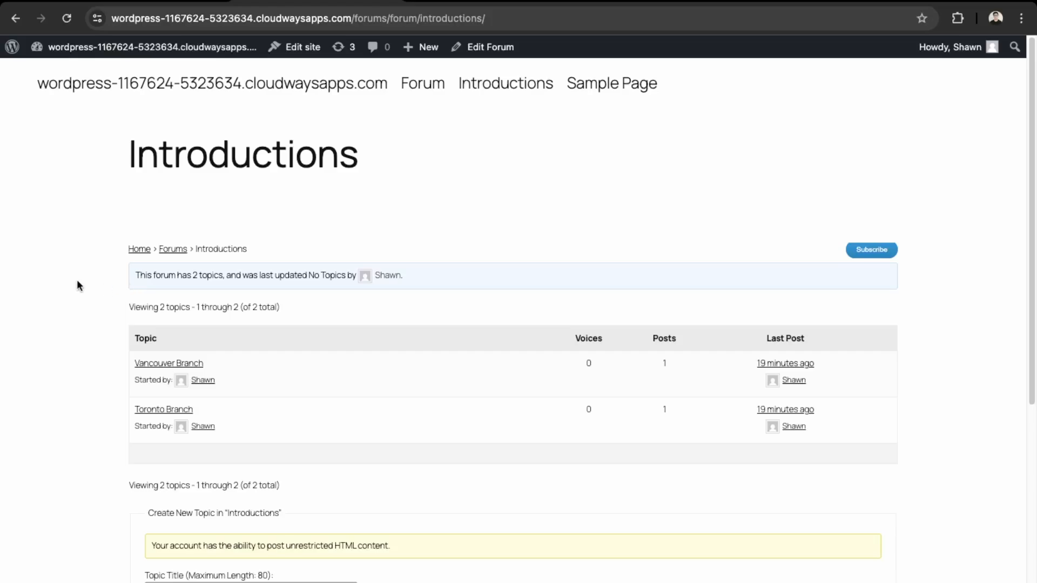
{"action": "left_click", "coordinate": [168, 363]}
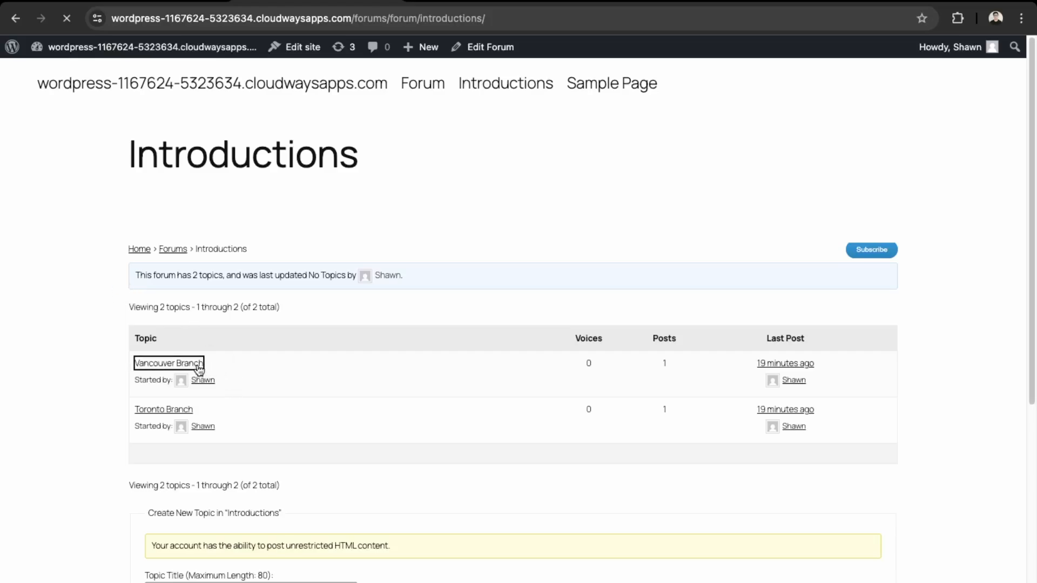
{"action": "left_click", "coordinate": [168, 363]}
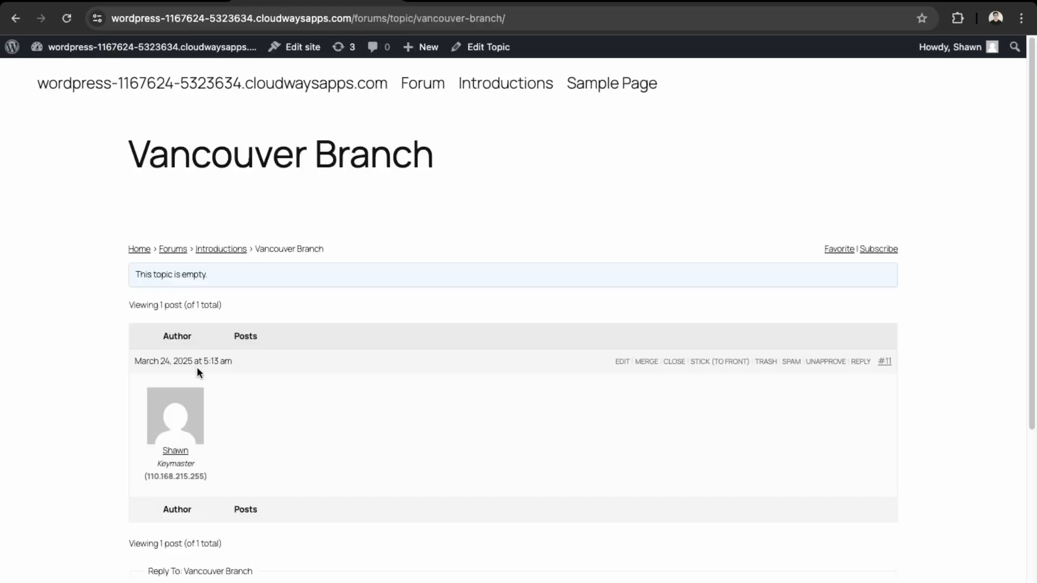
Step: Write the reply 'Looking for gym buddy. I workout between 7-8am.' in the Reply form
{"action": "scroll", "scroll_direction": "down", "scroll_amount": 3}
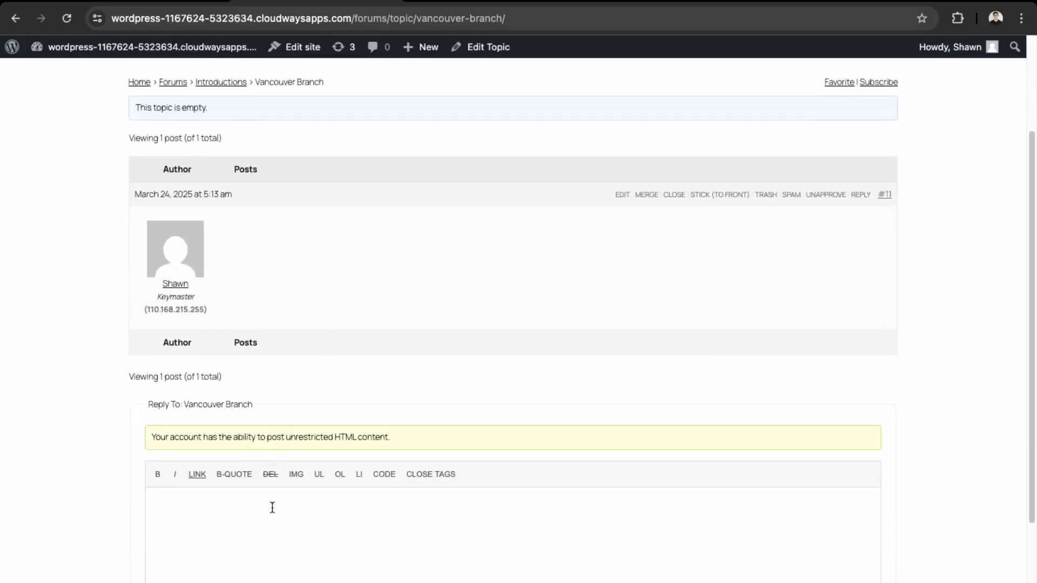
{"action": "scroll", "scroll_direction": "down", "scroll_amount": 3}
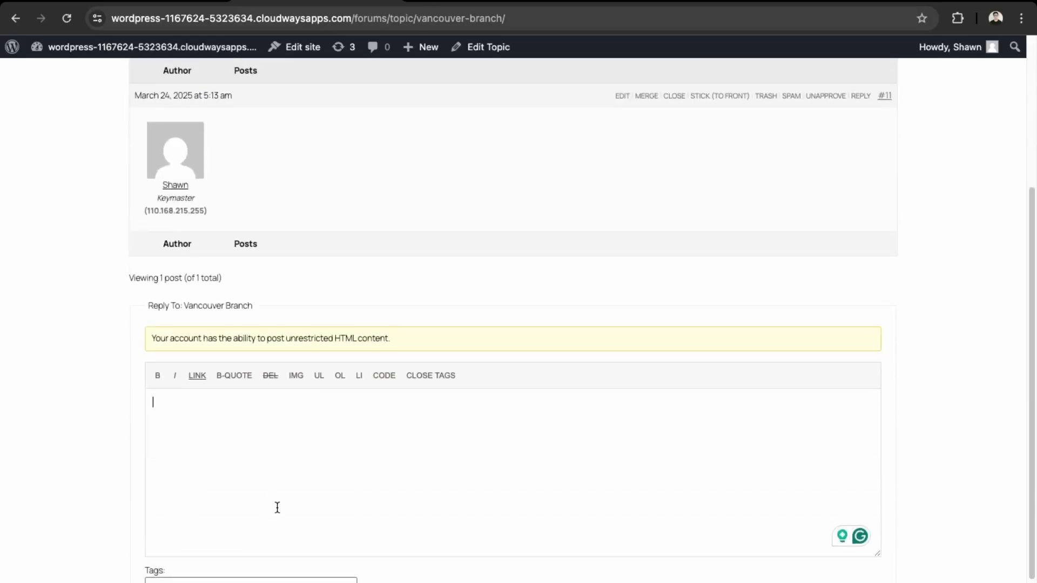
{"action": "type", "text": "Looking for gym bus"}
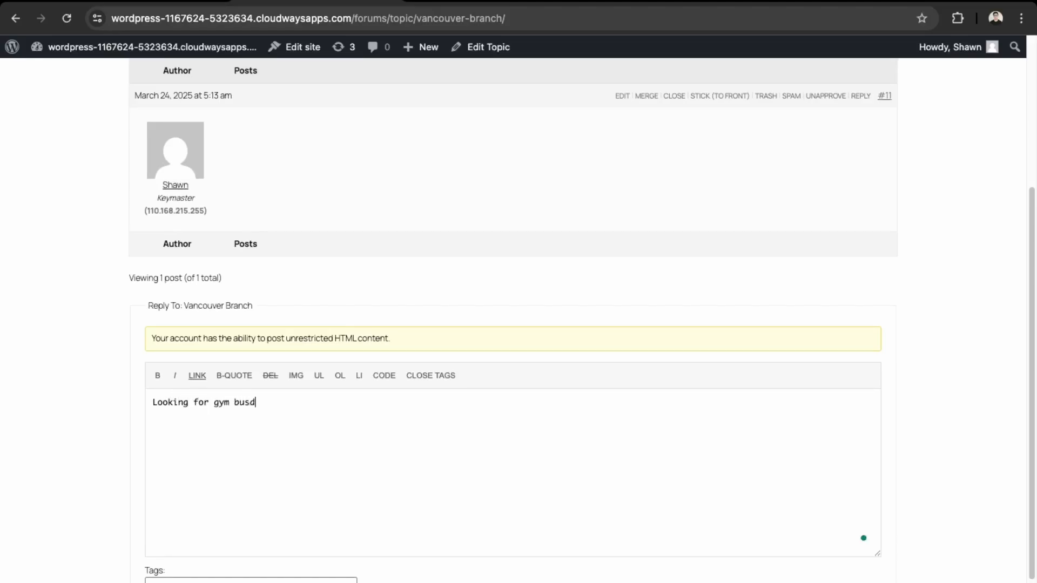
{"action": "type", "text": "dy"}
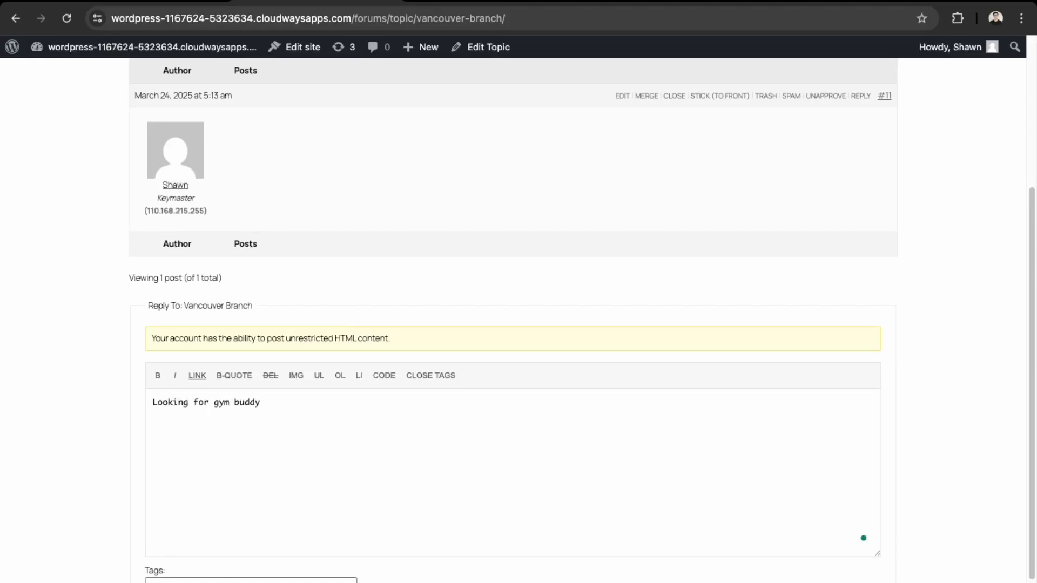
{"action": "type", "text": ". I"}
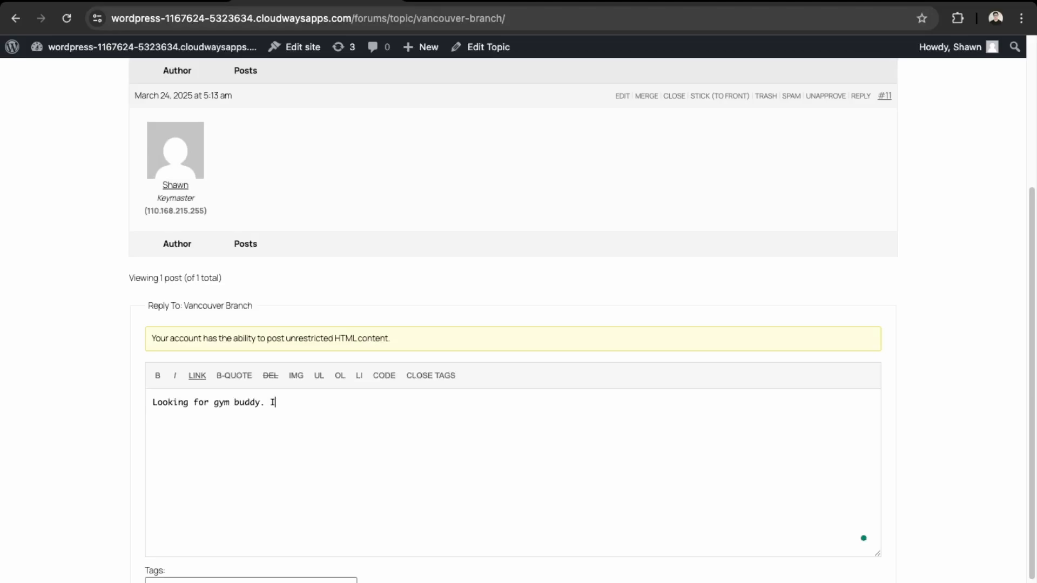
{"action": "type", "text": "work"}
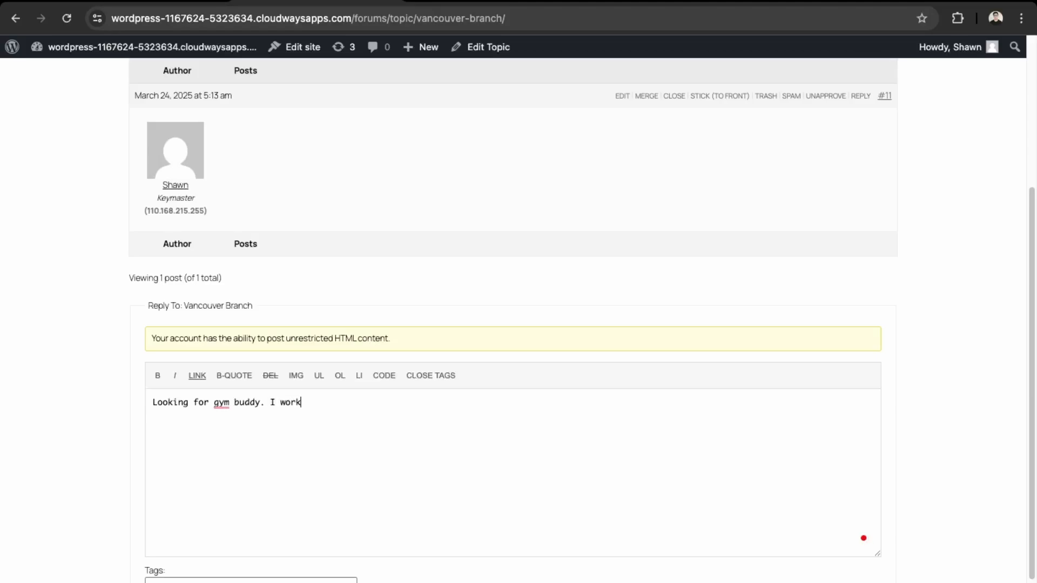
{"action": "type", "text": "out"}
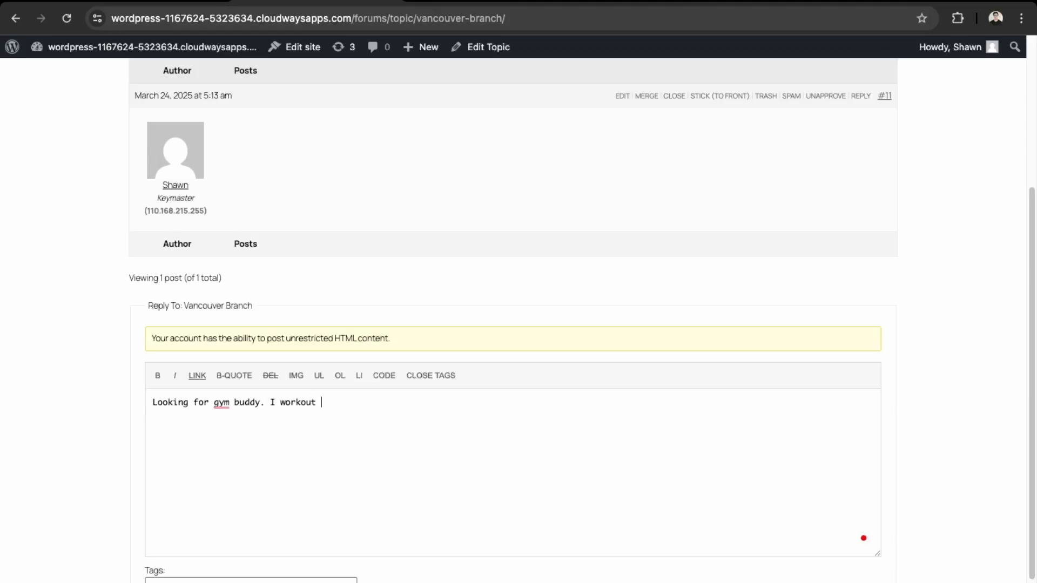
{"action": "type", "text": "between"}
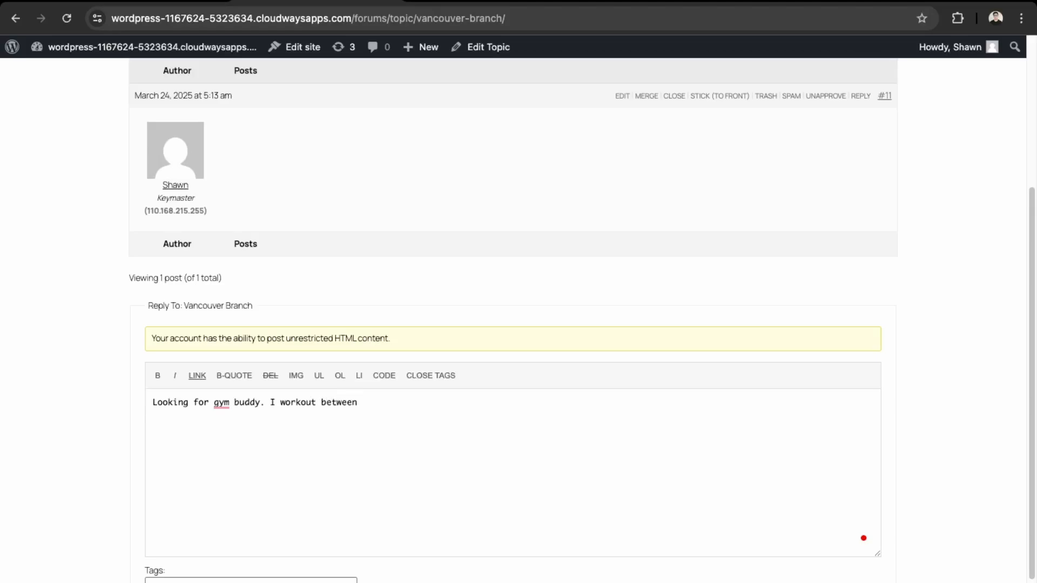
{"action": "type", "text": "7-89"}
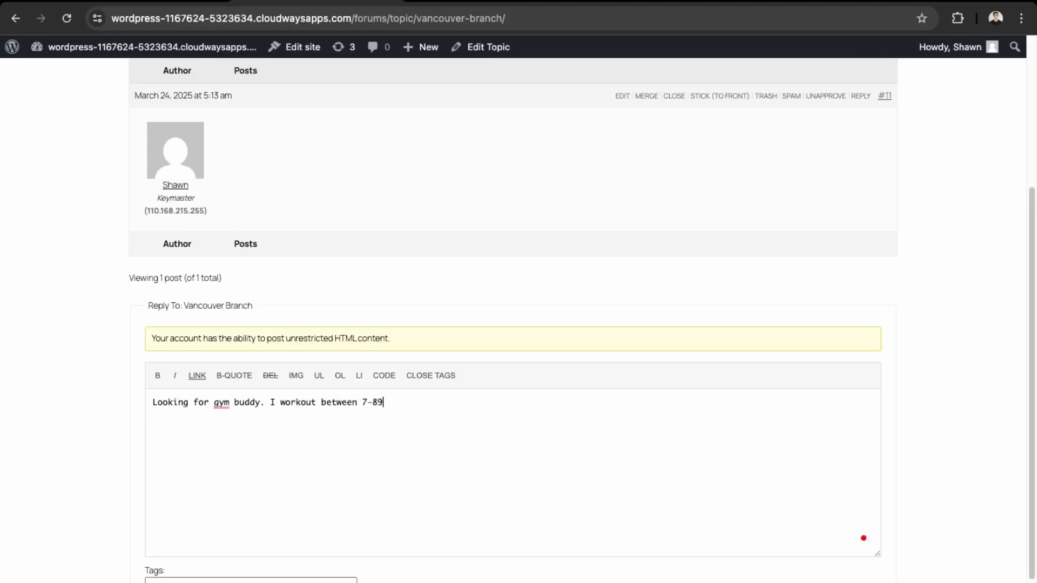
{"action": "type", "text": "am."}
{"action": "left_click", "coordinate": [251, 580]}
{"action": "type", "text": "gym-buddy"}
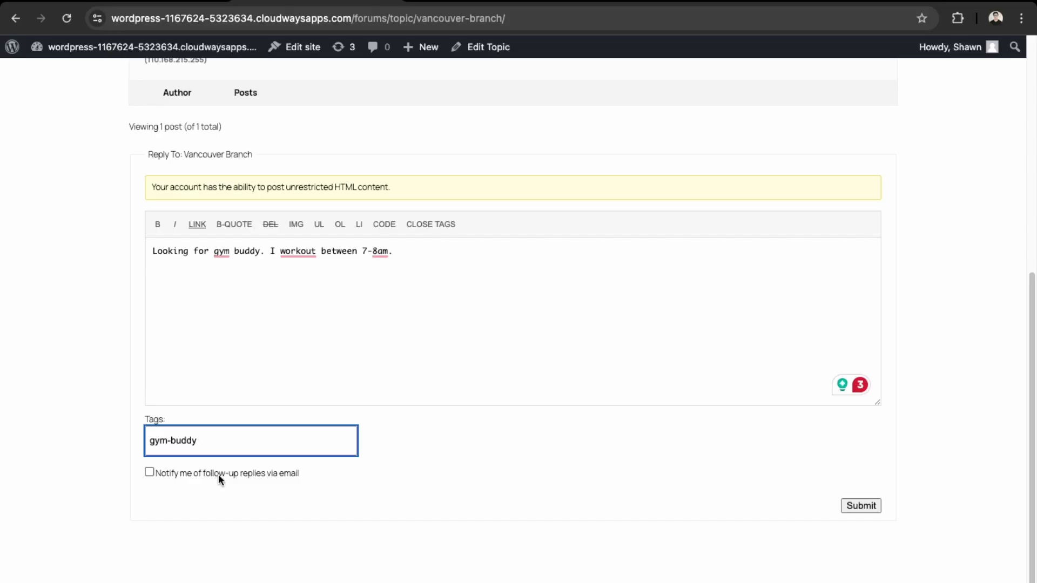
Step: Submit the reply tagged gym-buddy to the Vancouver Branch topic
{"action": "left_click", "coordinate": [861, 505]}
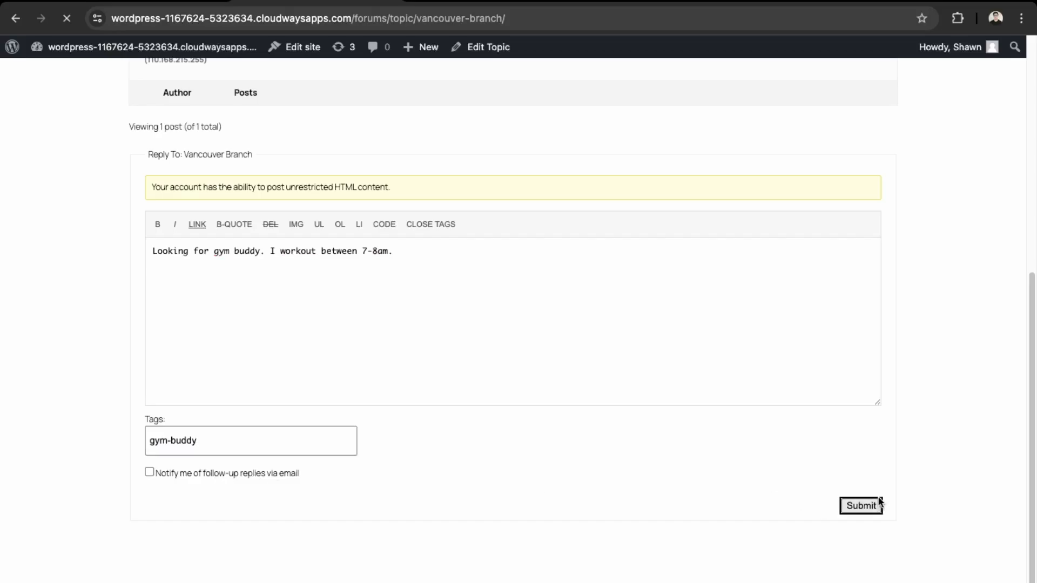
{"action": "left_click", "coordinate": [862, 506]}
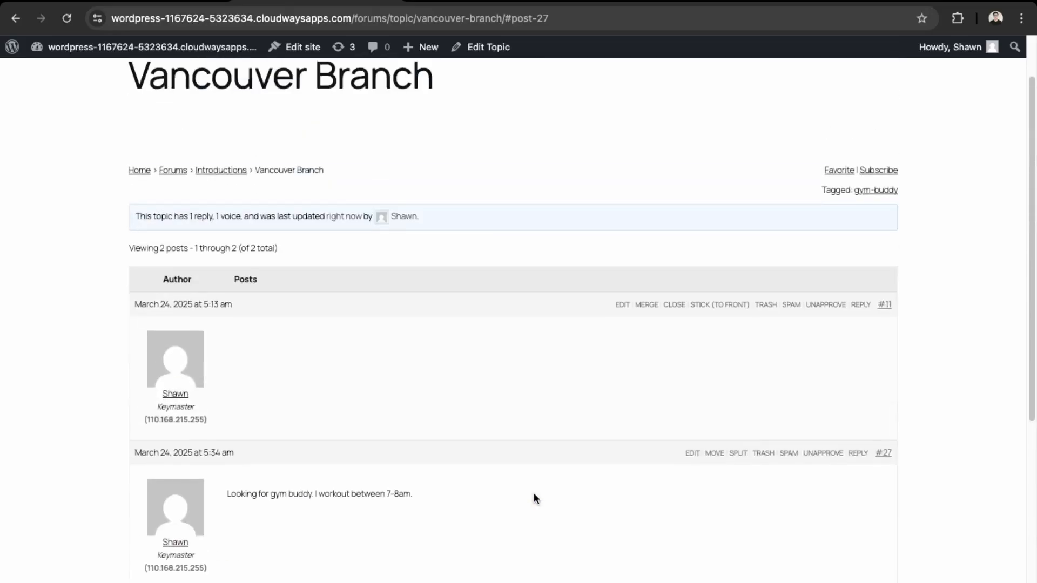
{"action": "mouse_move", "coordinate": [220, 170]}
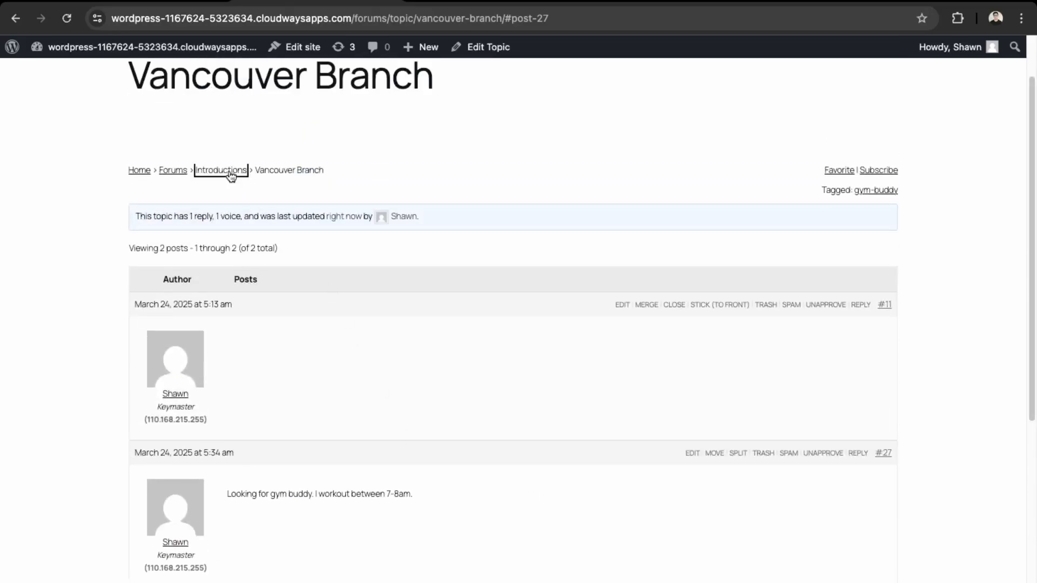
Step: Check Introductions lists Vancouver Branch with 2 posts, then view the thread with the new reply
{"action": "left_click", "coordinate": [220, 169]}
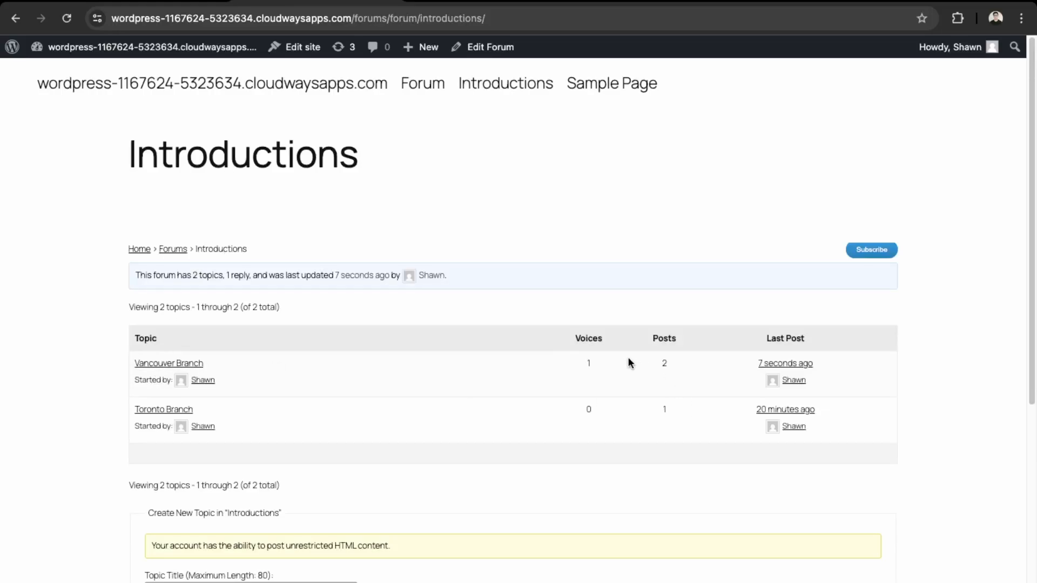
{"action": "mouse_move", "coordinate": [711, 376]}
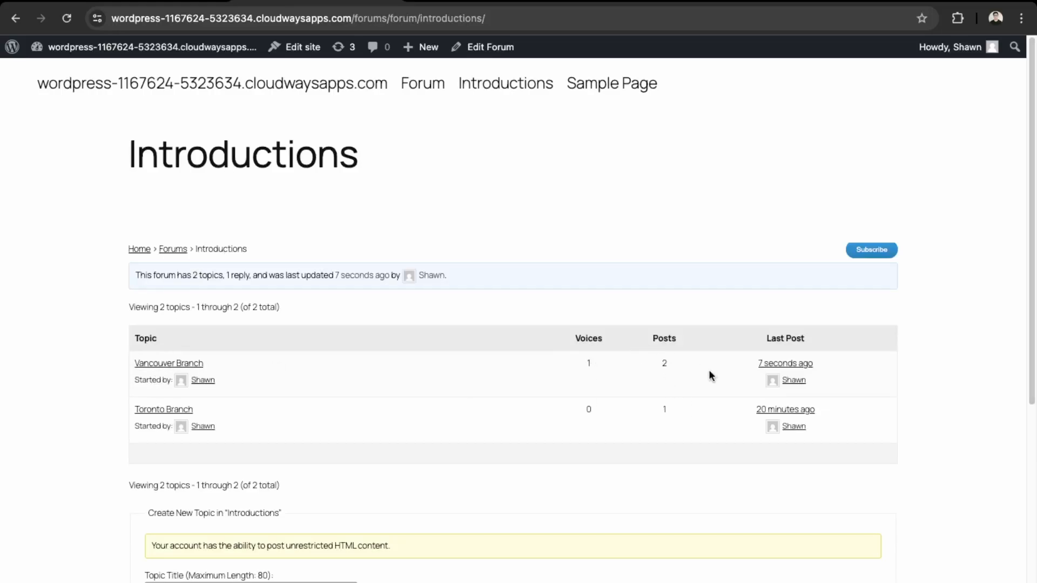
{"action": "mouse_move", "coordinate": [164, 359]}
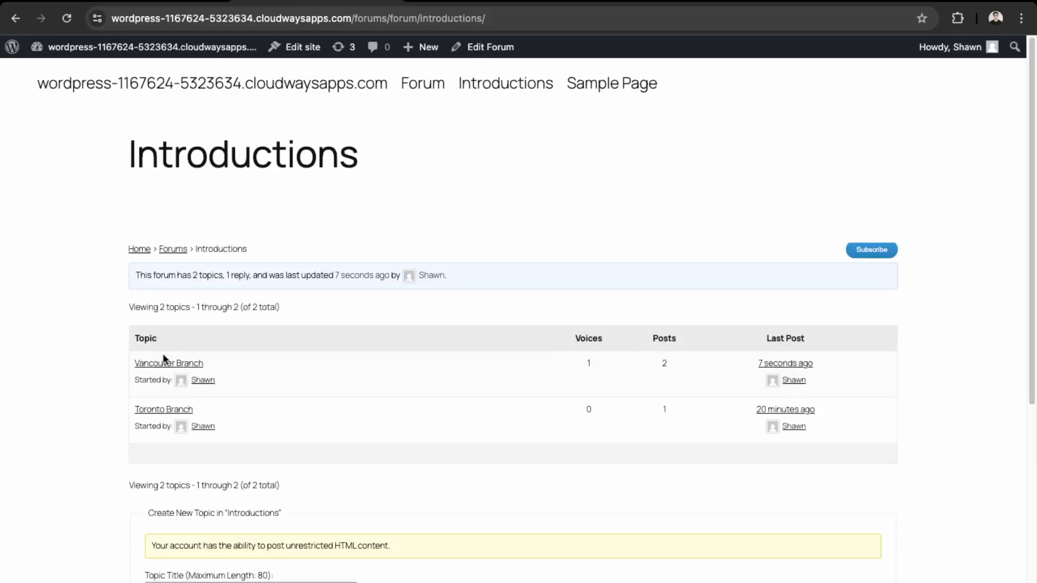
{"action": "left_click", "coordinate": [169, 363]}
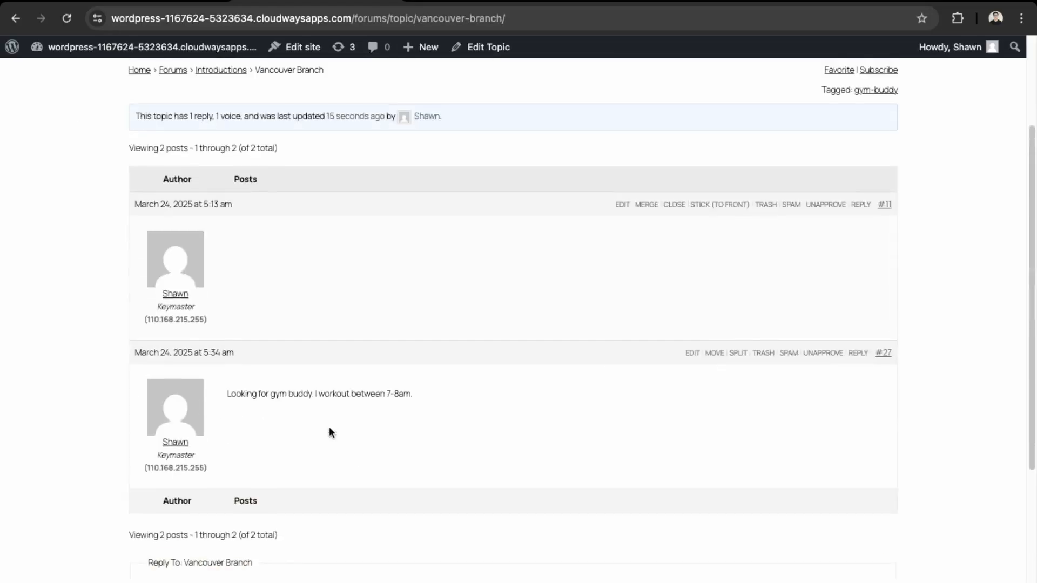
{"action": "scroll", "scroll_direction": "up", "scroll_amount": 3}
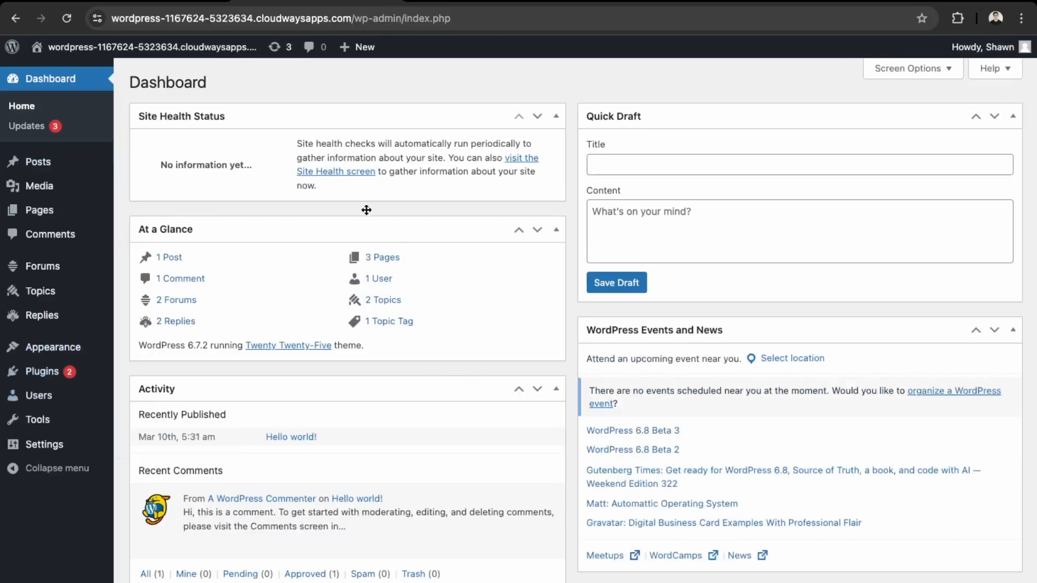
{"action": "mouse_move", "coordinate": [42, 370]}
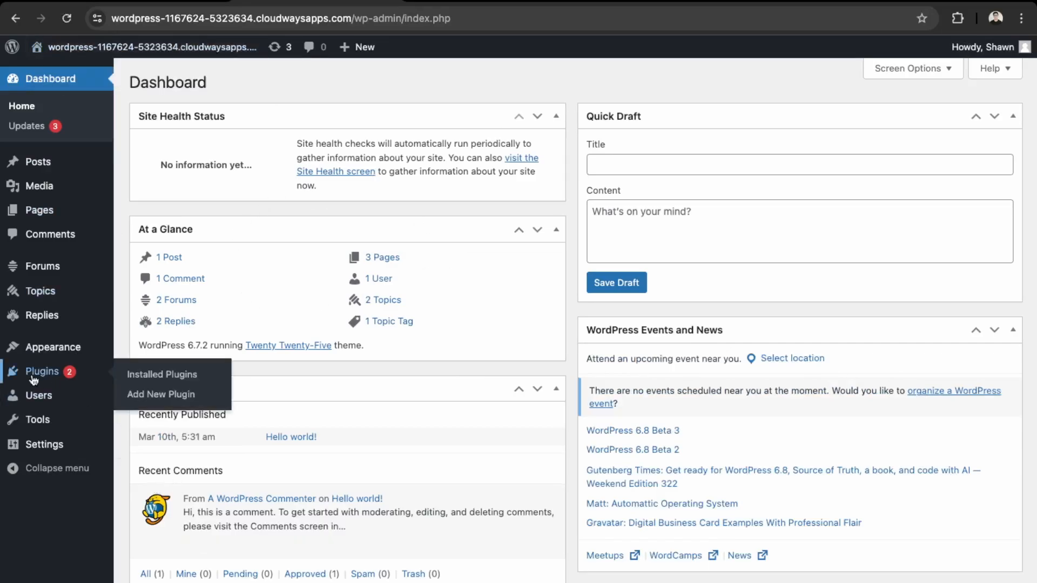
{"action": "mouse_move", "coordinate": [38, 419]}
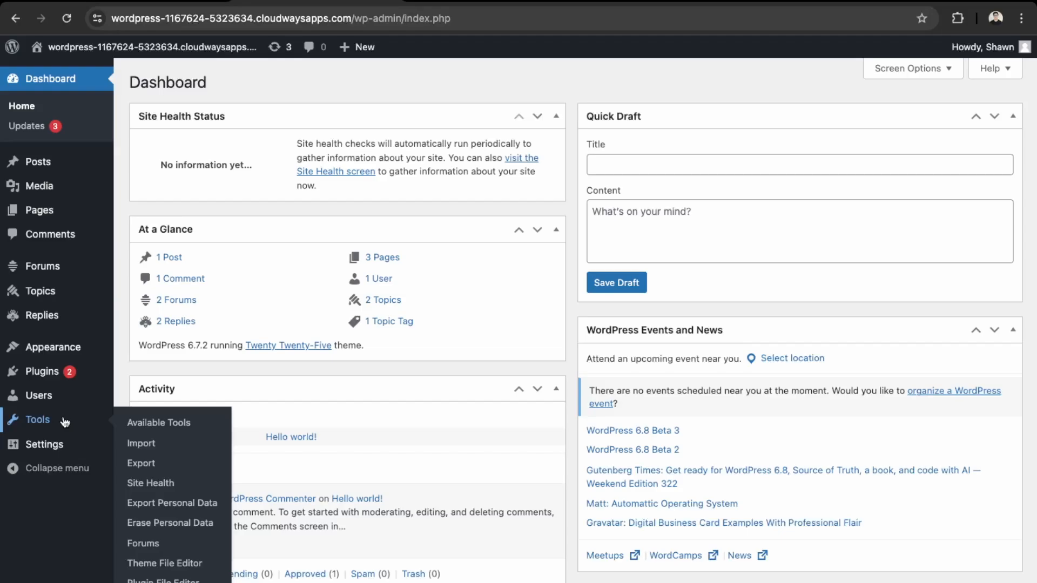
{"action": "mouse_move", "coordinate": [45, 444]}
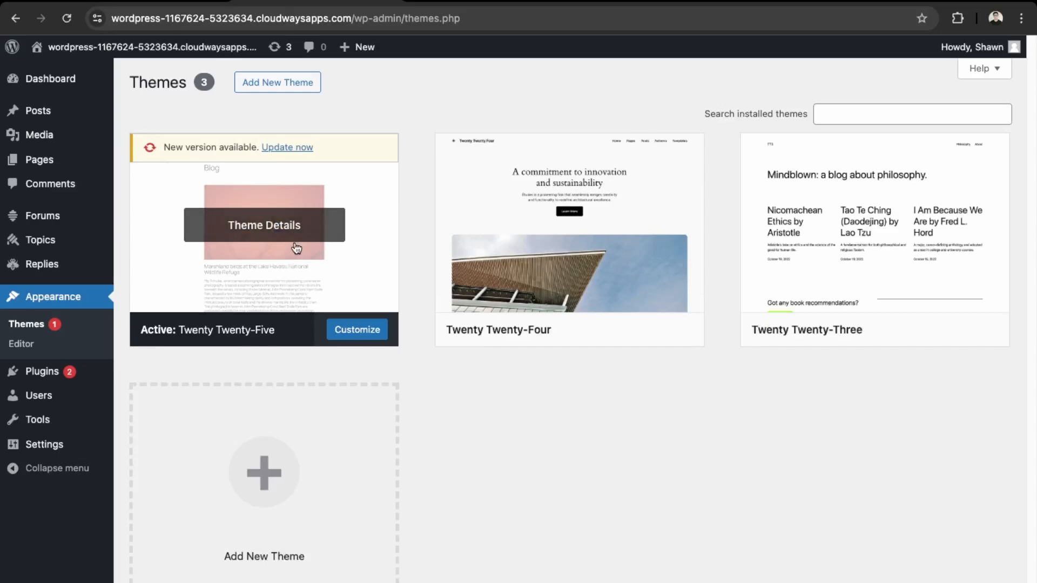
{"action": "mouse_move", "coordinate": [203, 220]}
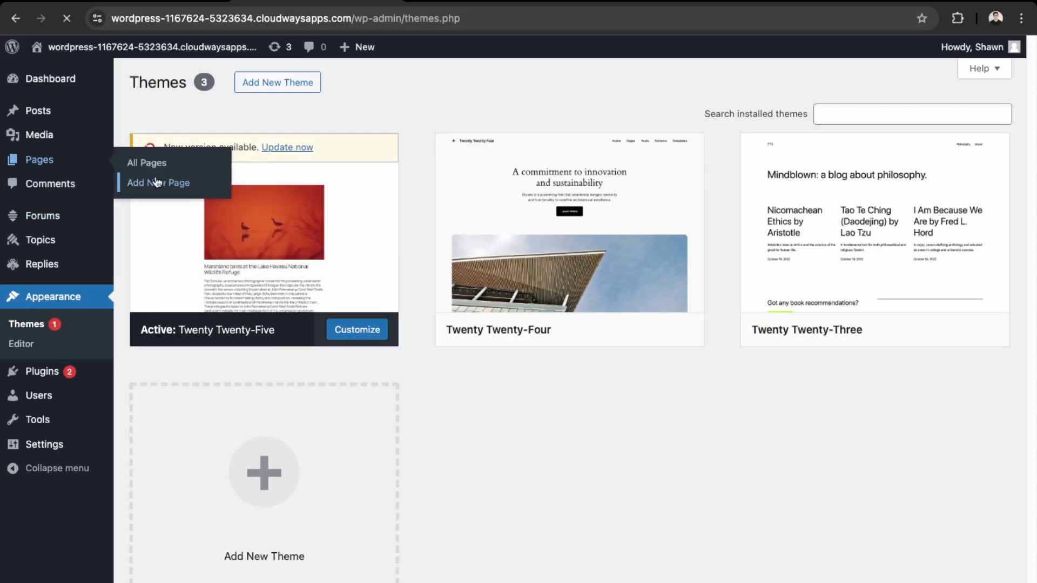
Step: Start a new page via Pages > Add New Page in the admin sidebar
{"action": "left_click", "coordinate": [158, 183]}
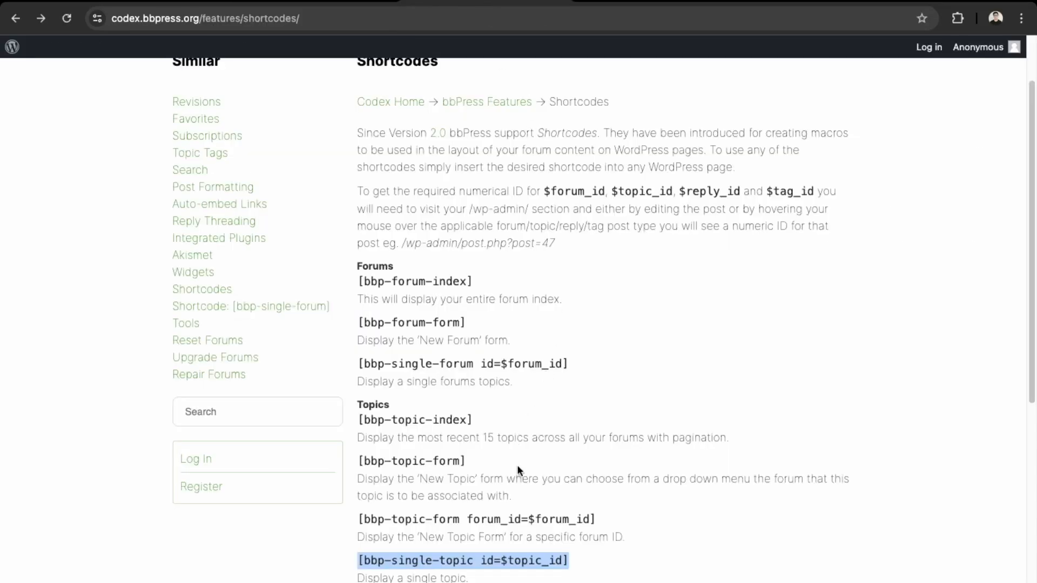
Step: Scroll the bbPress Shortcodes codex to the Account section with [bbp-login] and [bbp-register]
{"action": "scroll", "scroll_direction": "down", "scroll_amount": 3}
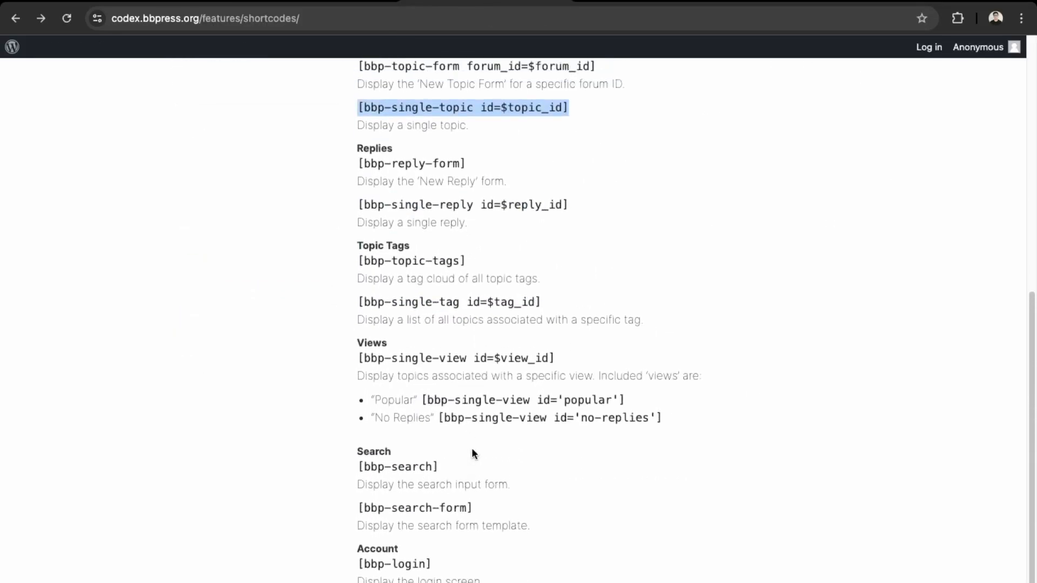
{"action": "scroll", "scroll_direction": "down", "scroll_amount": 3}
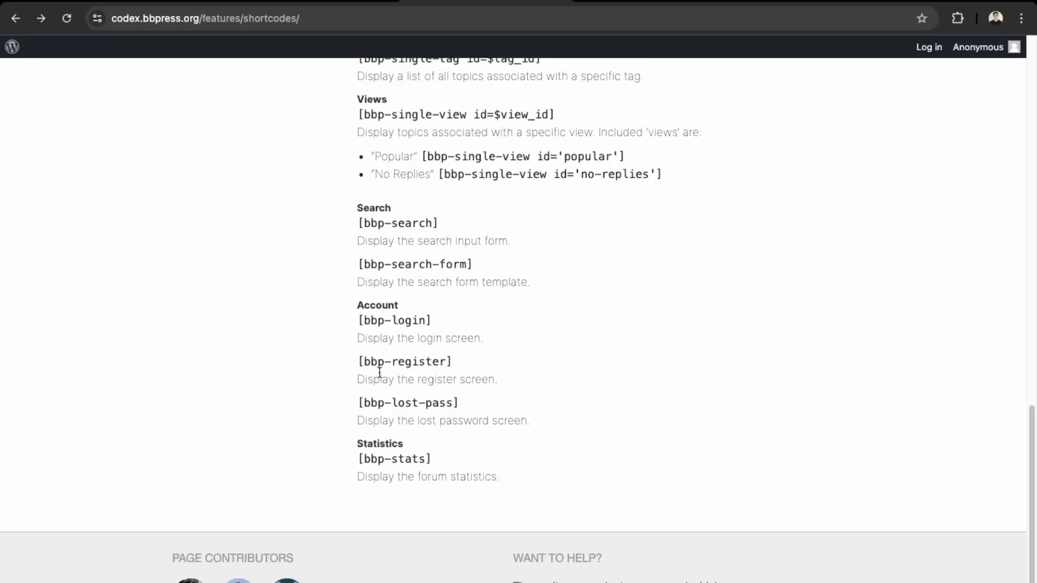
{"action": "mouse_move", "coordinate": [491, 358]}
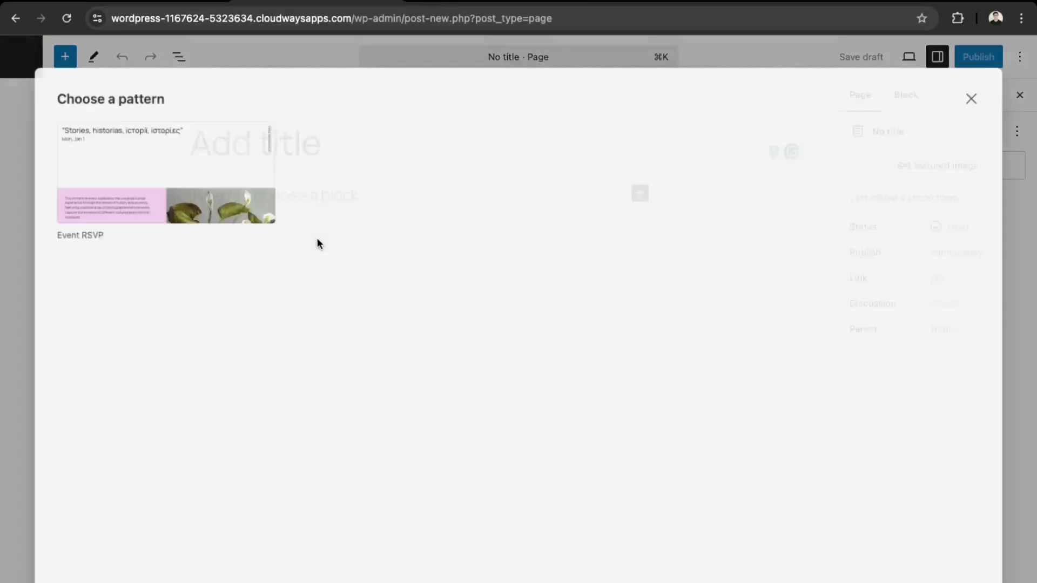
Step: Publish a page titled Login containing [bbp-login], then start another new page
{"action": "left_click", "coordinate": [972, 99]}
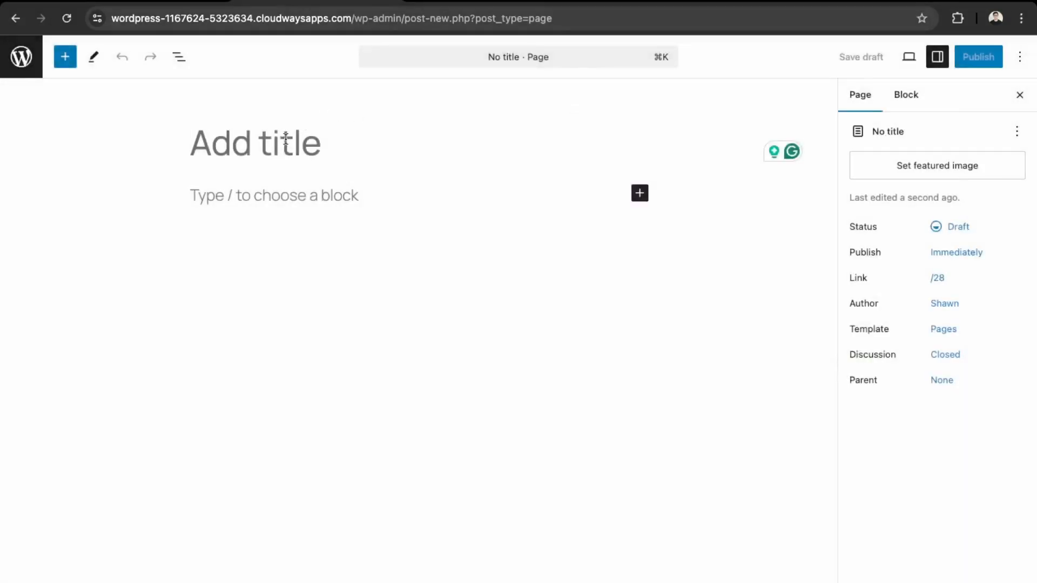
{"action": "type", "text": "Login"}
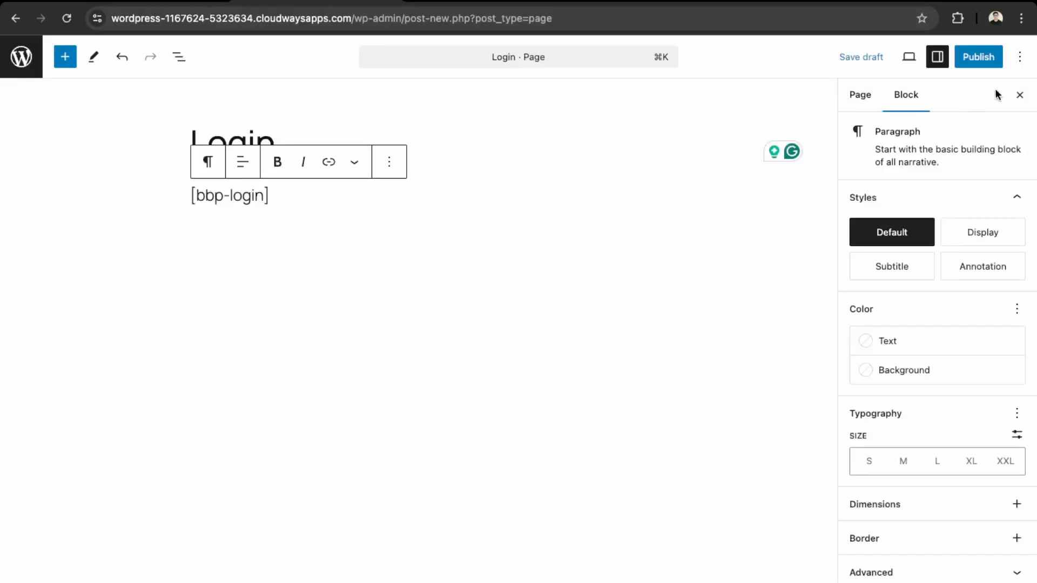
{"action": "left_click", "coordinate": [979, 57]}
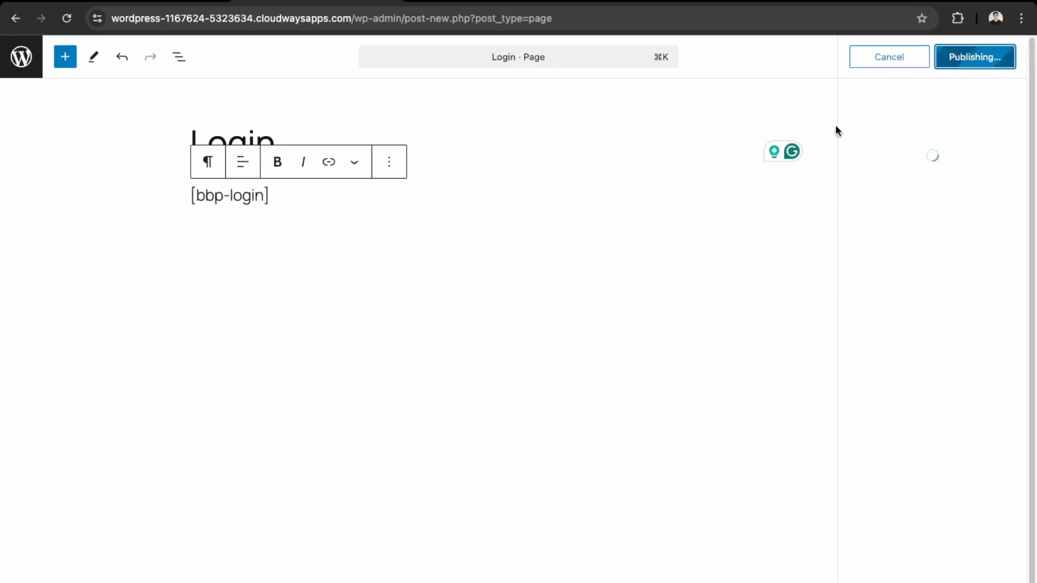
{"action": "left_click", "coordinate": [974, 57]}
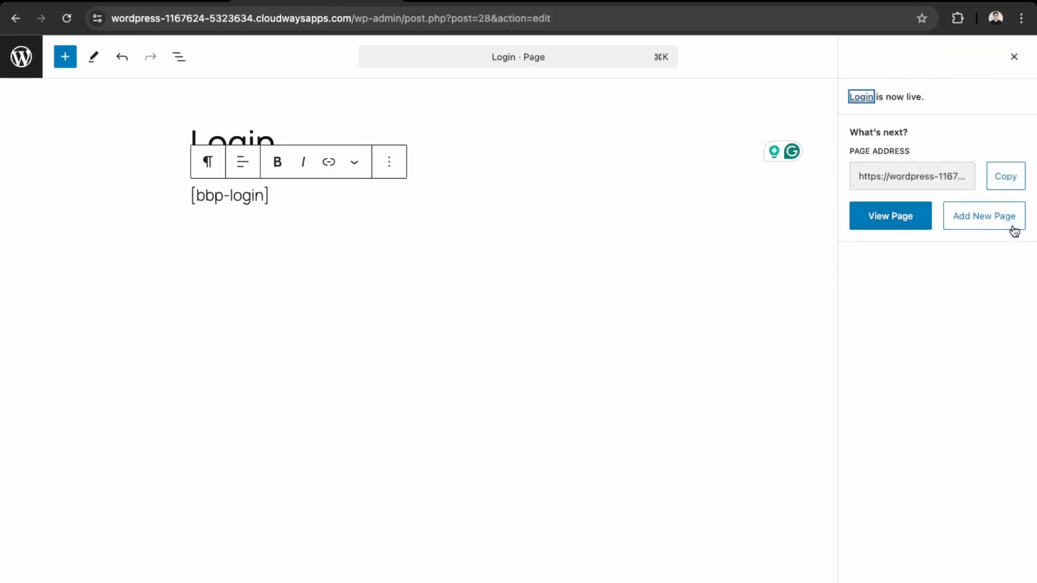
{"action": "left_click", "coordinate": [983, 216]}
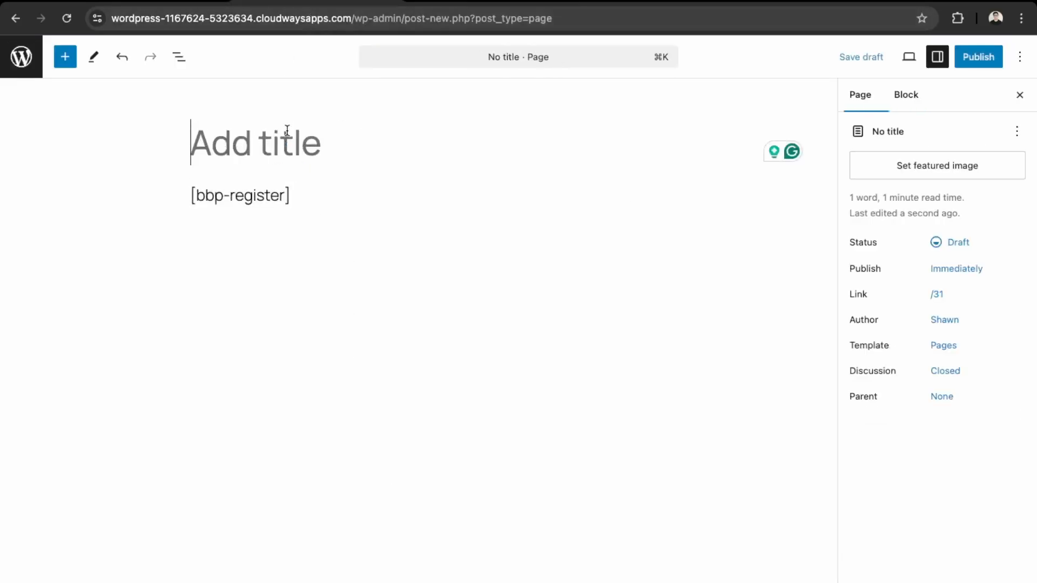
Step: Title the page Register with [bbp-register] in the body and publish it
{"action": "type", "text": "RE"}
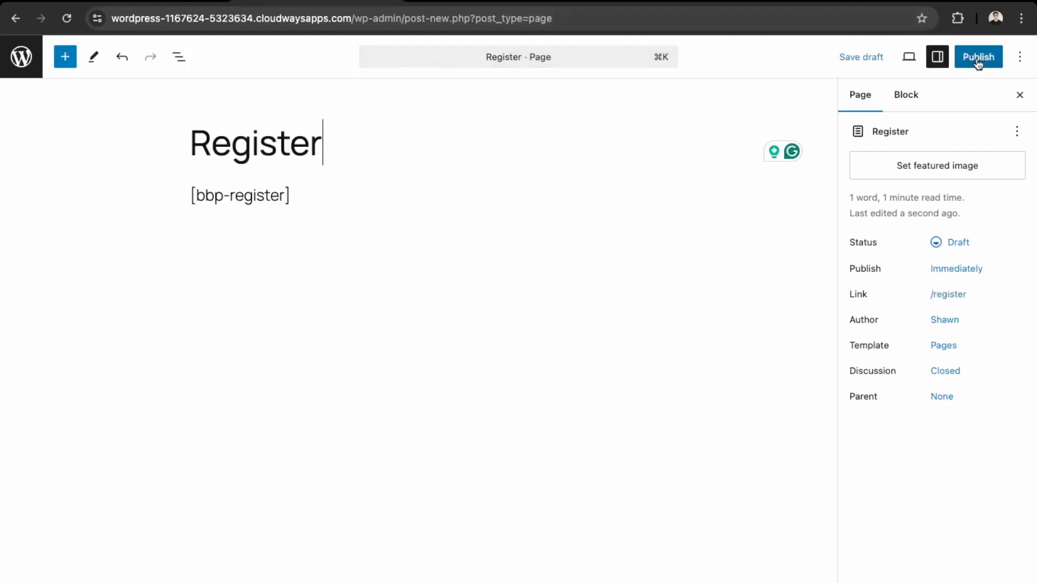
{"action": "left_click", "coordinate": [978, 57]}
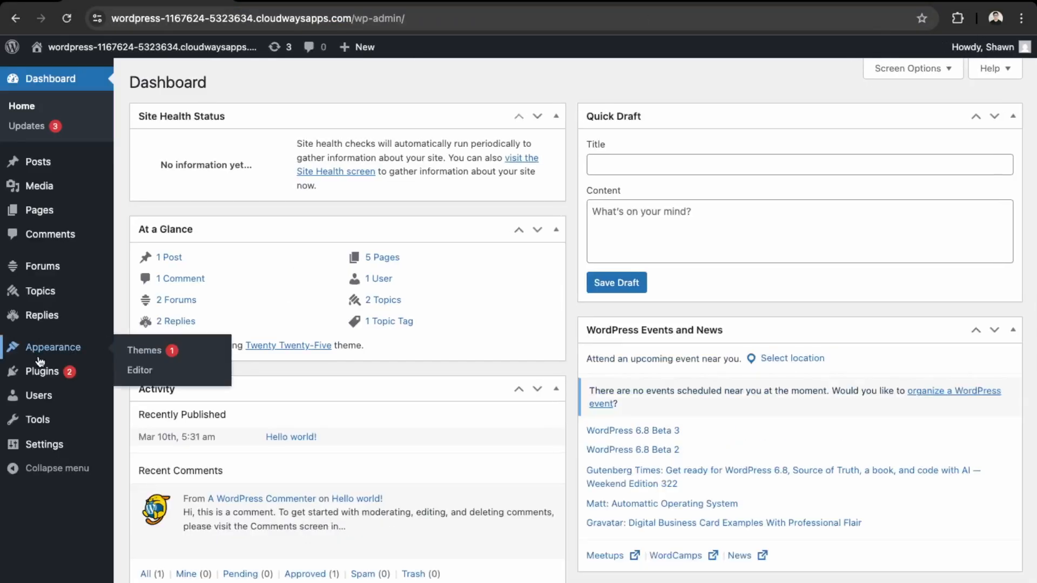
Step: Remove Introductions and Sample Page so the header menu keeps only Forum, Login and Register
{"action": "left_click", "coordinate": [139, 370]}
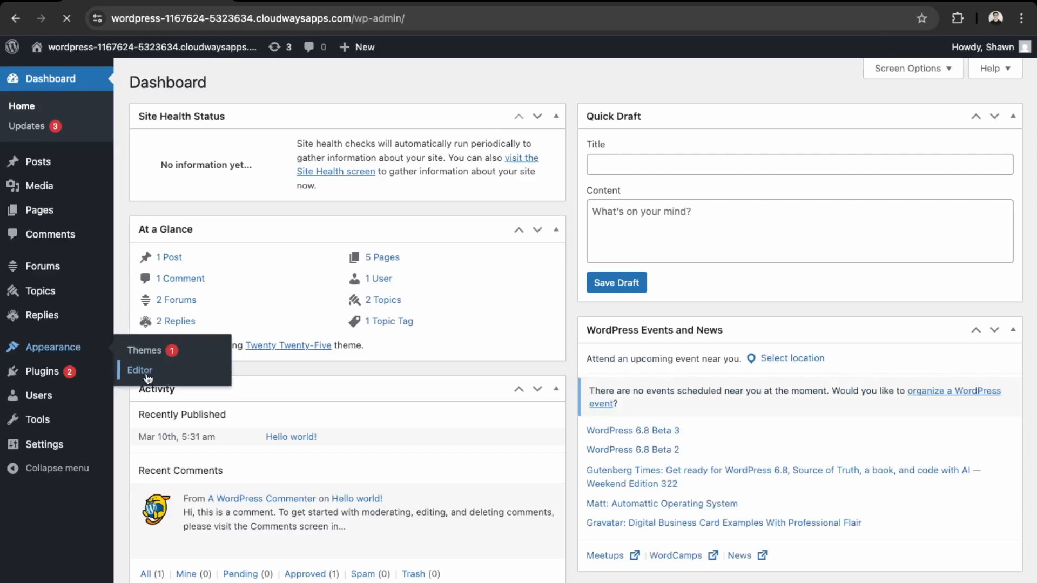
{"action": "left_click", "coordinate": [140, 369]}
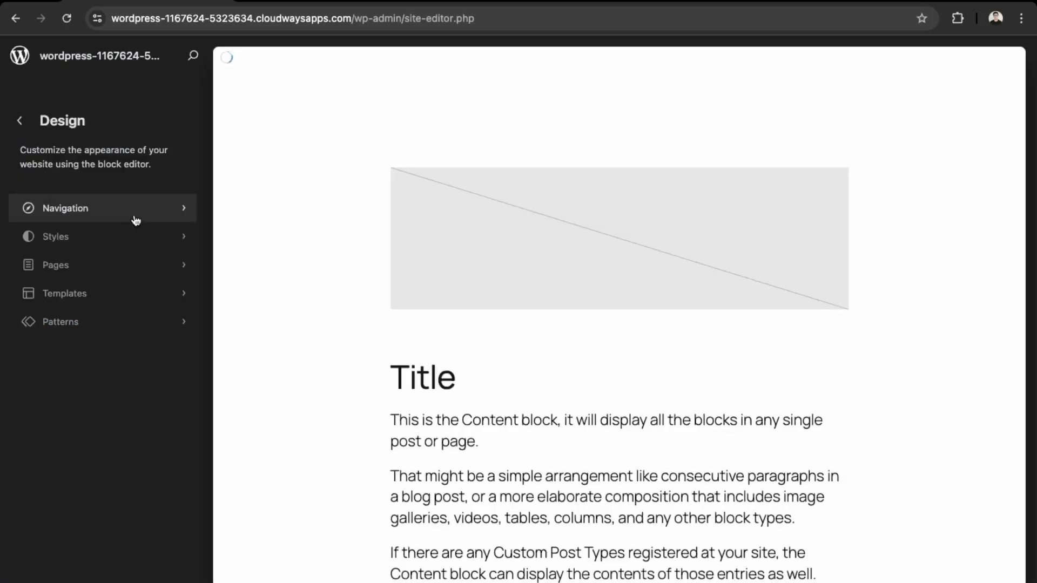
{"action": "left_click", "coordinate": [65, 208]}
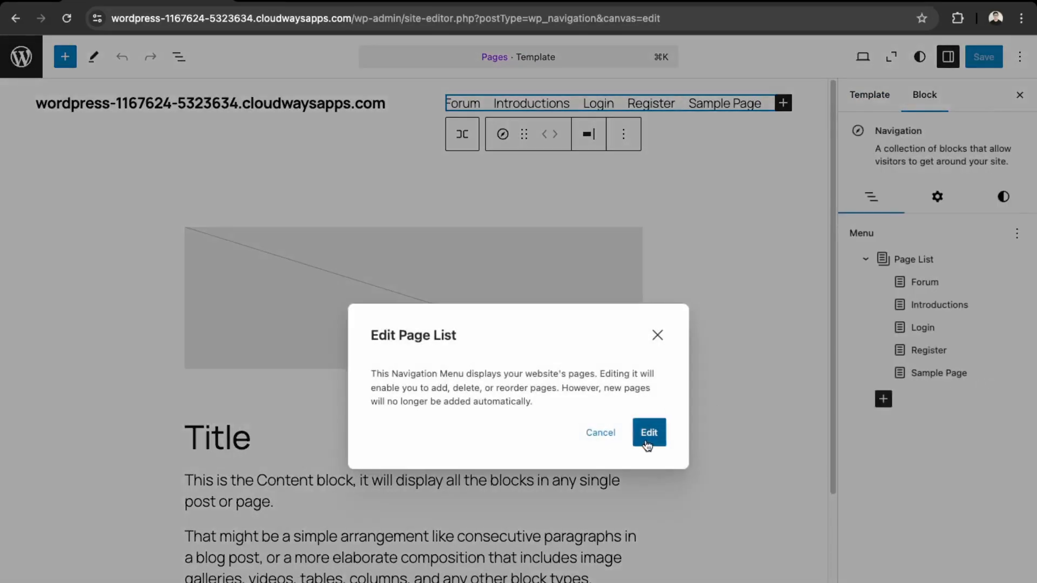
{"action": "left_click", "coordinate": [647, 432]}
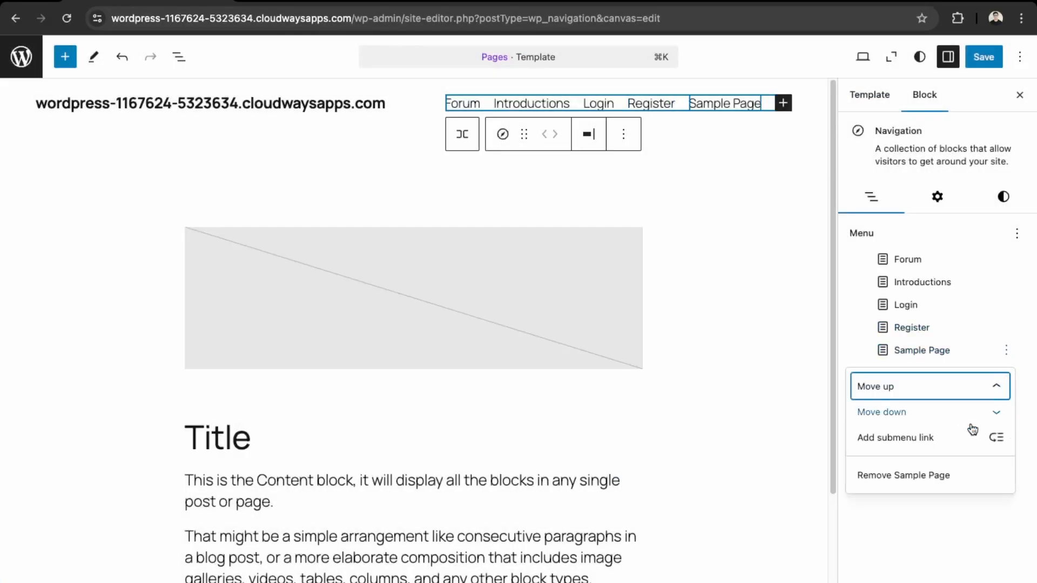
{"action": "left_click", "coordinate": [903, 475]}
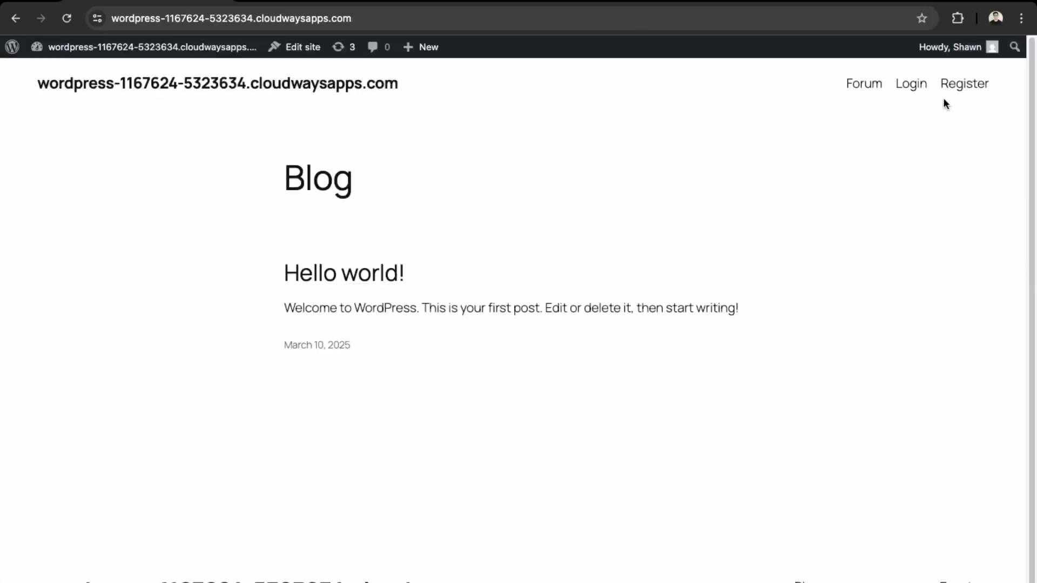
Step: Visit the live Login and Register pages, then log out to reveal the username and email sign-up form
{"action": "left_click", "coordinate": [911, 83]}
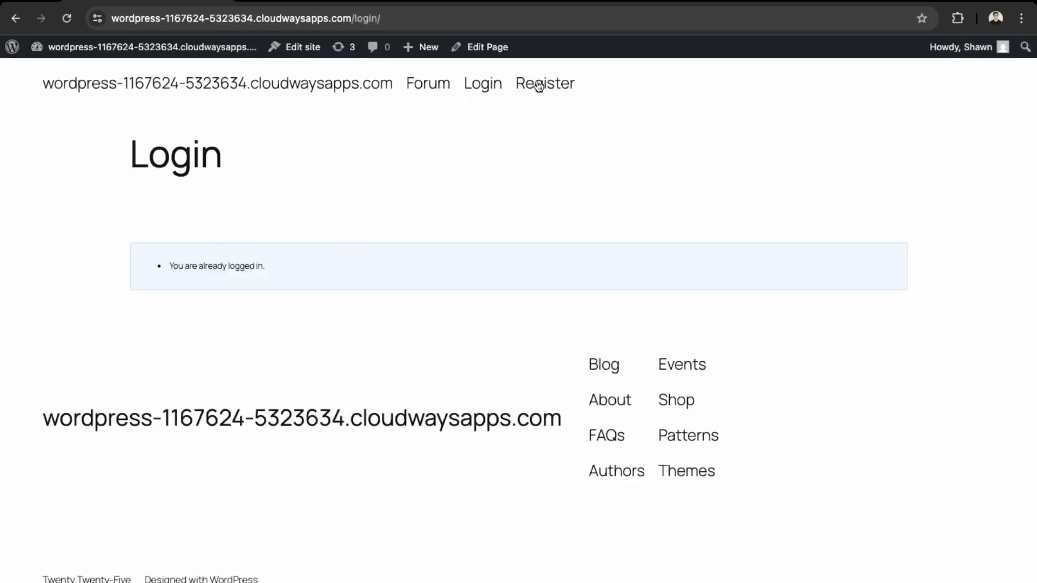
{"action": "left_click", "coordinate": [544, 83]}
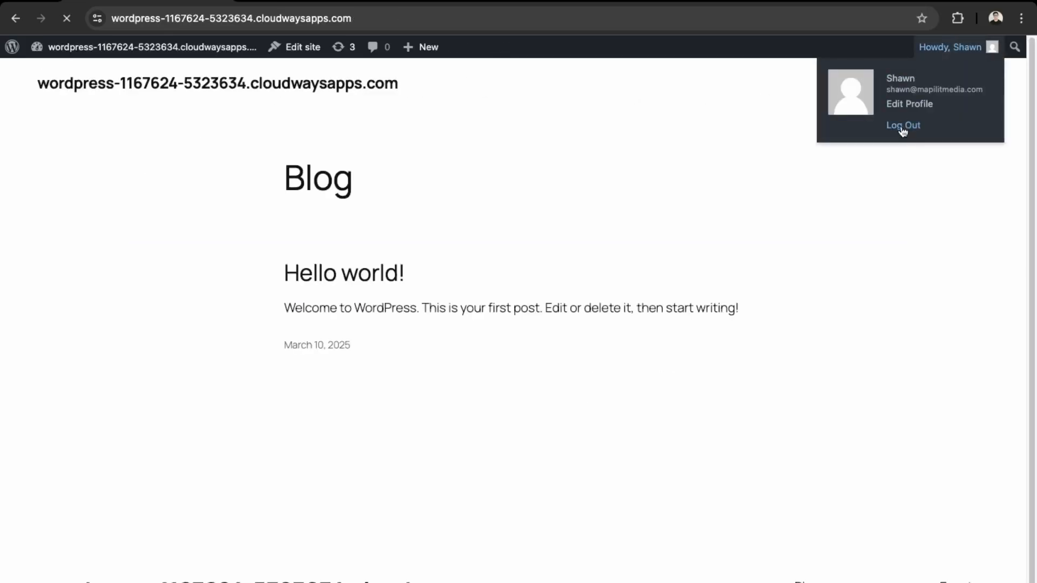
{"action": "left_click", "coordinate": [903, 125]}
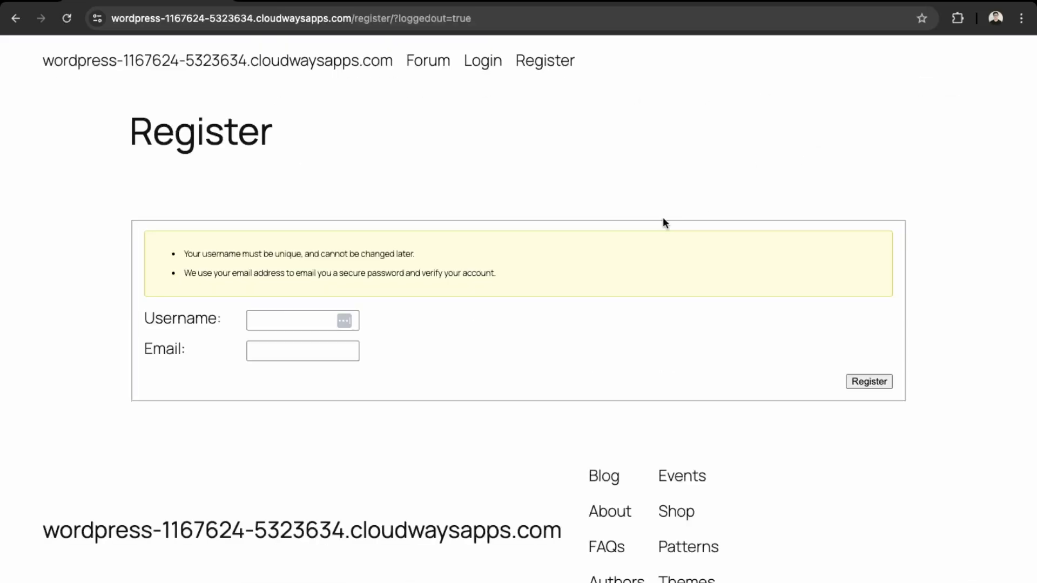
{"action": "mouse_move", "coordinate": [285, 417]}
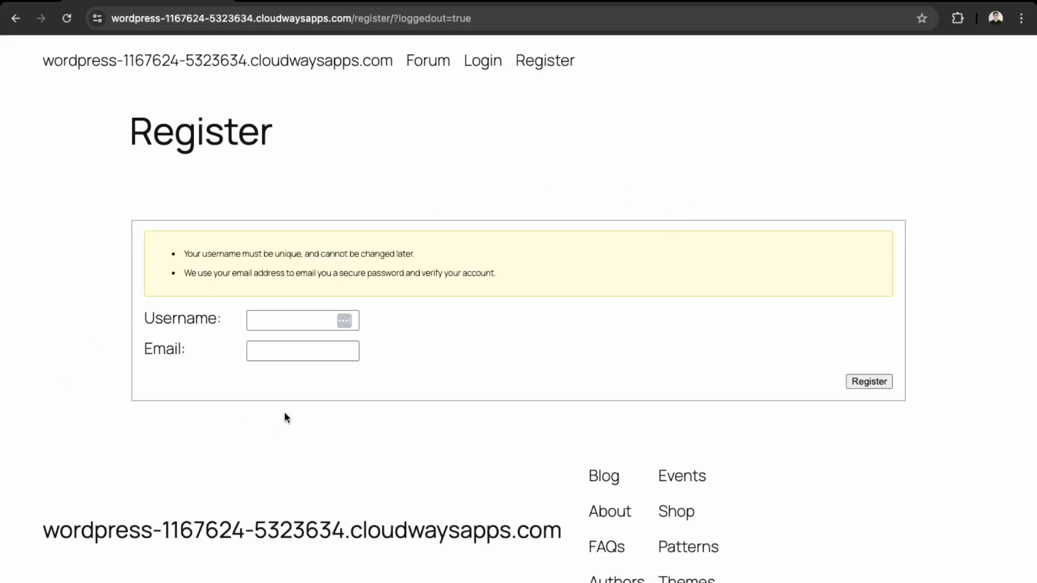
{"action": "mouse_move", "coordinate": [487, 112]}
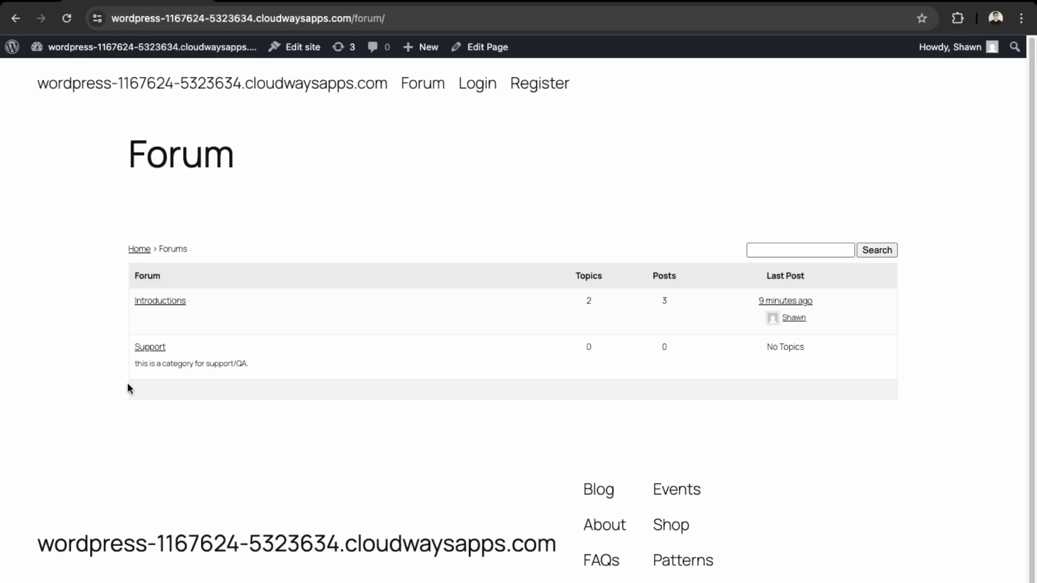
{"action": "mouse_move", "coordinate": [121, 379]}
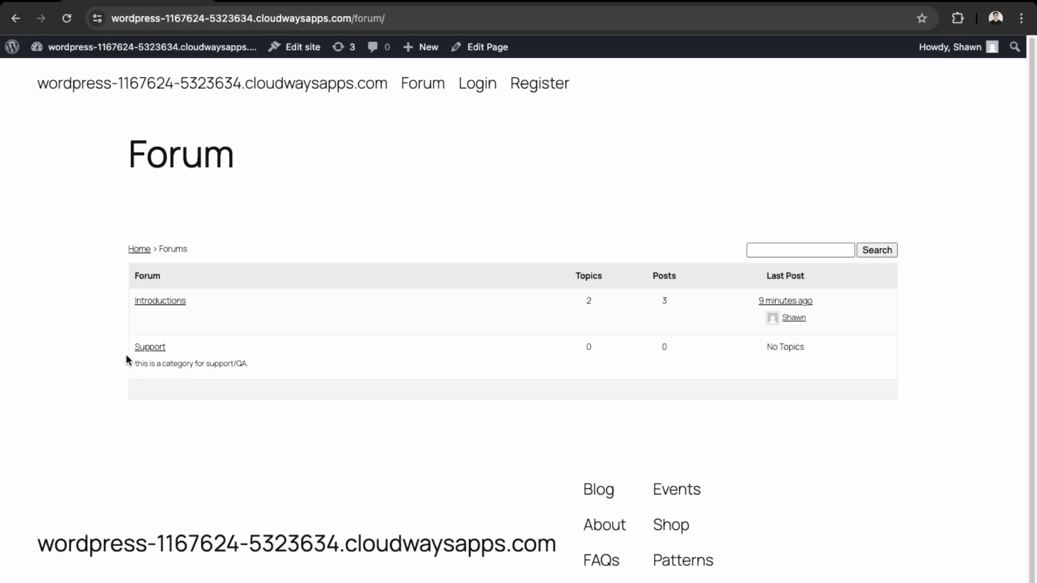
{"action": "mouse_move", "coordinate": [271, 184]}
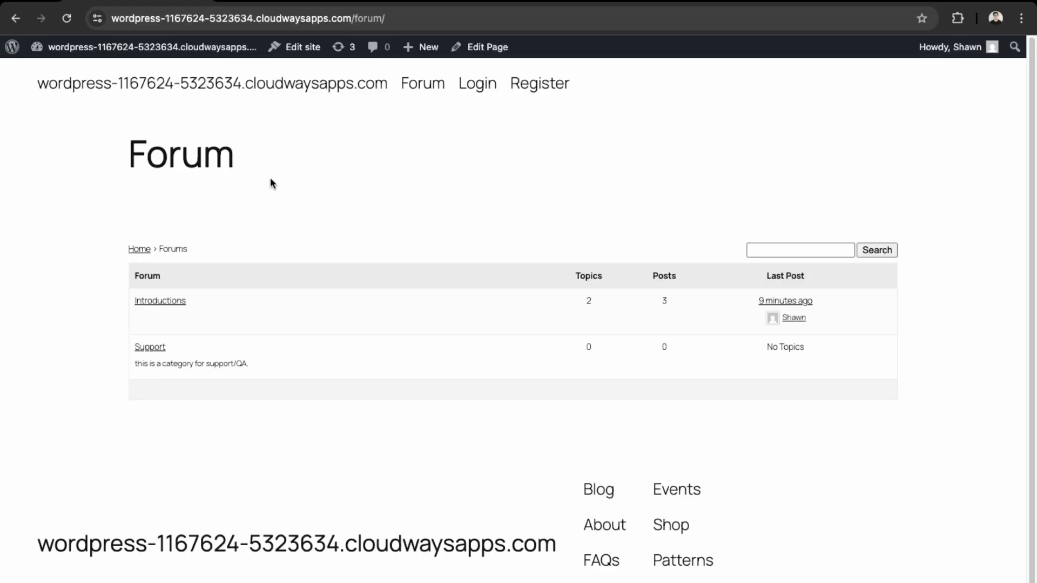
{"action": "mouse_move", "coordinate": [917, 237]}
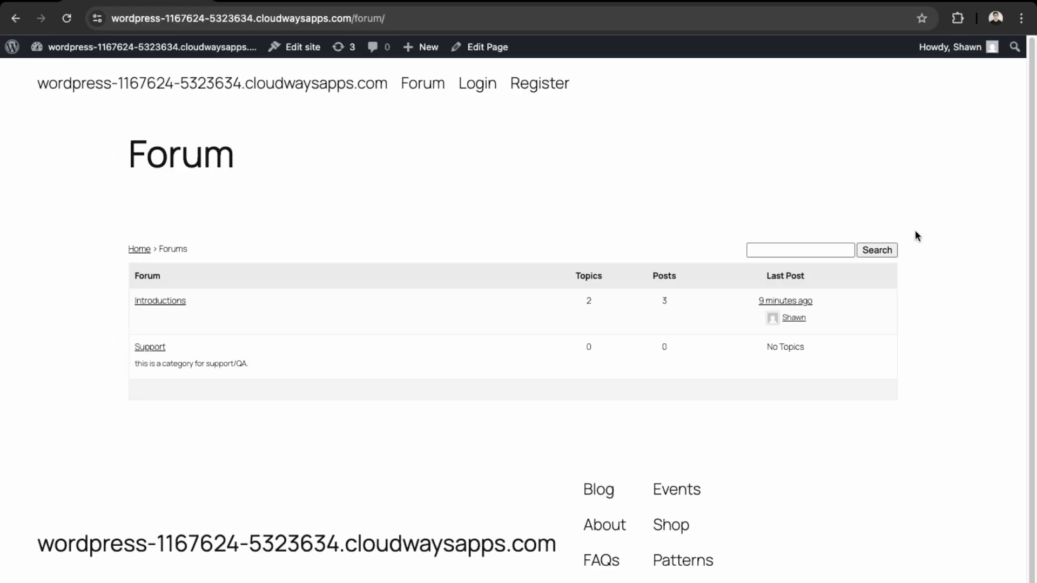